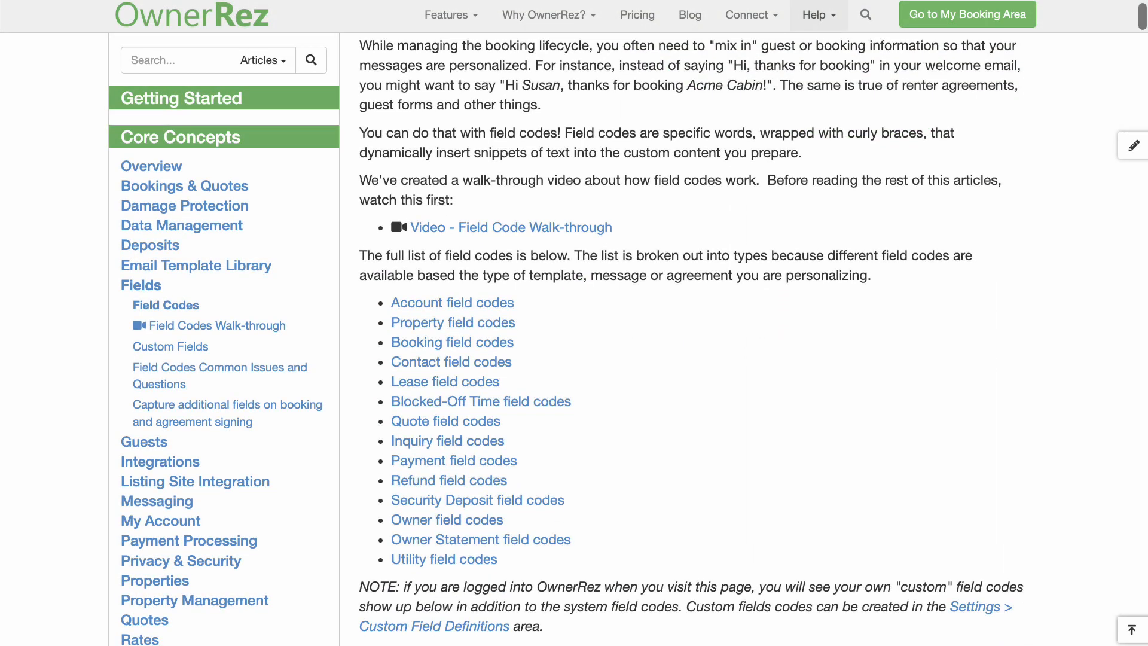
Step: Scroll through the Account and Property field code tables in the Field Codes help article
scroll(down, 3)
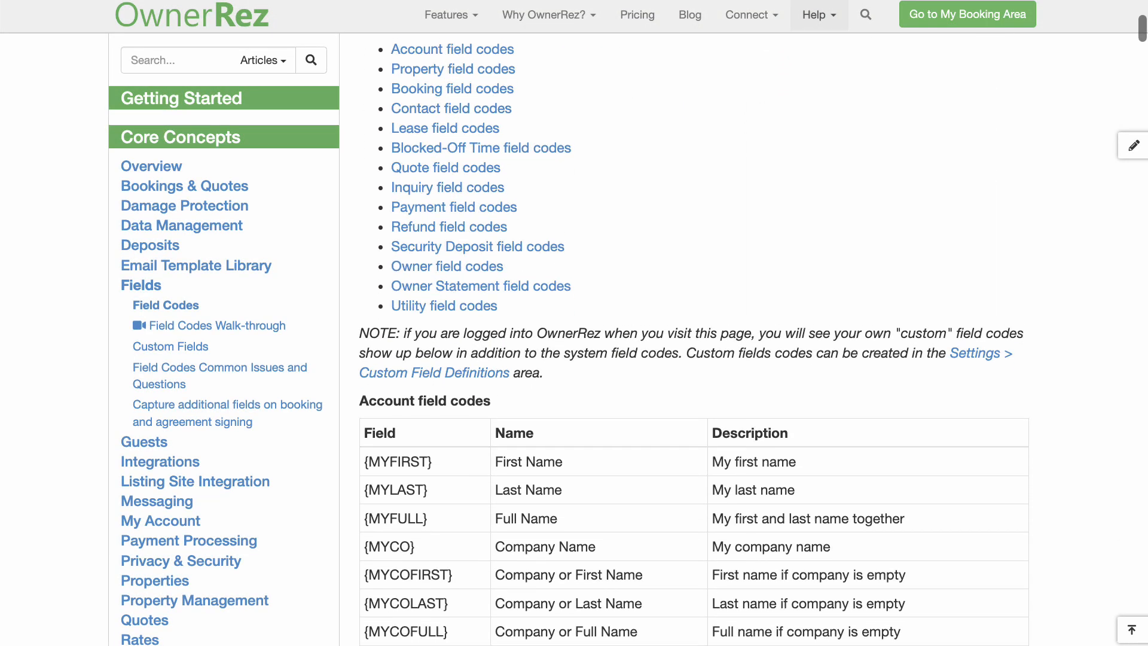
scroll(down, 3)
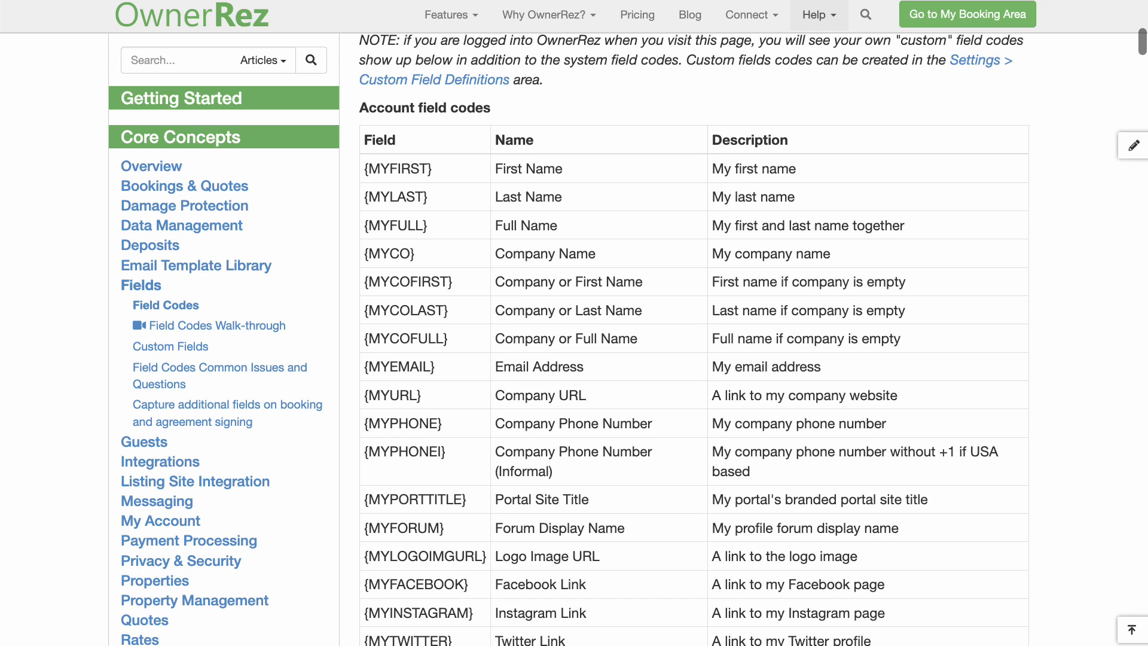
scroll(down, 3)
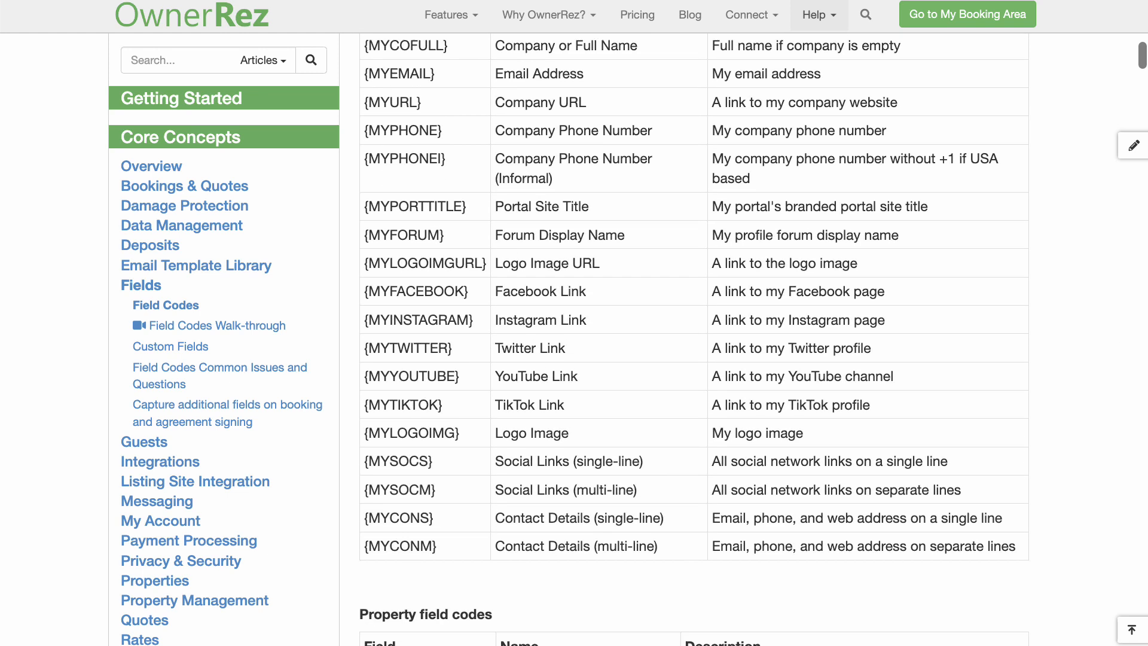
scroll(down, 3)
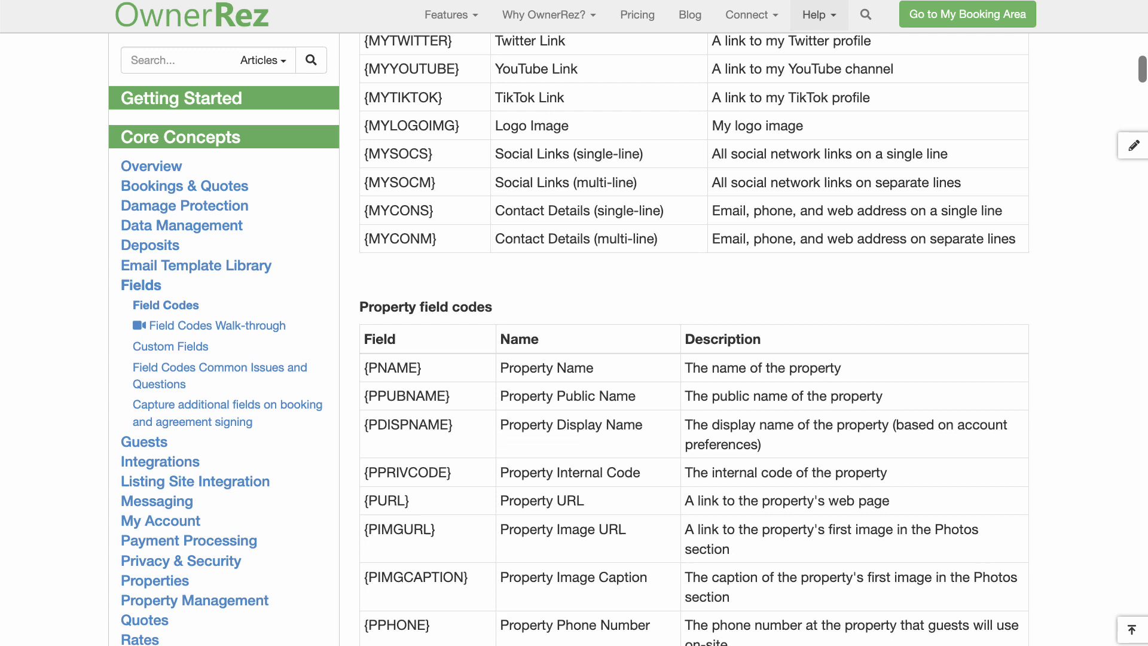
scroll(down, 3)
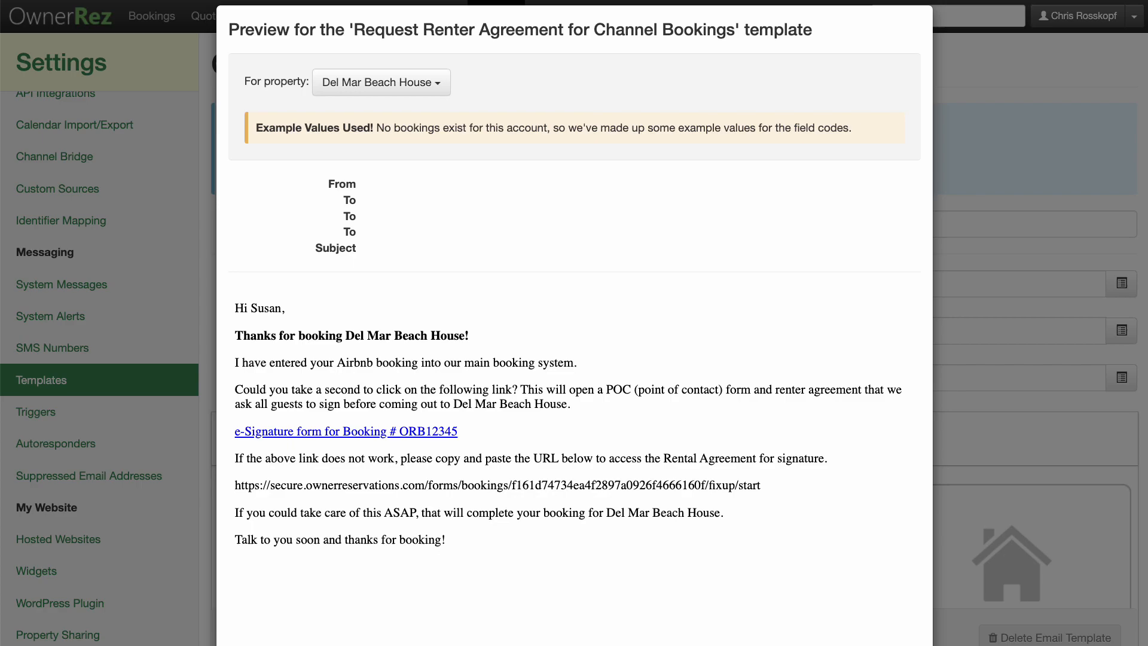
Step: Close the preview and go to Settings > Messaging > Templates to list the email templates
click(496, 16)
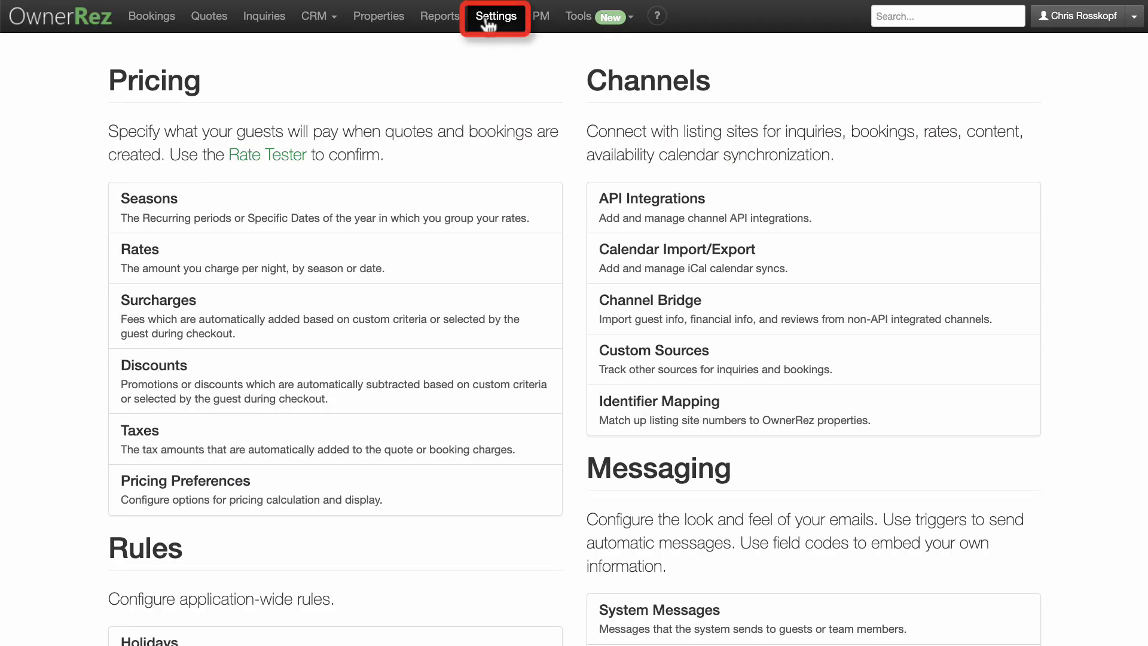
scroll(down, 3)
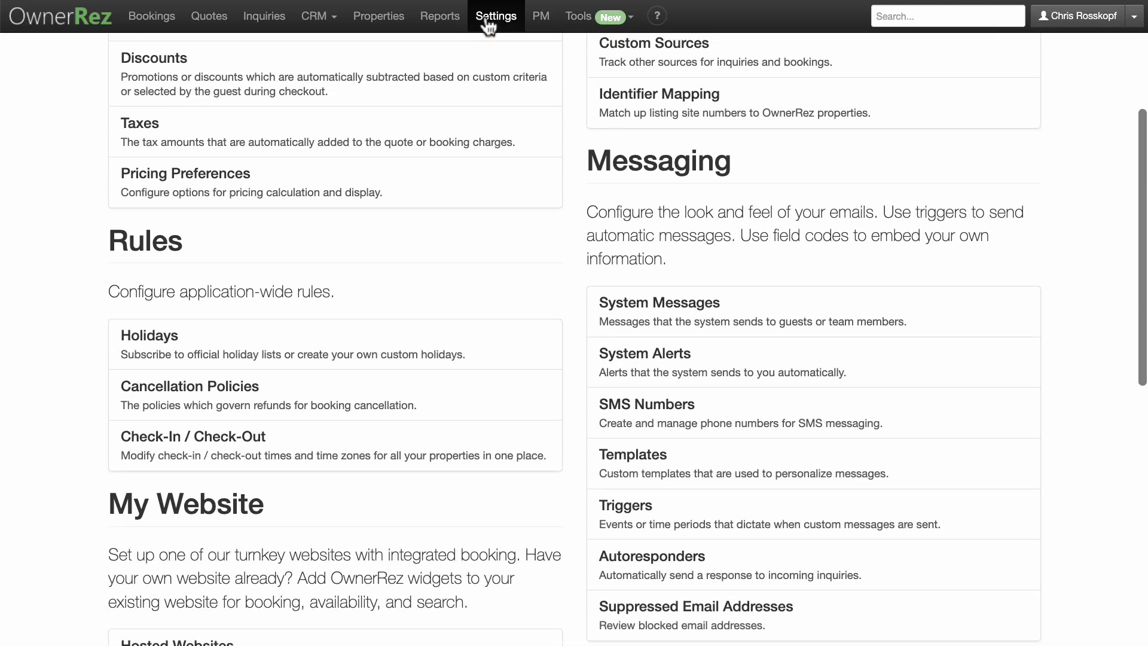
click(632, 455)
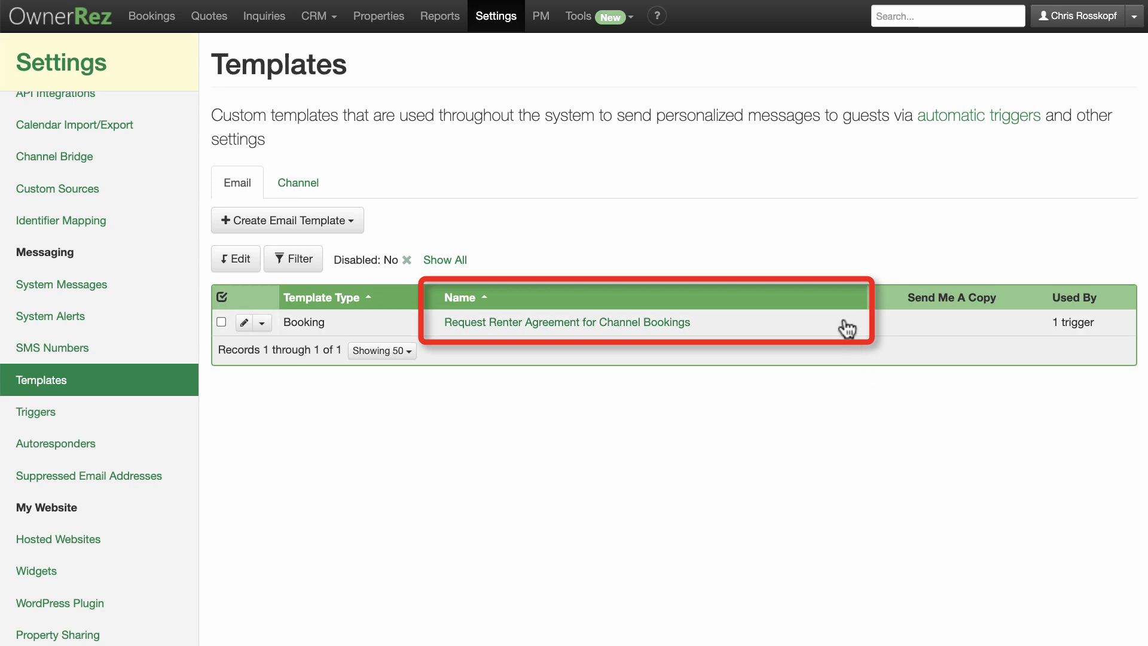
Step: Open the 'Request Renter Agreement for Channel Bookings' template for editing
click(565, 321)
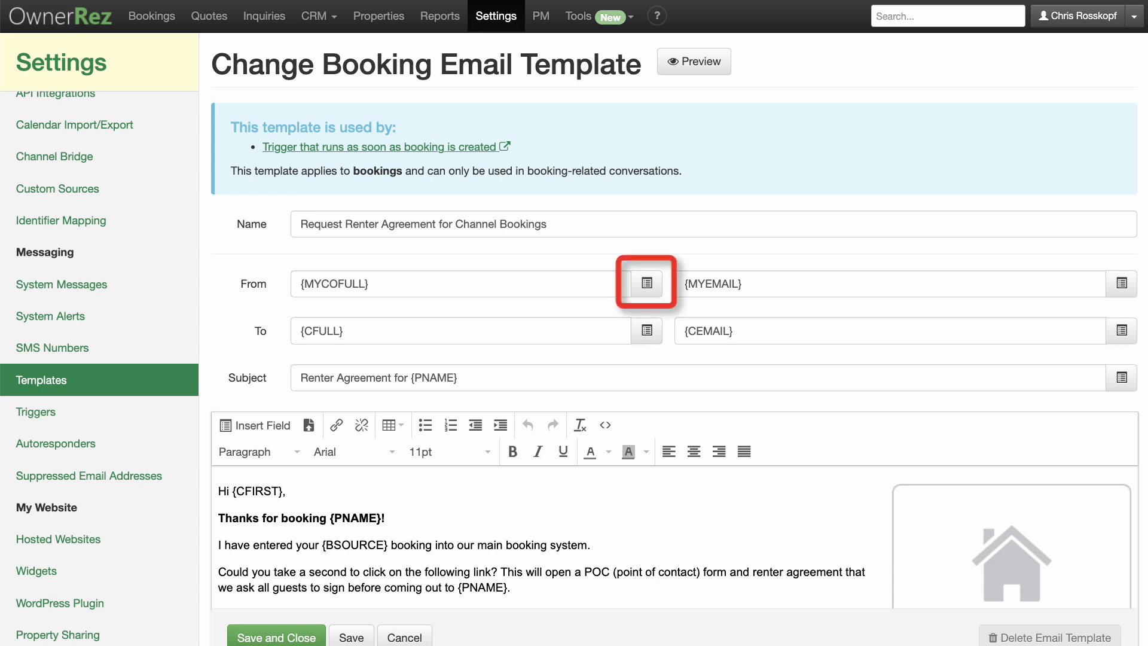
mouse_move(645, 283)
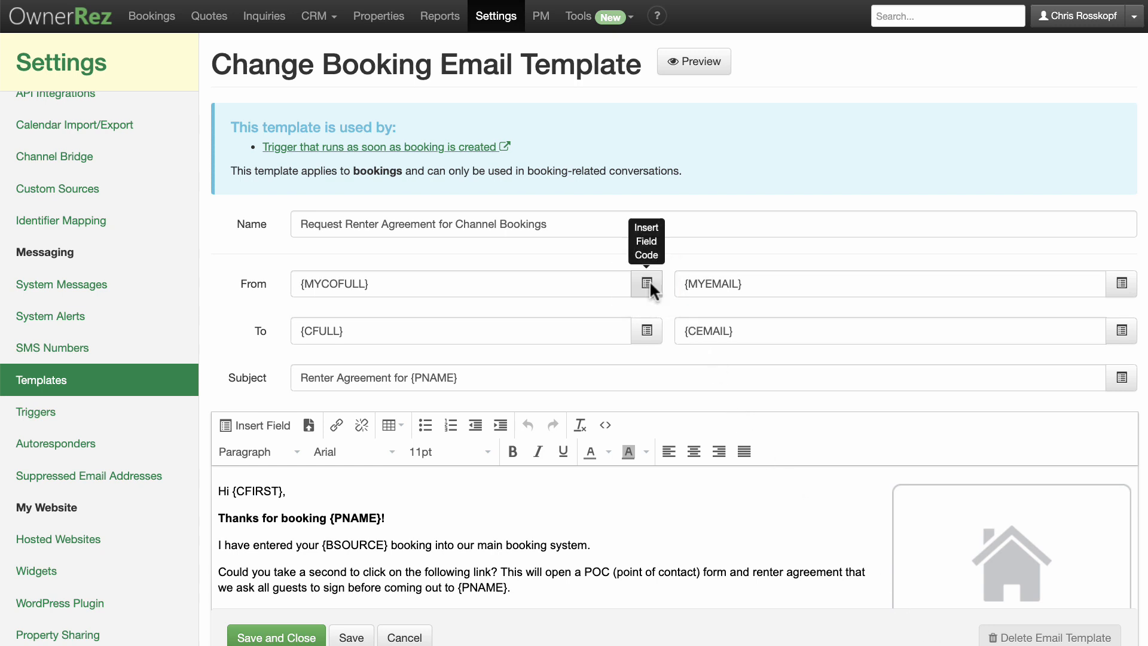
click(646, 283)
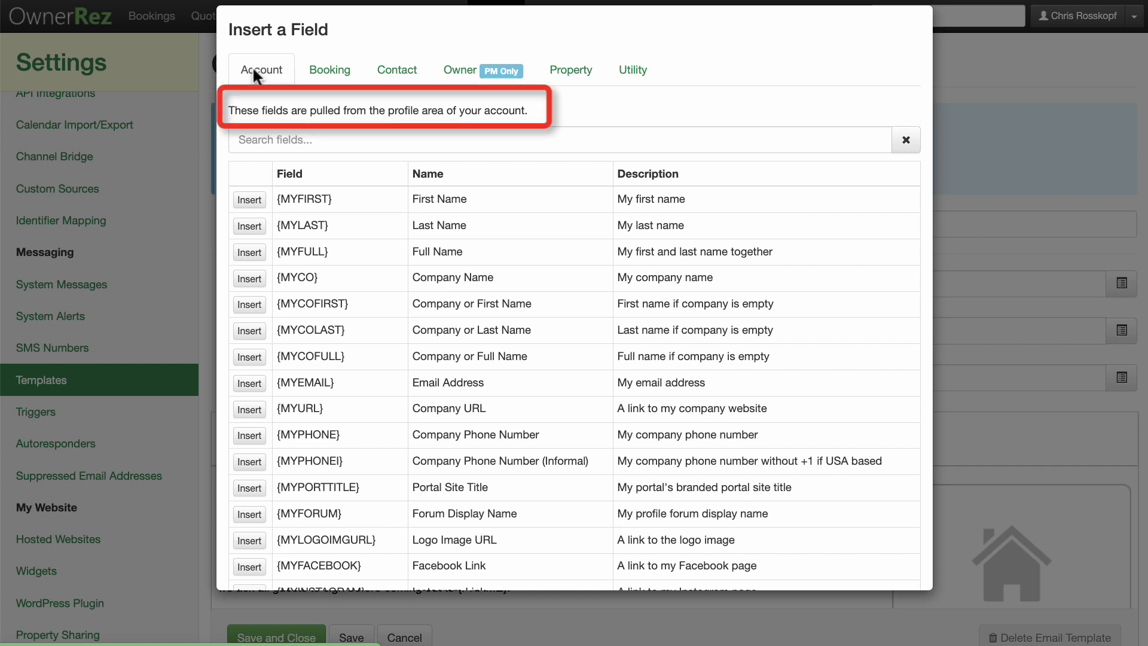
click(249, 383)
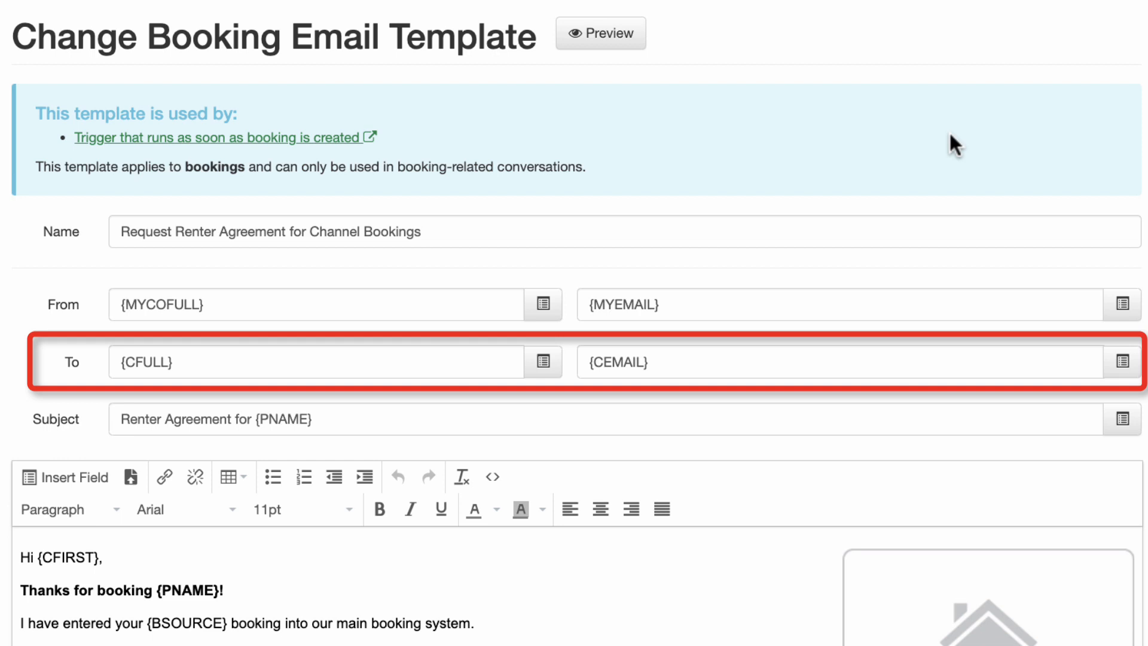
mouse_move(543, 361)
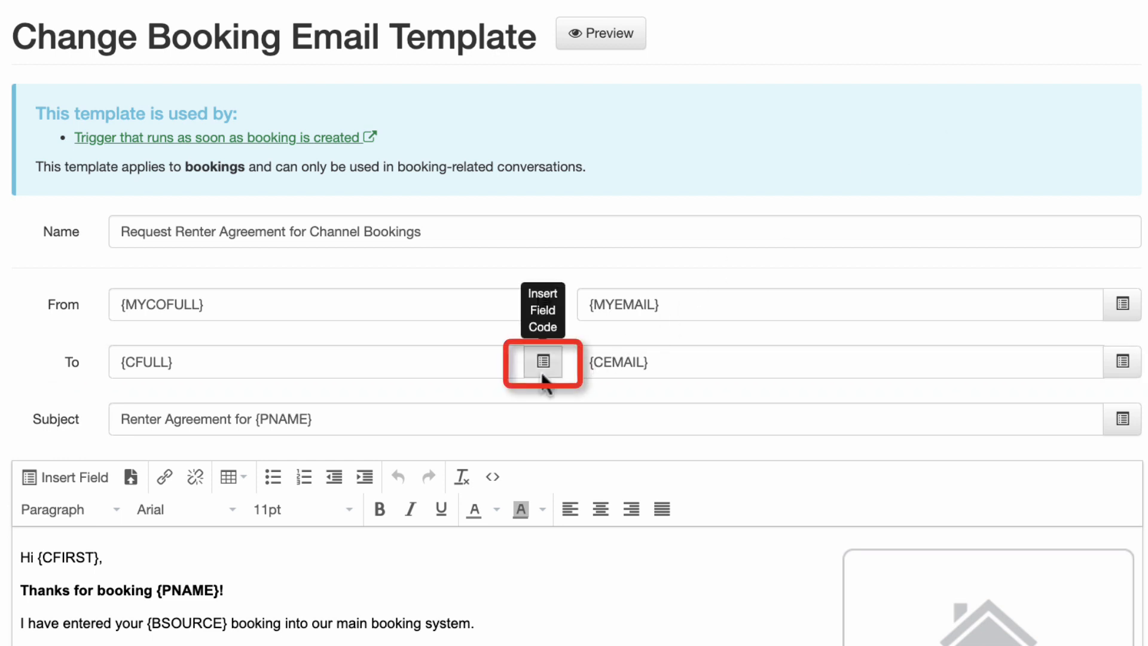
click(543, 361)
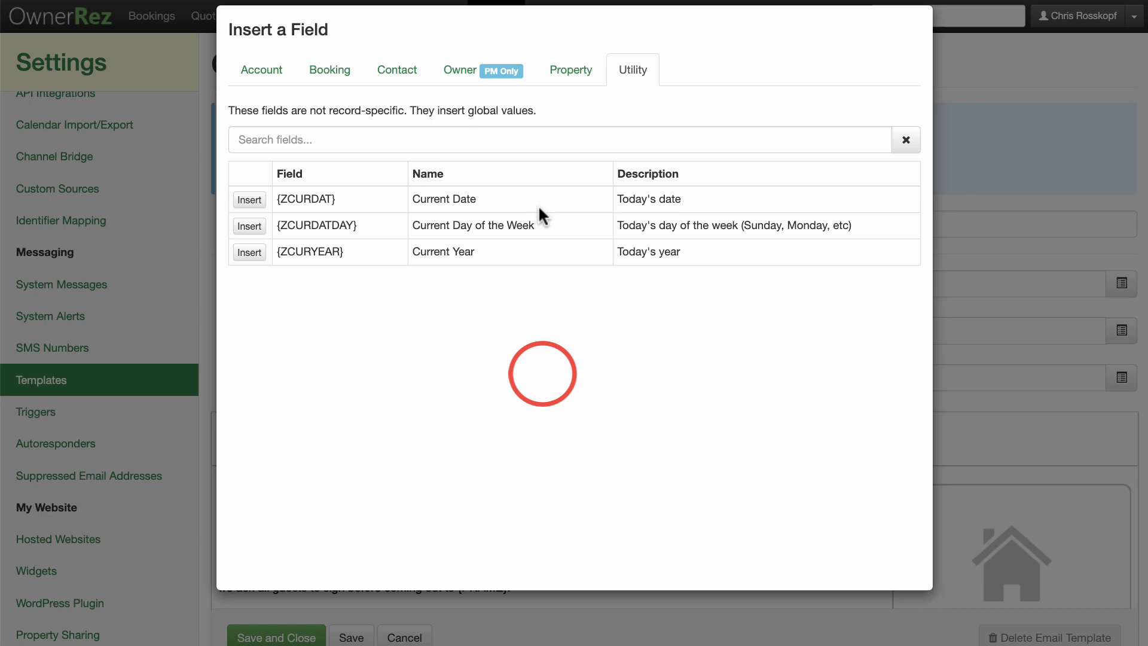
click(397, 69)
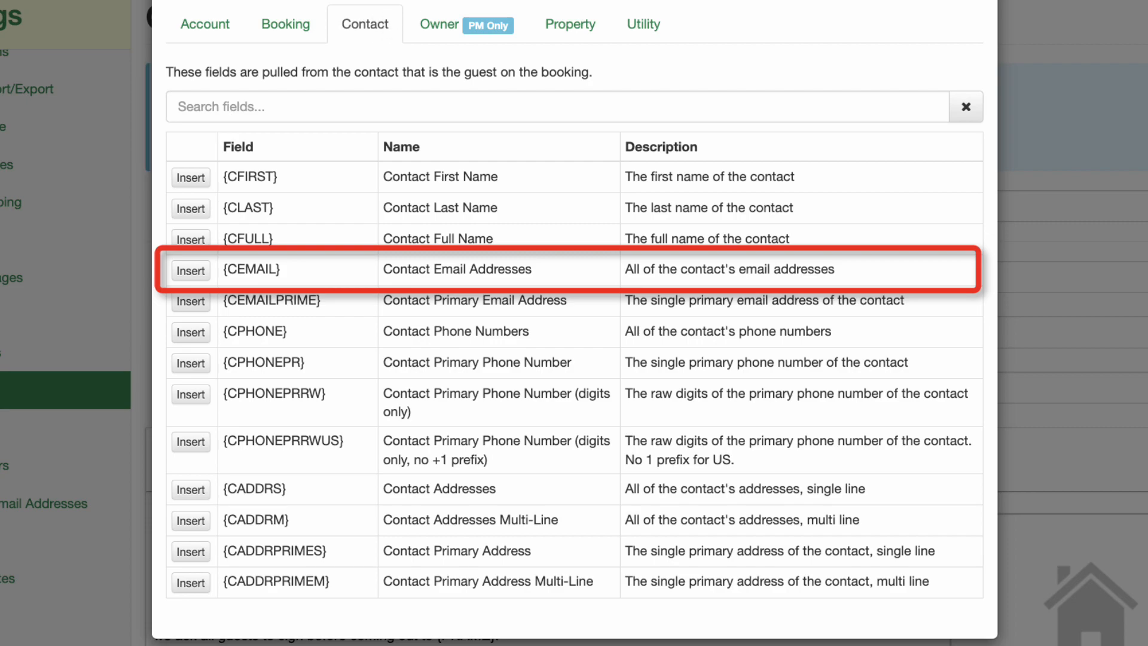
click(191, 270)
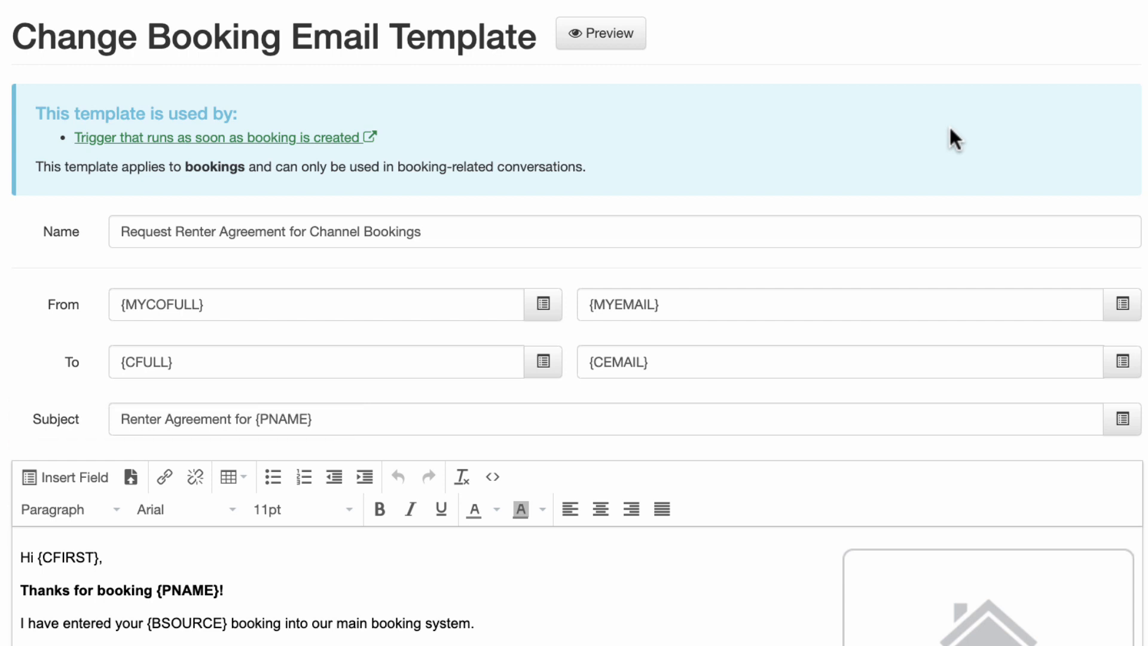
scroll(down, 3)
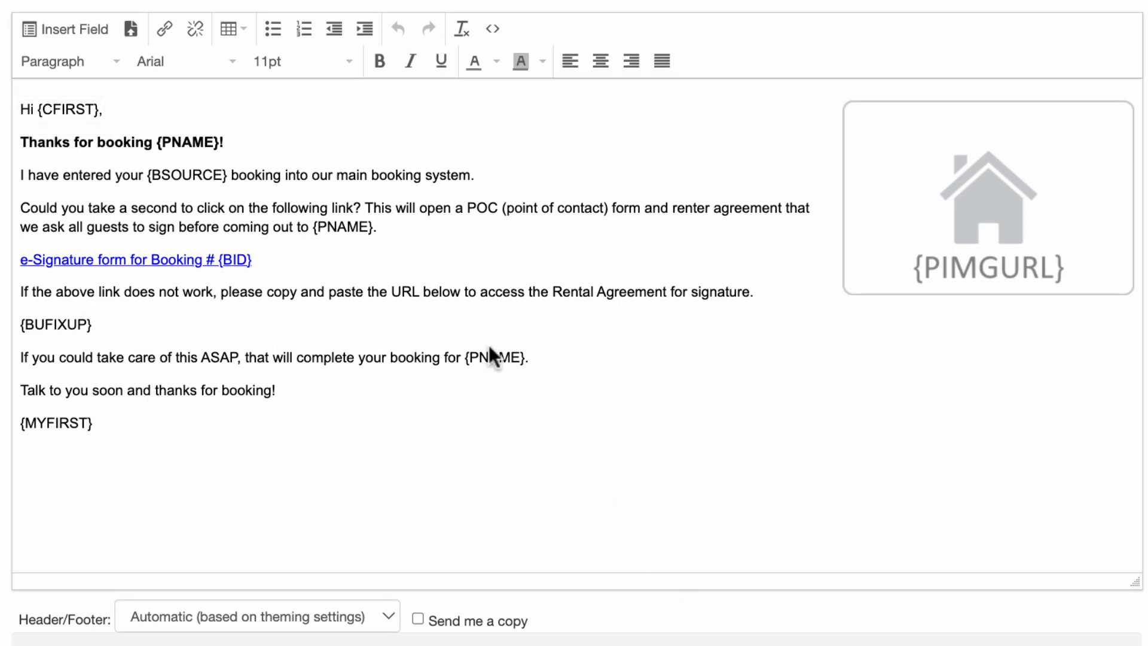
mouse_move(66, 29)
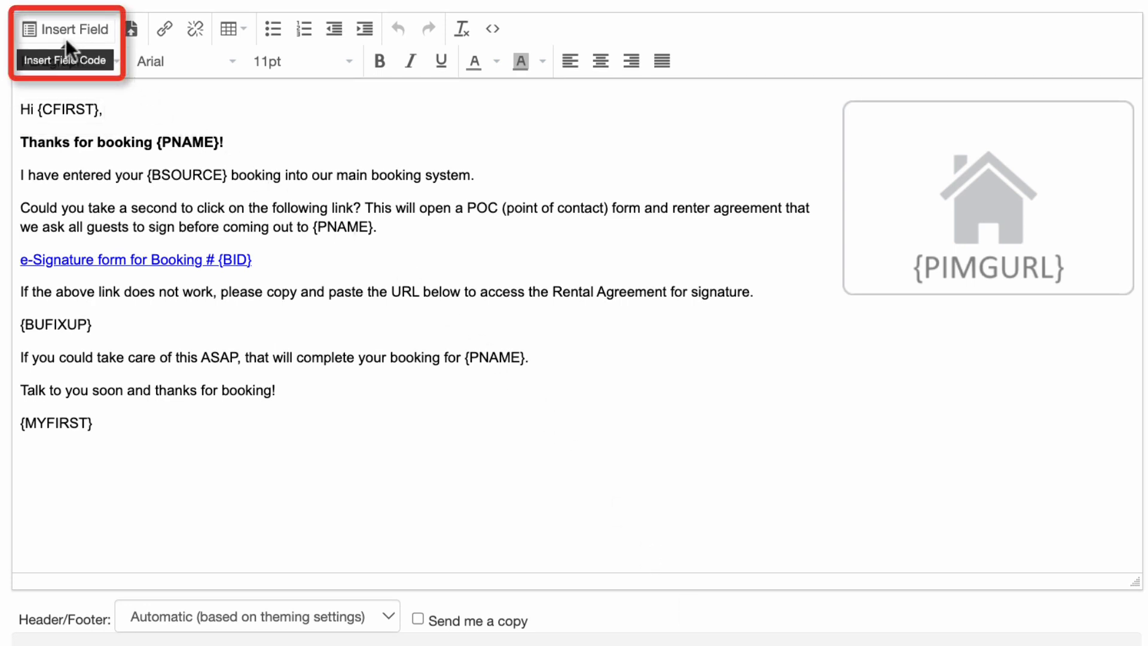
click(66, 28)
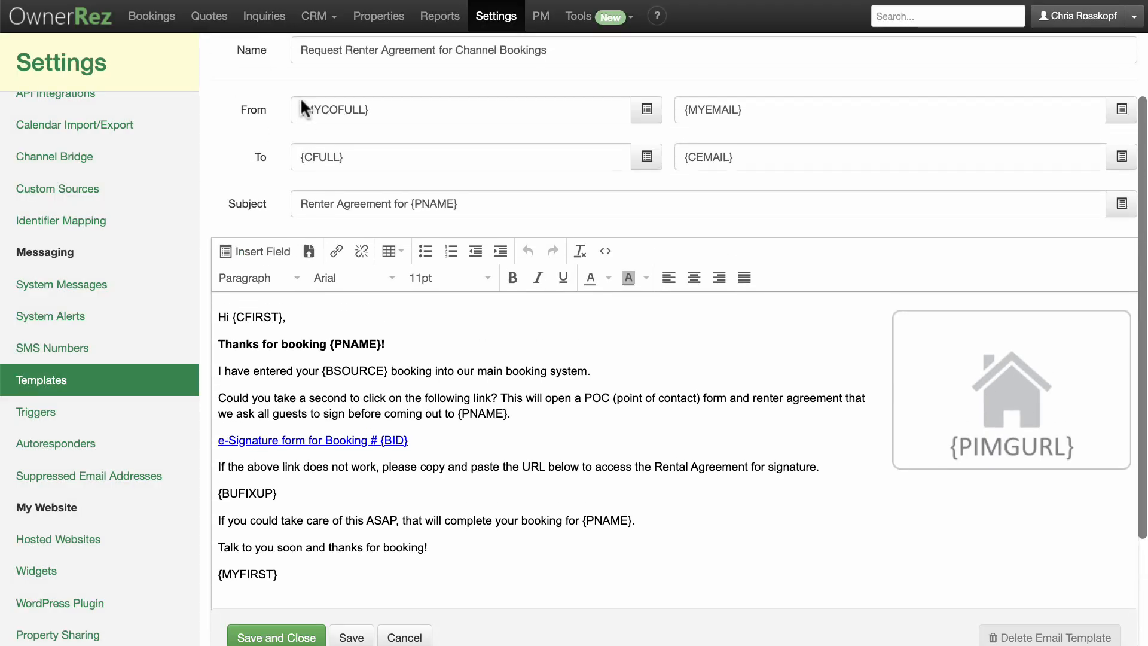
click(694, 61)
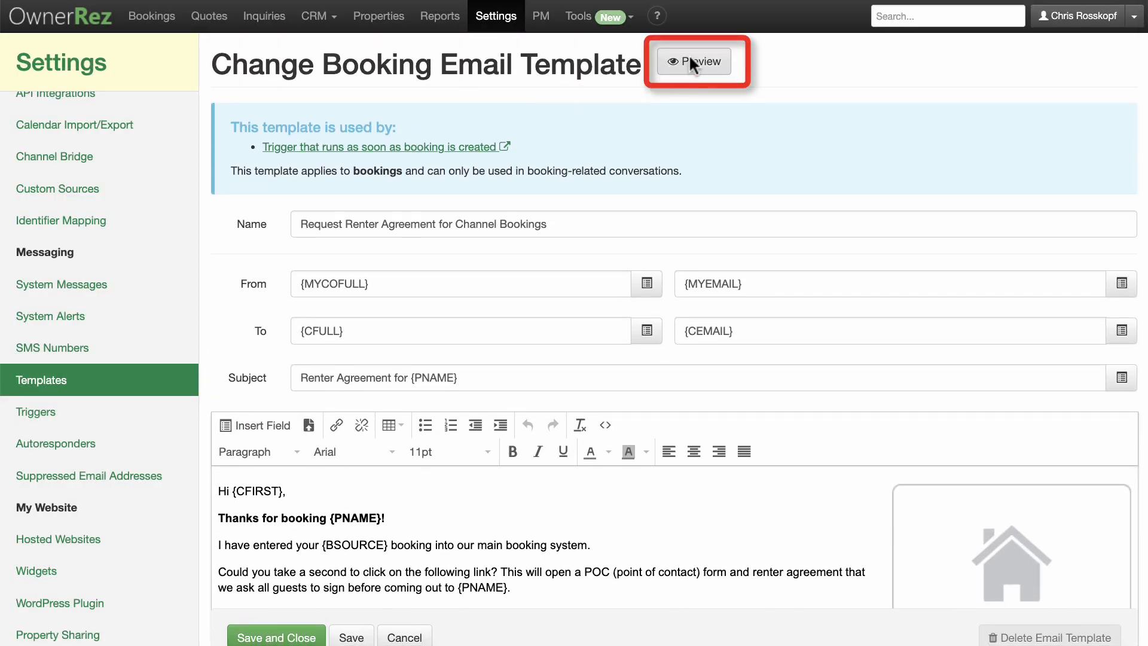
Step: Preview the renter agreement template and pick a booking to fill its field codes
click(692, 61)
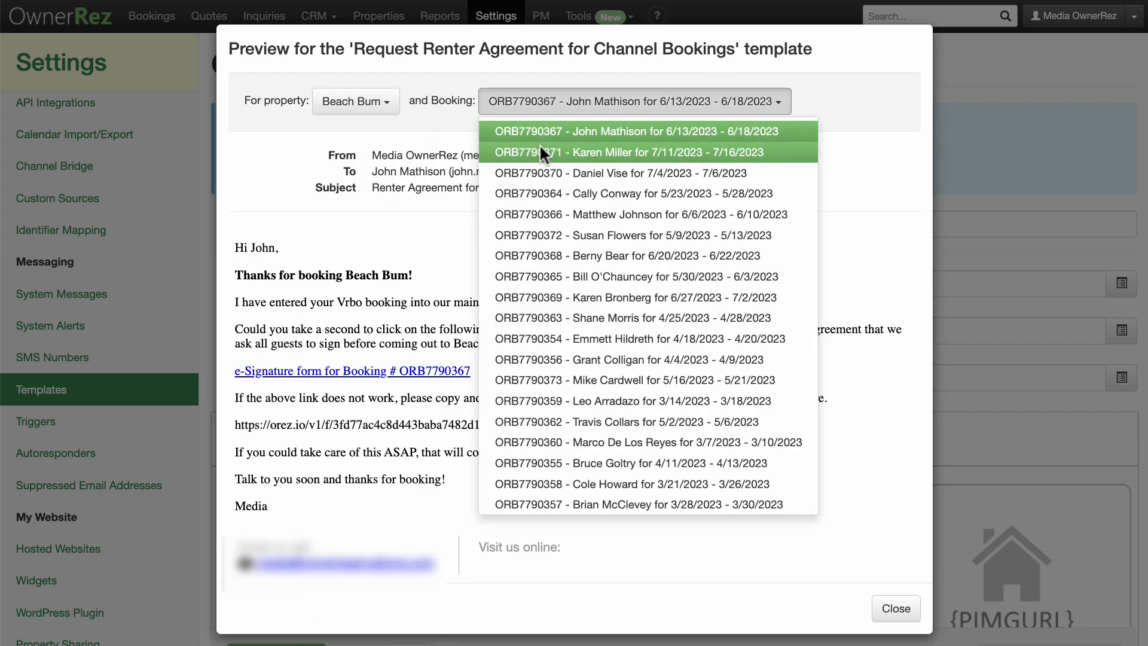
click(624, 151)
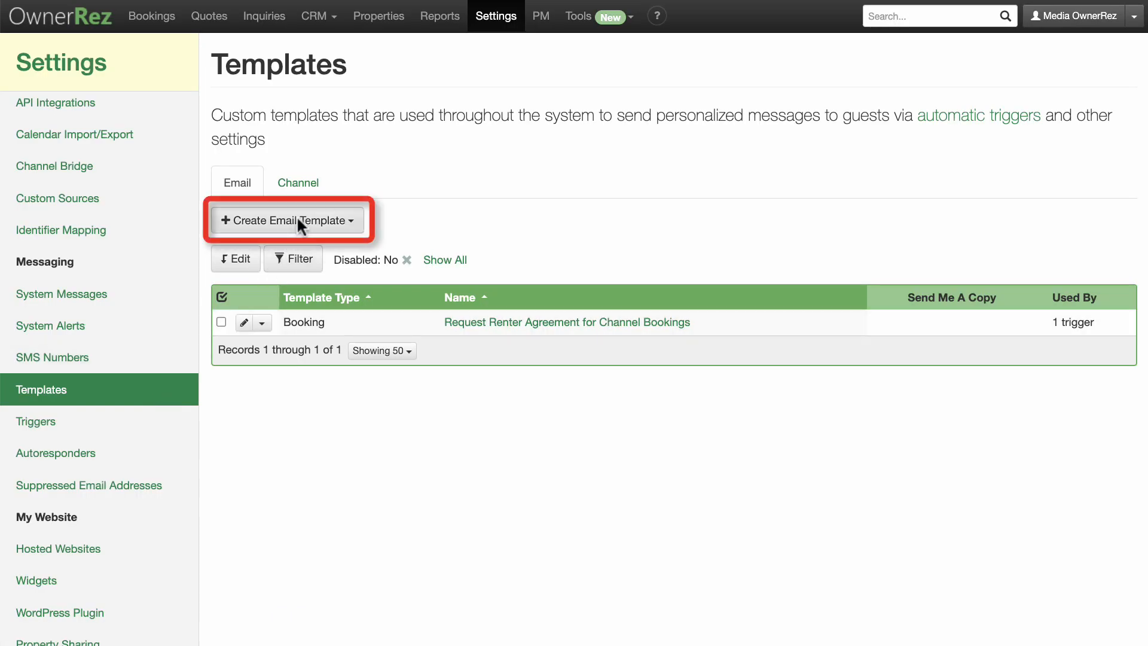
Step: Start a new booking email template named 'Welcome' with subject beginning 'Welcome to'
click(287, 220)
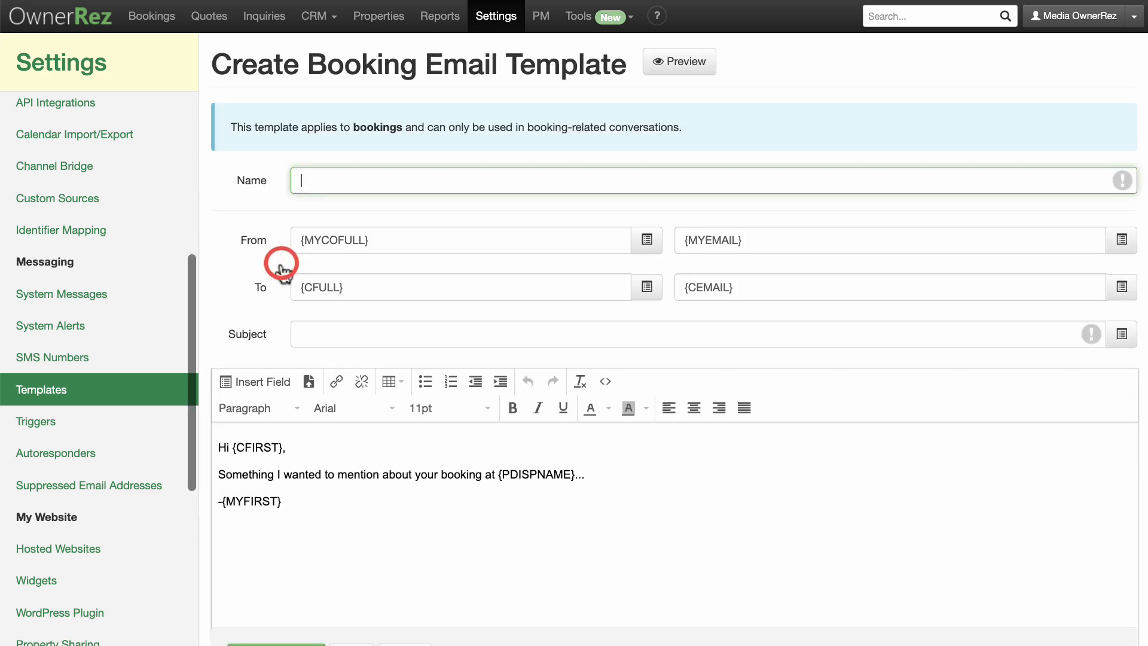
text(Welcome)
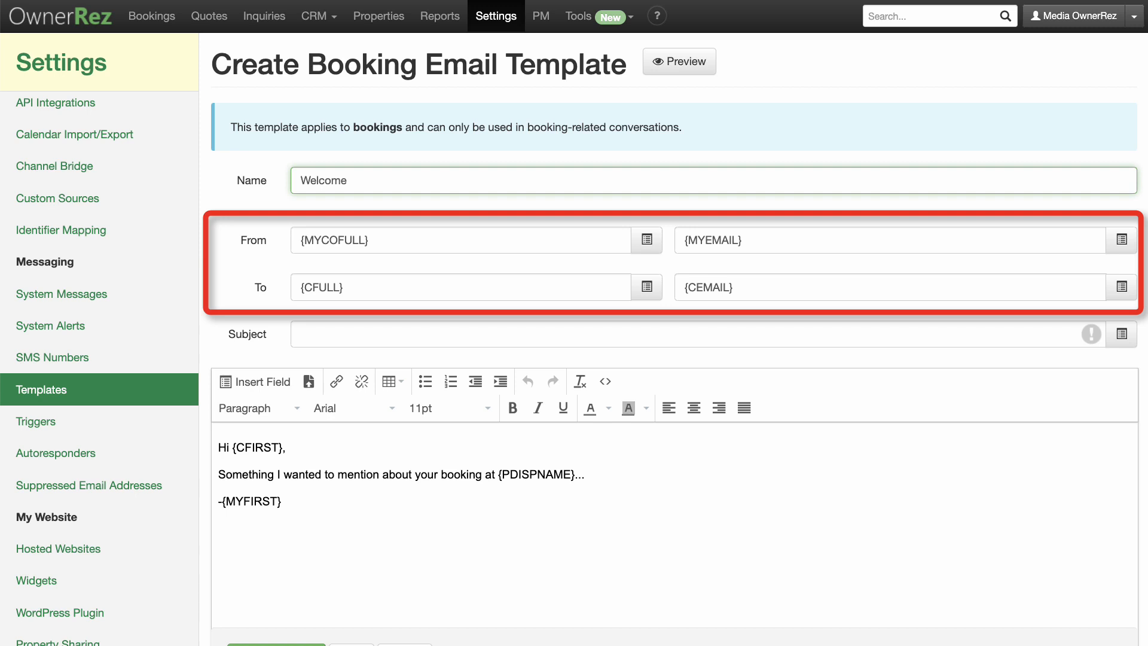
text(Welcome to)
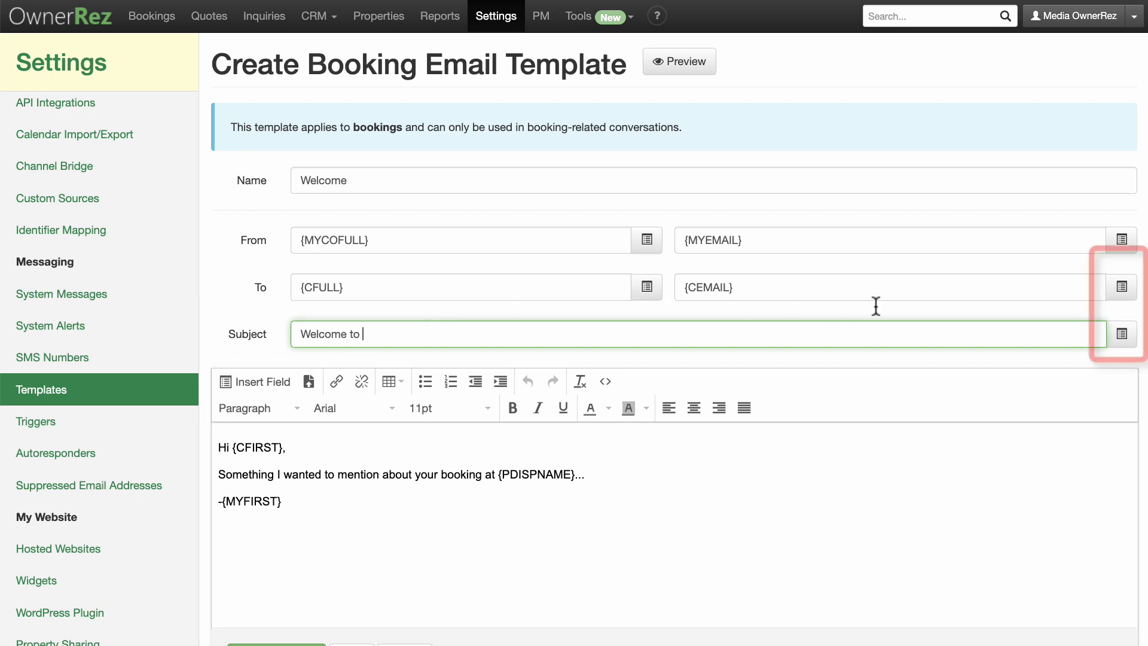
Step: Insert the property name field {PNAME} into the subject from the Property fields list
click(1120, 334)
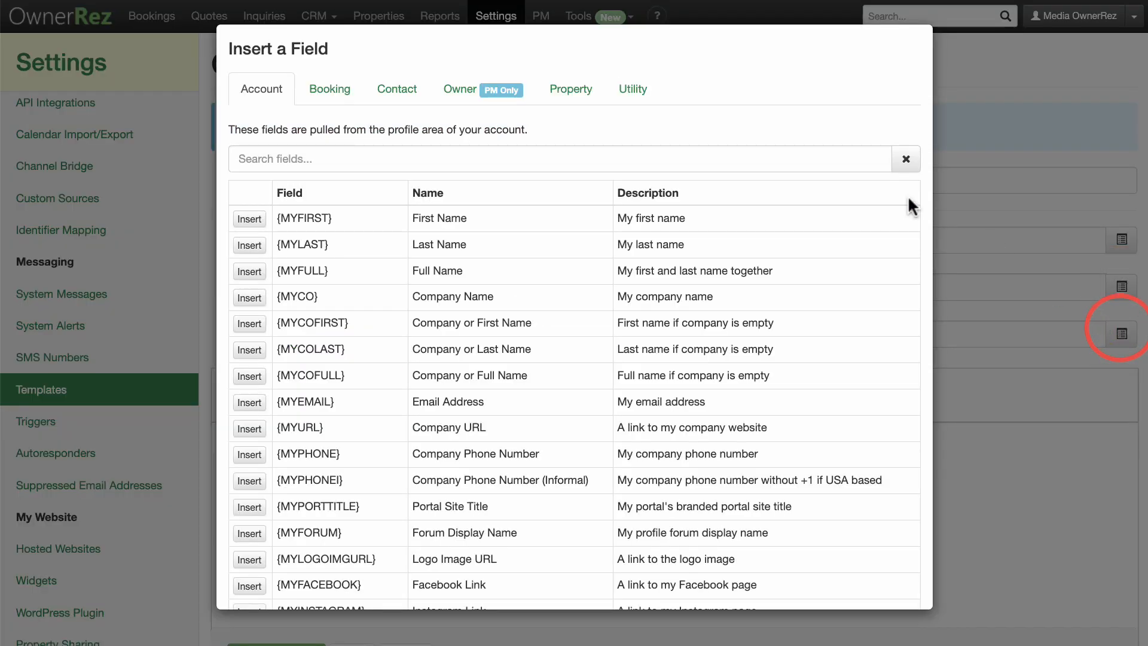
click(571, 88)
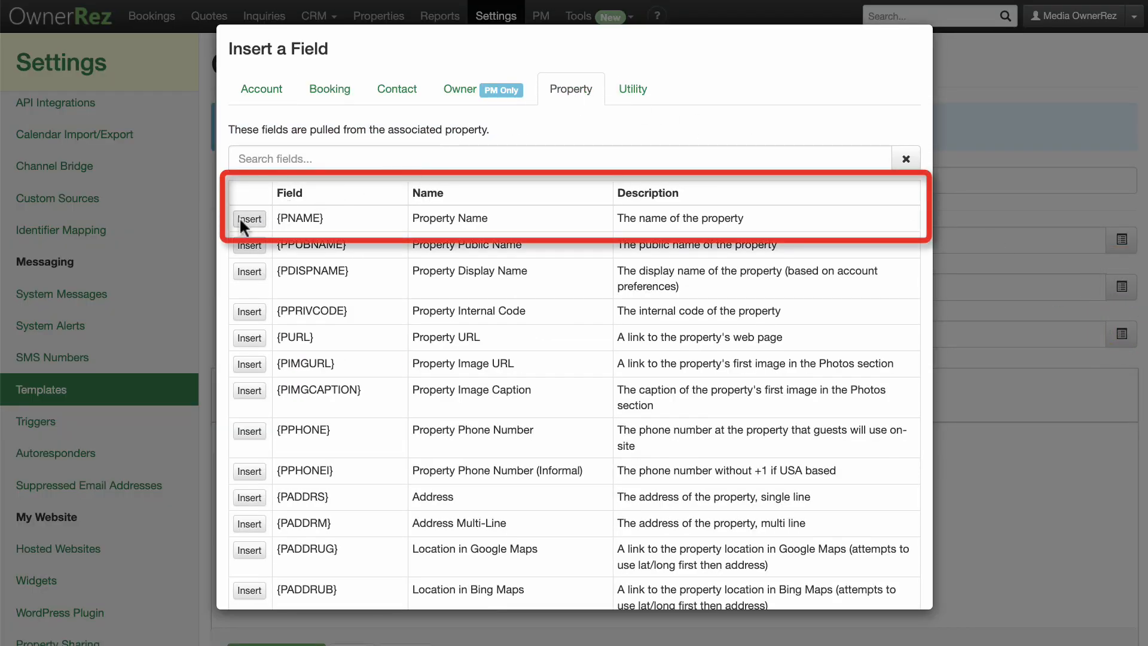
click(249, 218)
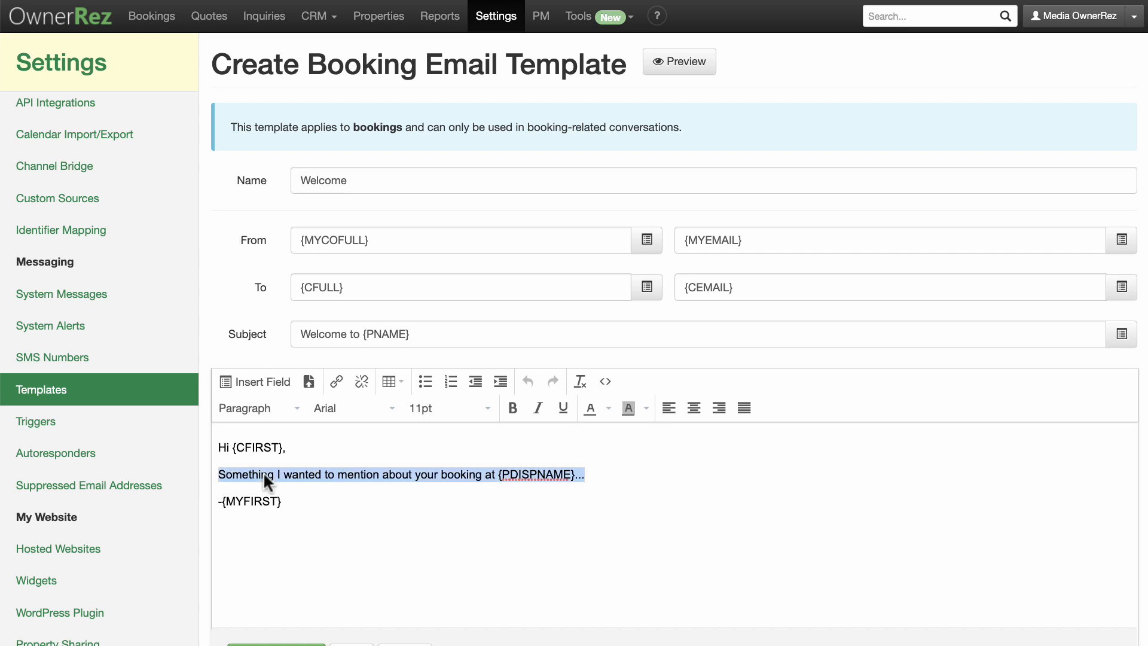
Step: Write the body: welcome to the property, the special door lock, and 'Your access code is:'
text(Welcome to)
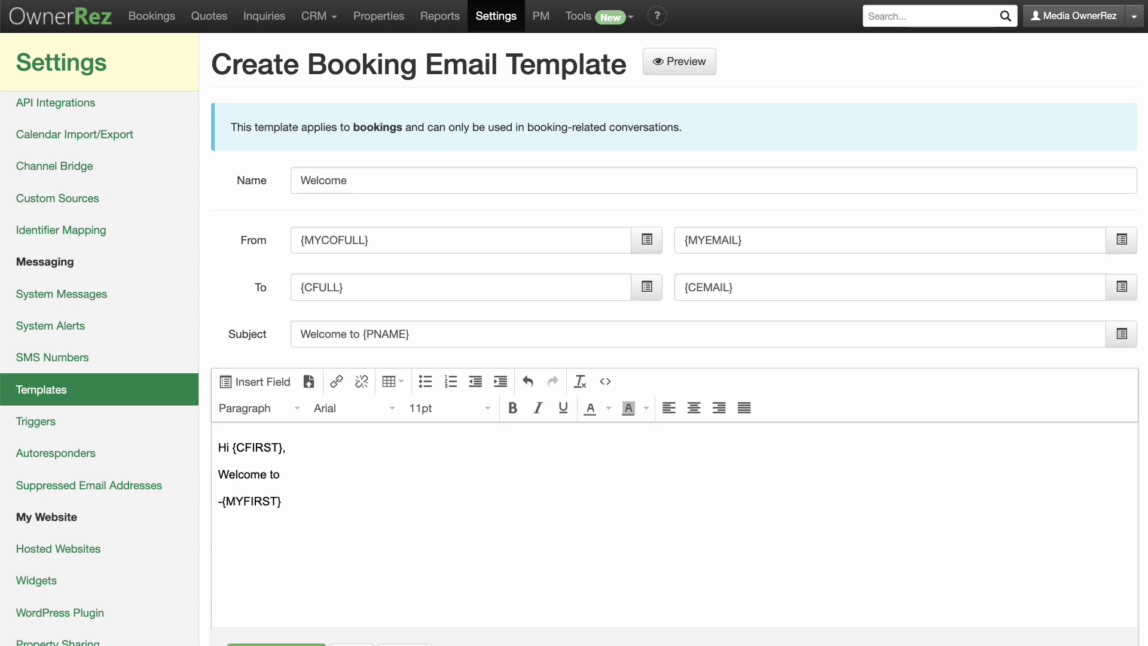
click(256, 382)
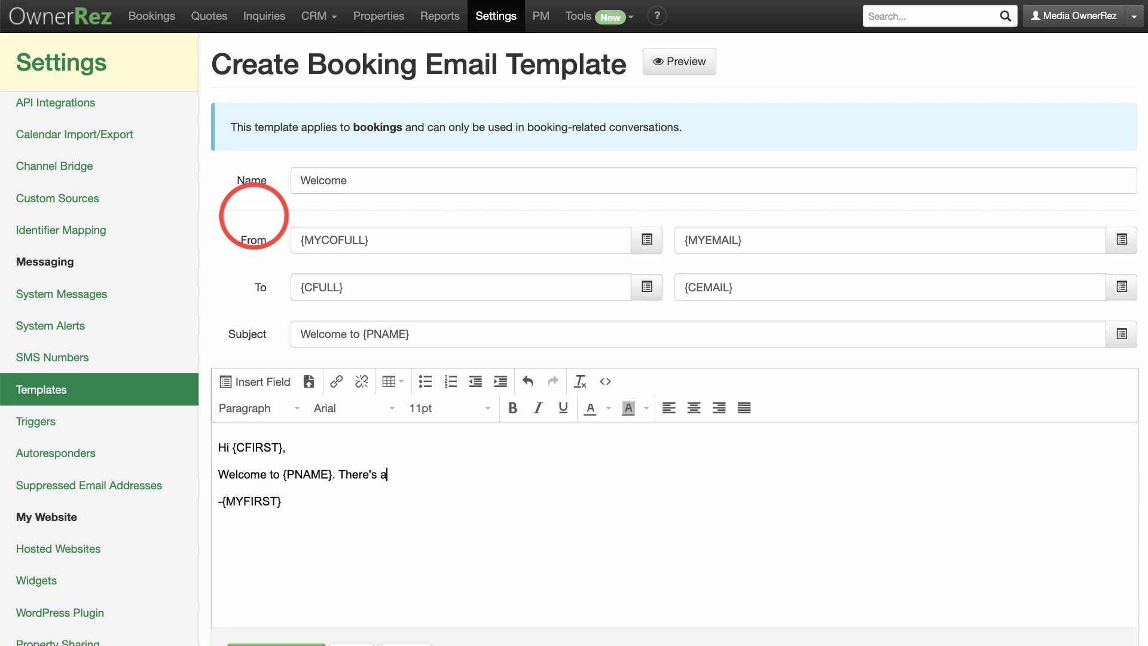
text(special door lock that gets you inside)
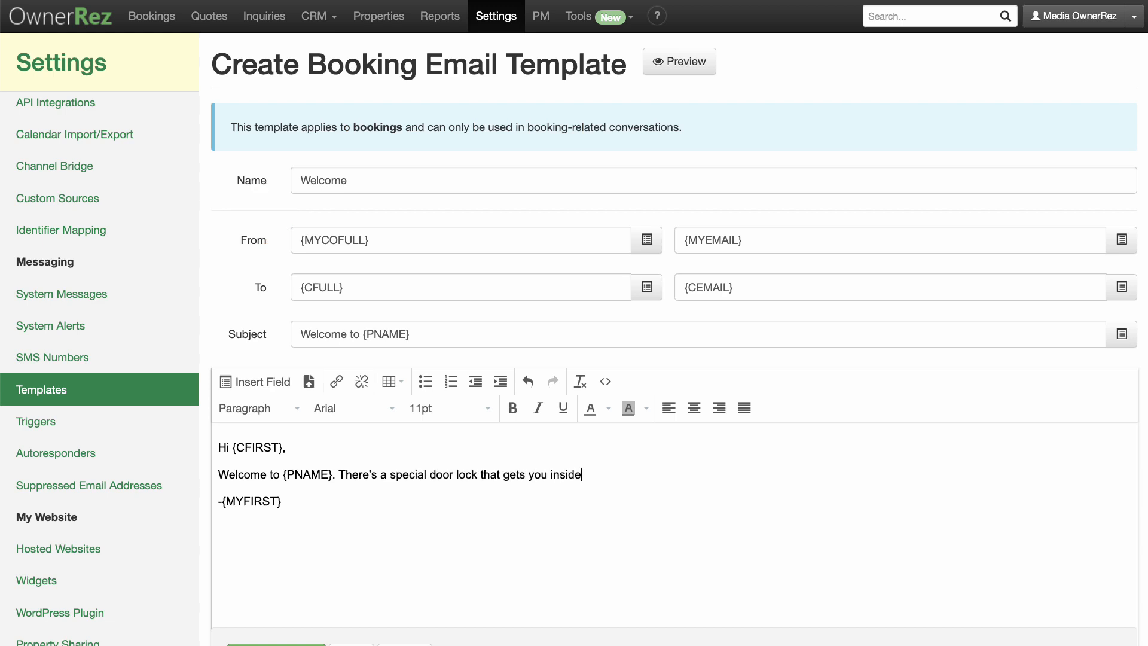
text(Your access code is:)
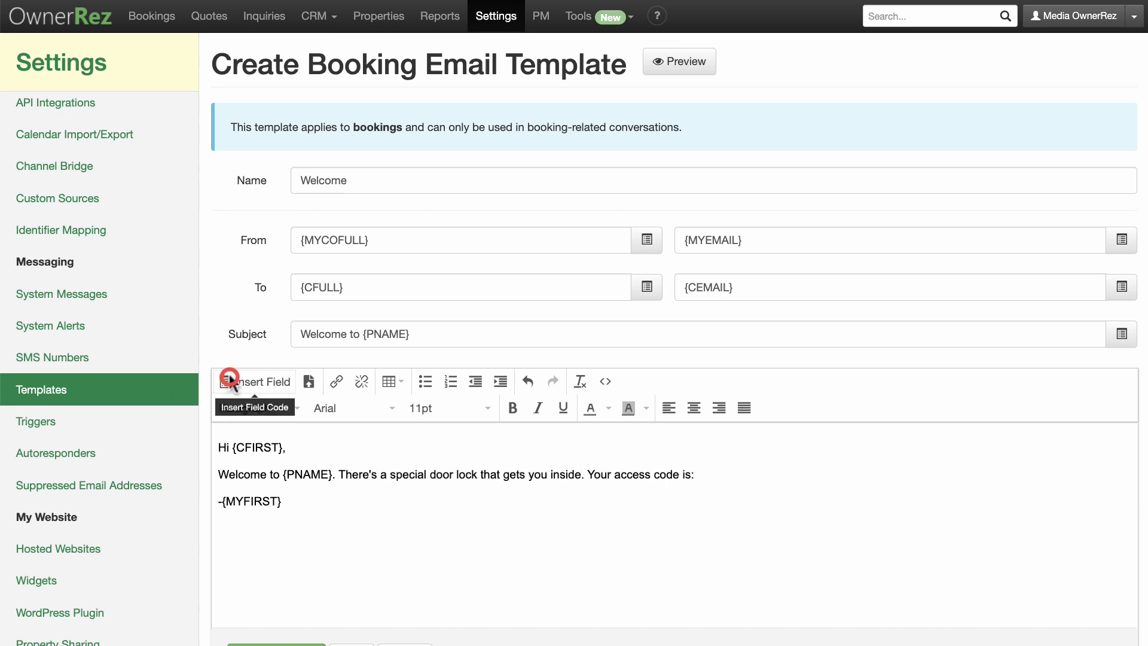
Step: Insert the {BDOORCODE} field after the access code line and preview the email with a real code
click(255, 380)
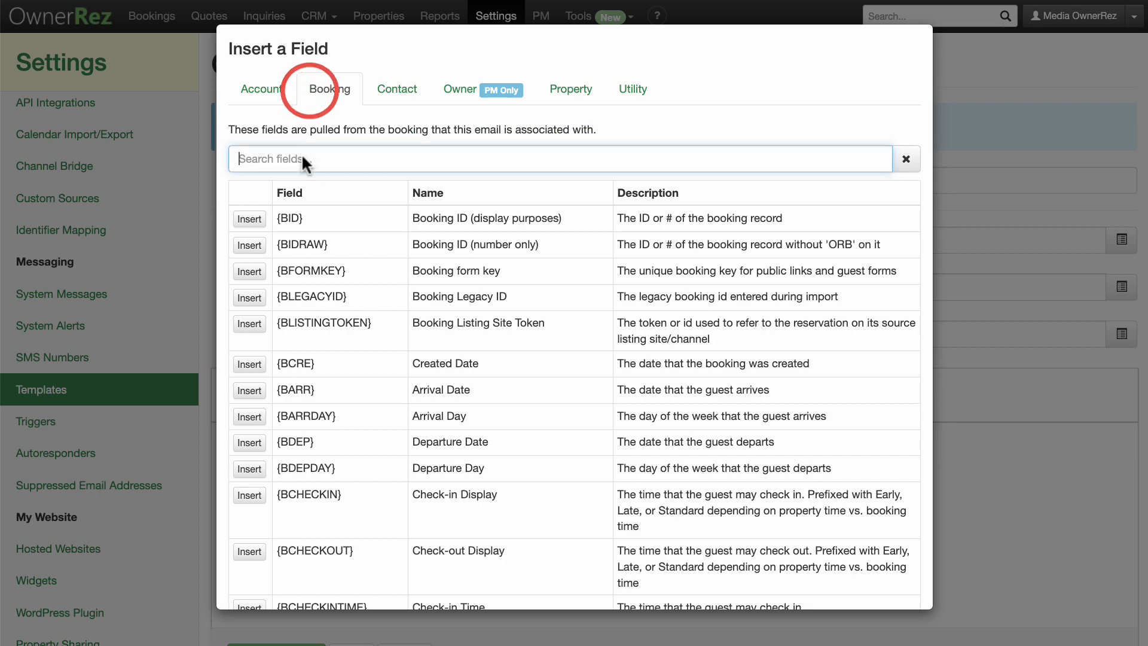
text(door)
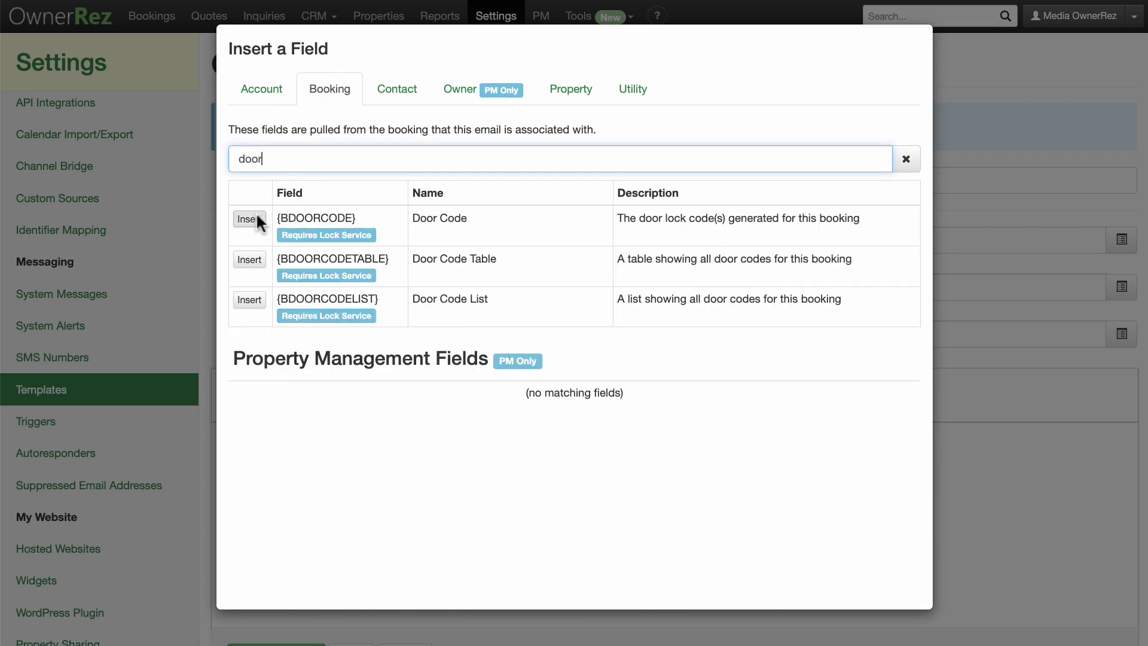
click(249, 218)
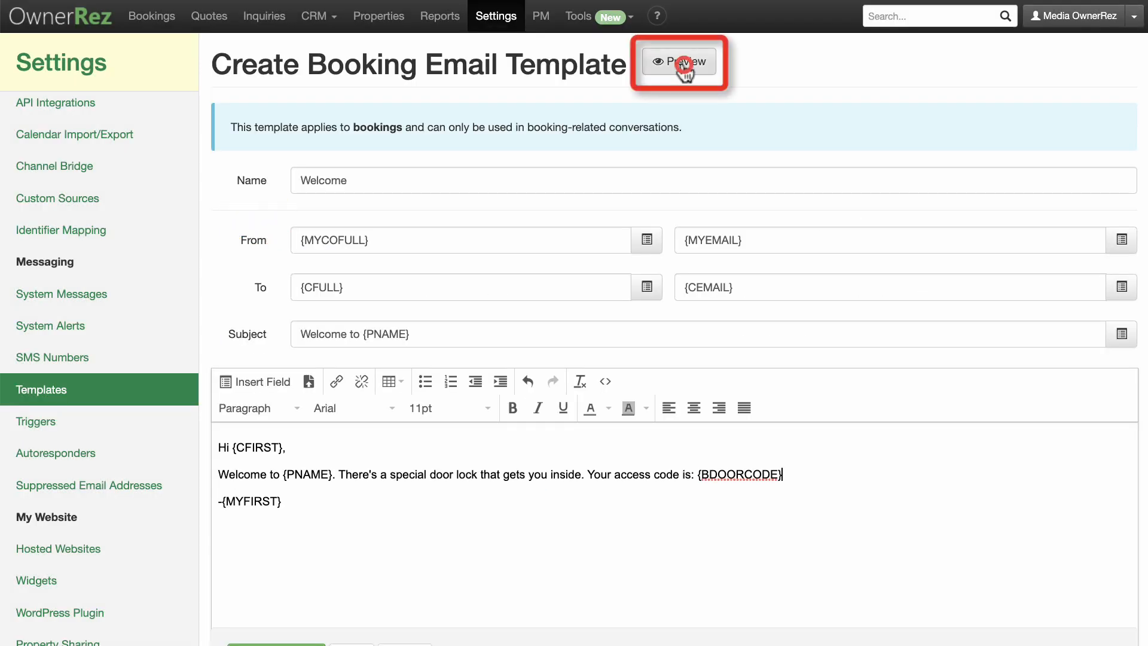
click(680, 61)
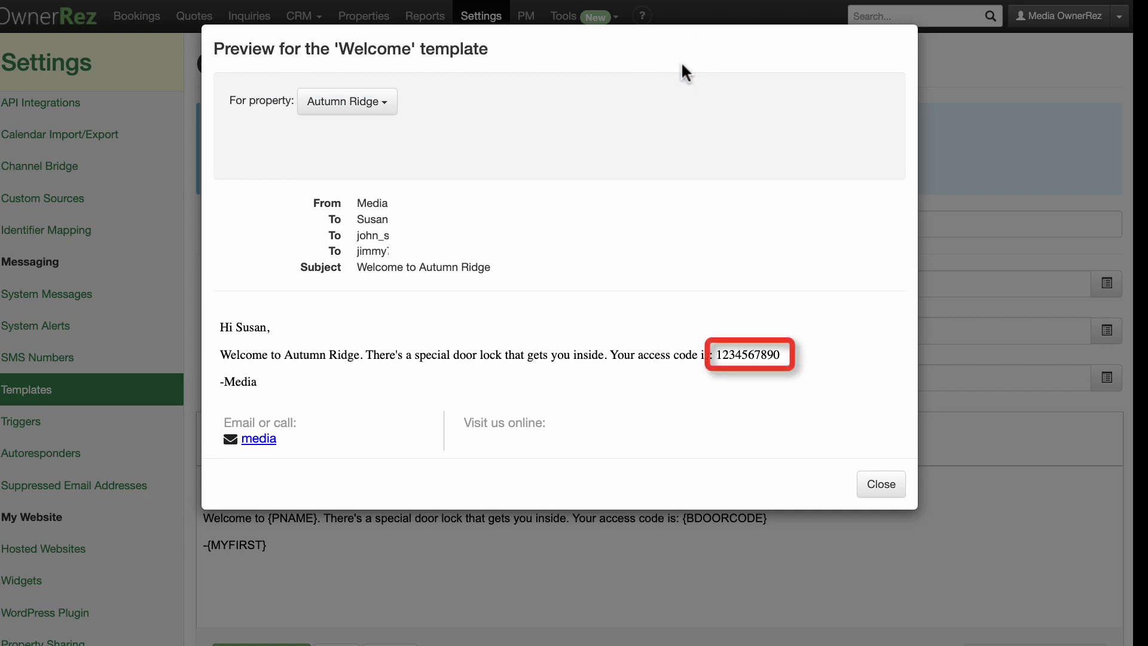
click(880, 484)
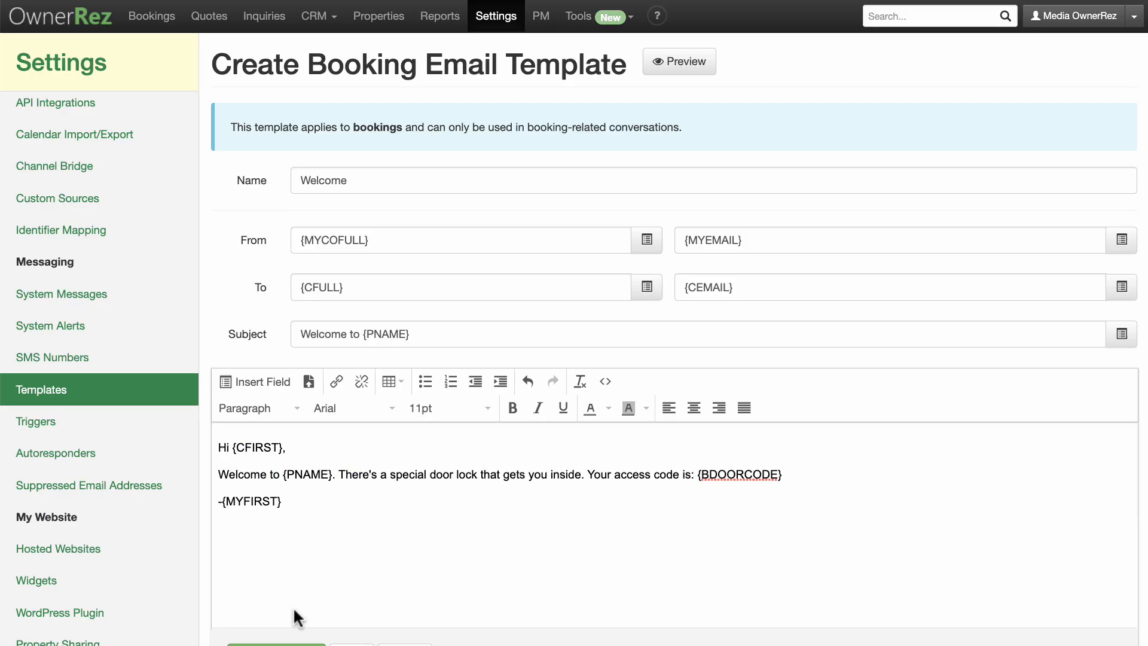
scroll(down, 3)
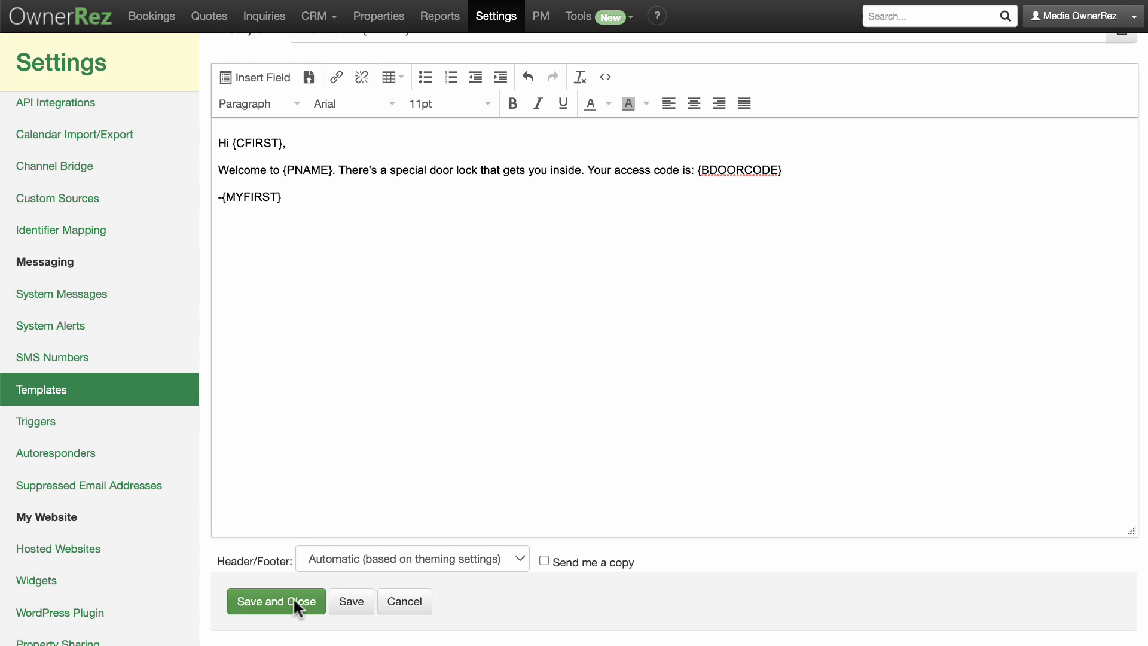
Step: Save and close the Welcome template, then start a new trigger sent at a scheduled time
click(276, 600)
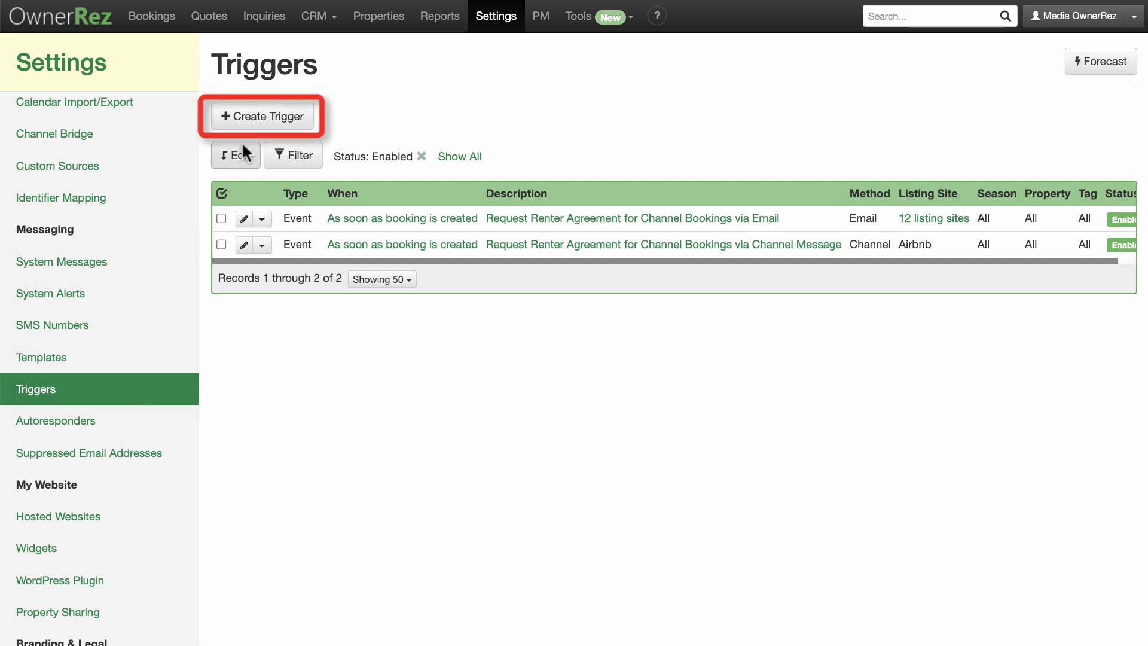
click(262, 116)
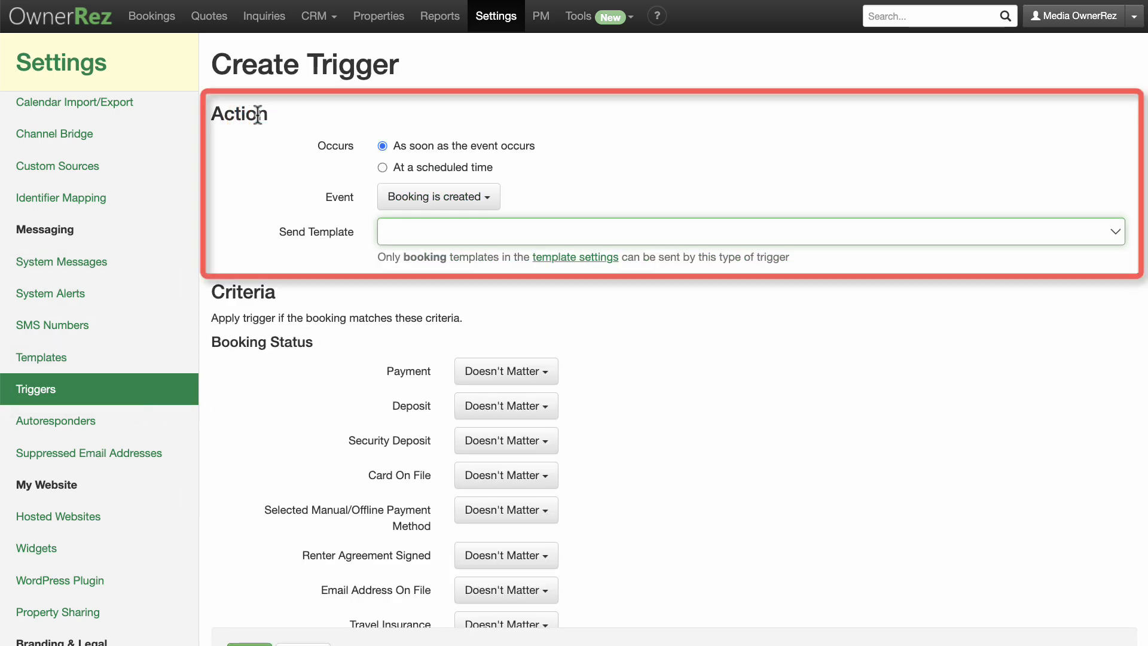
click(383, 168)
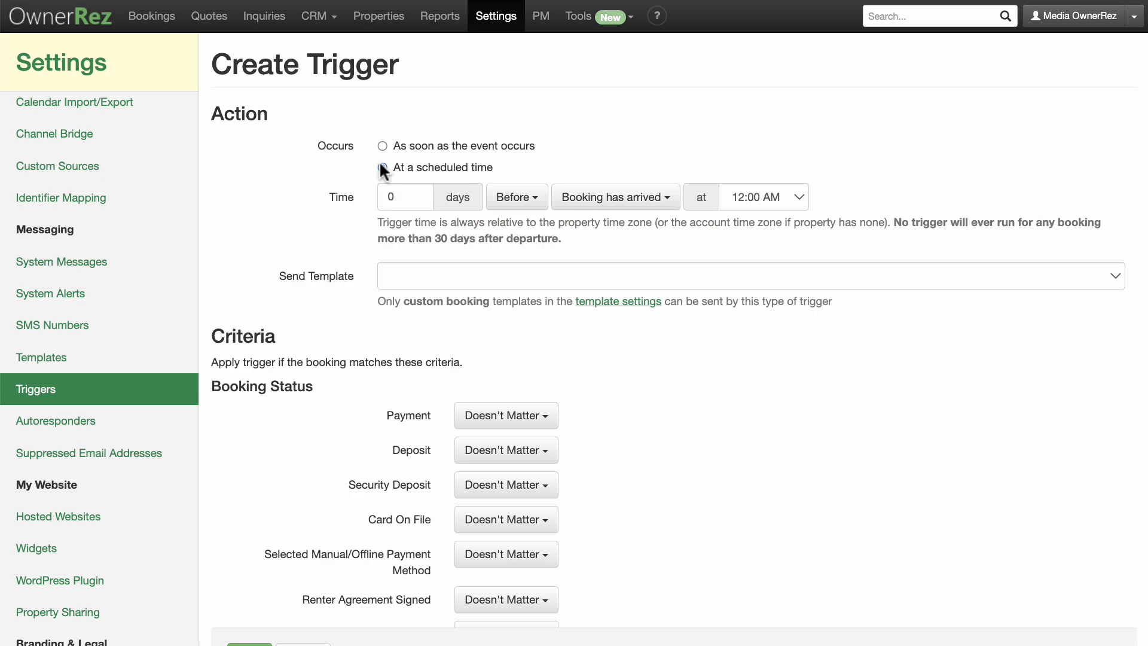
Step: Set the trigger to 2 days before arrival at 8:00 AM with the Welcome template and save it
click(382, 168)
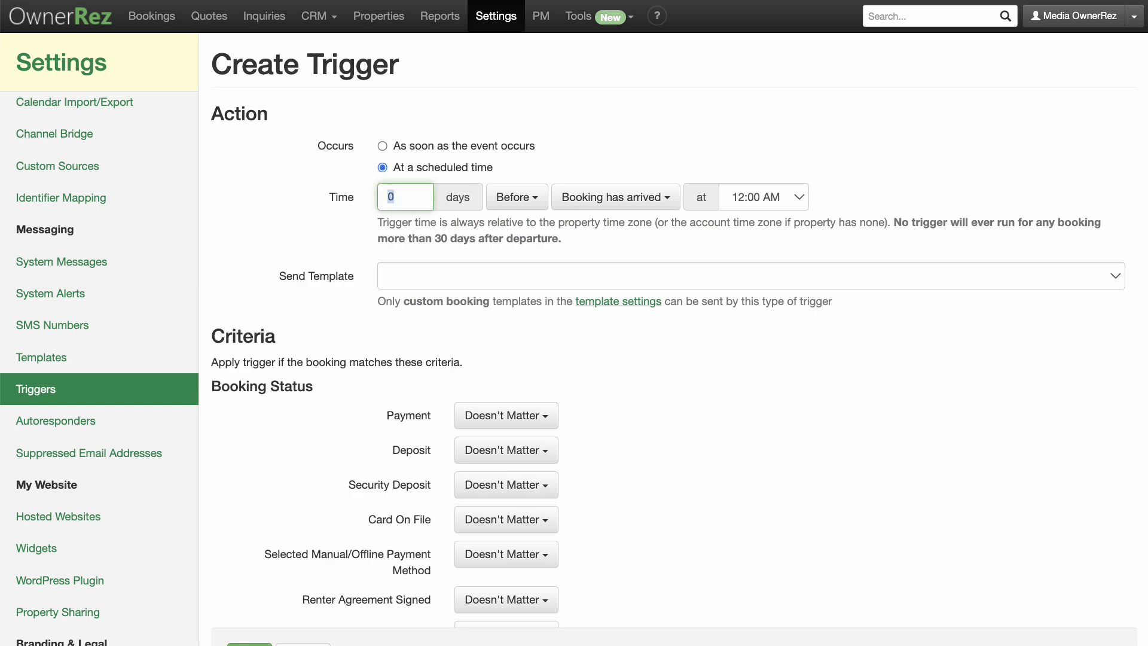
text(2)
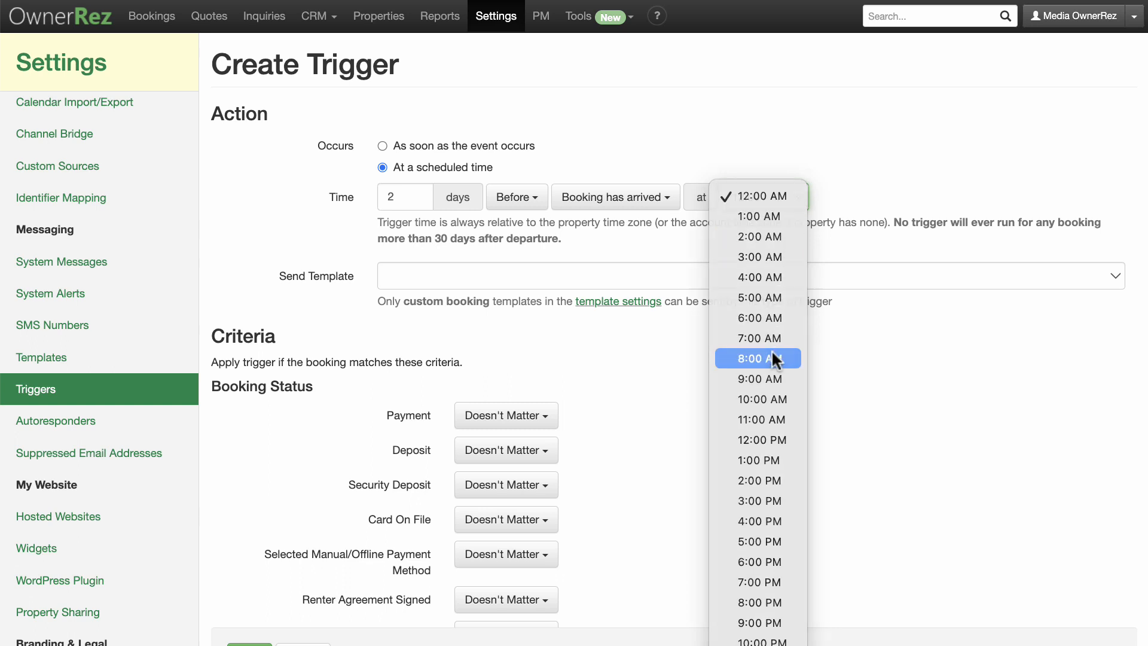
click(758, 357)
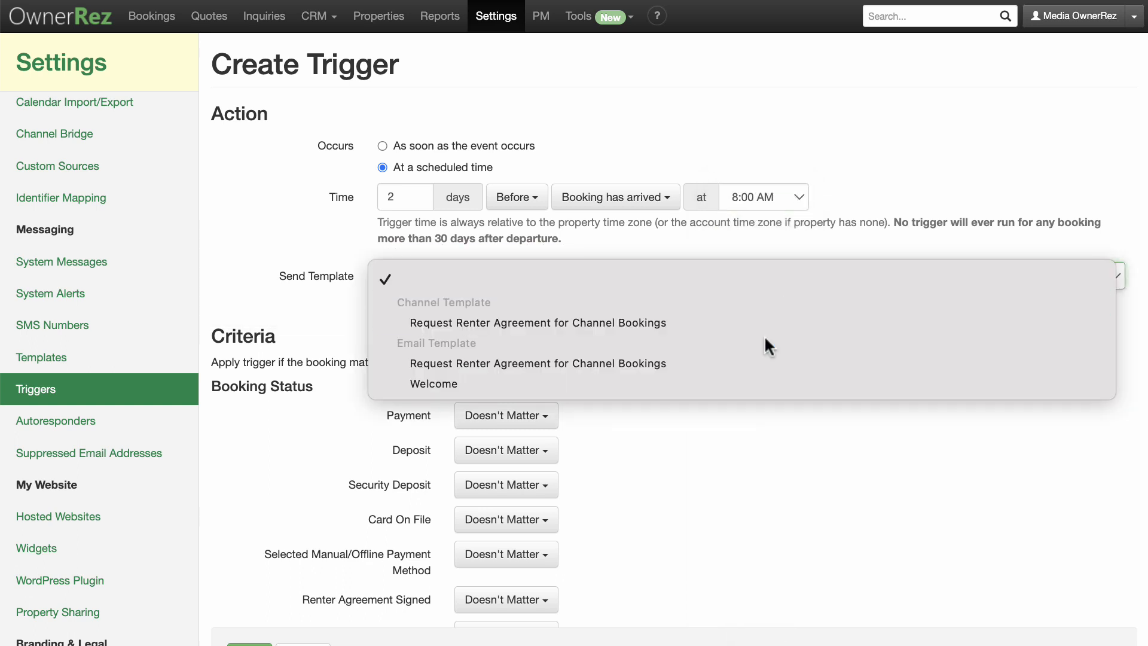
scroll(down, 3)
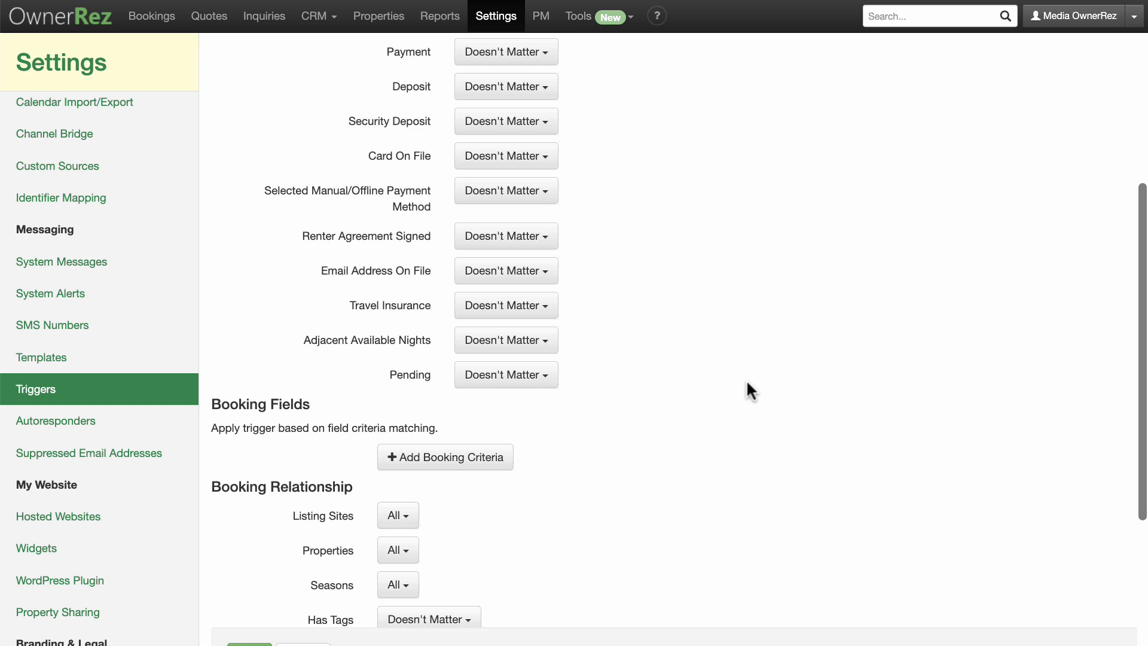
scroll(down, 3)
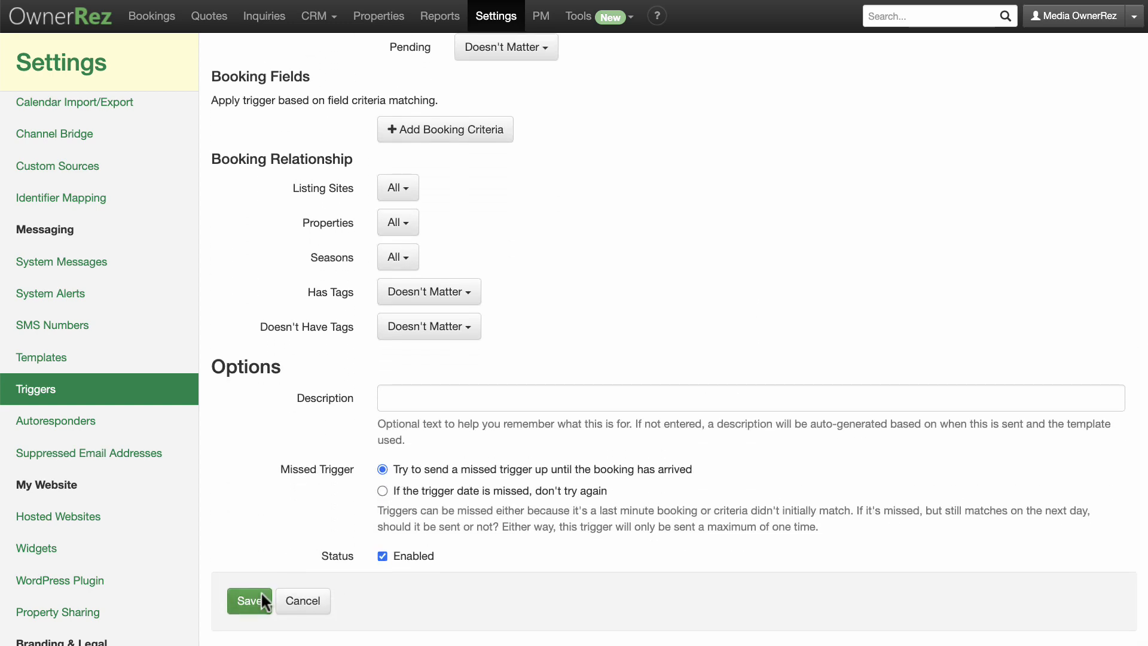
click(248, 600)
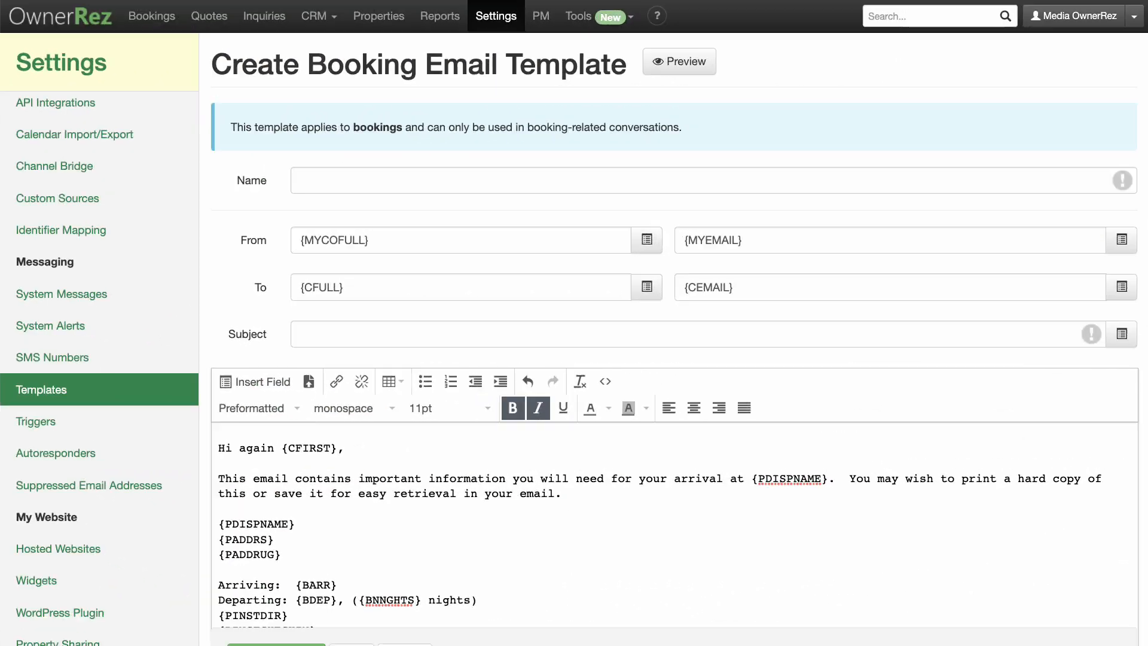
scroll(down, 3)
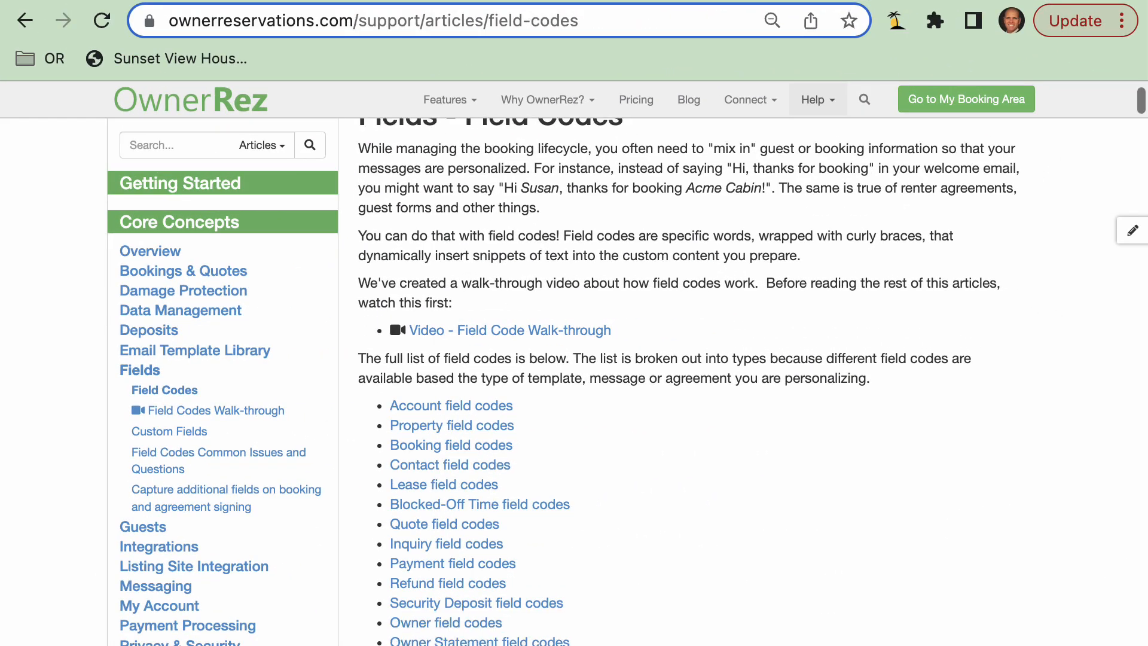
click(451, 405)
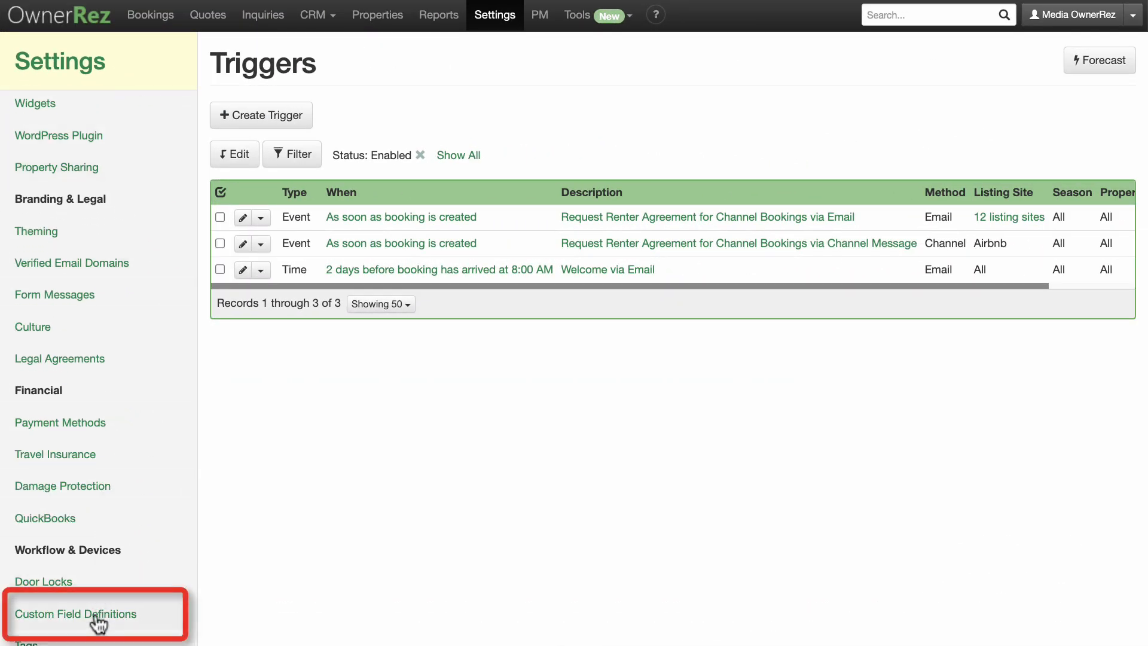
Step: Start a new Property-type custom field definition named 'Garage Code'
click(76, 613)
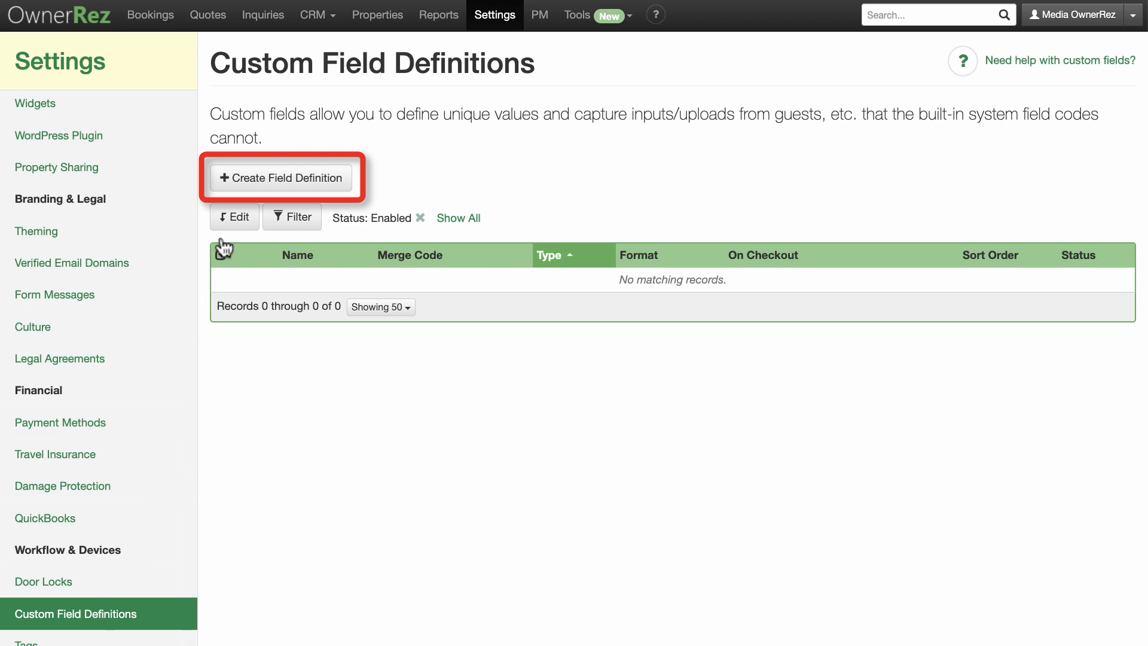
click(281, 177)
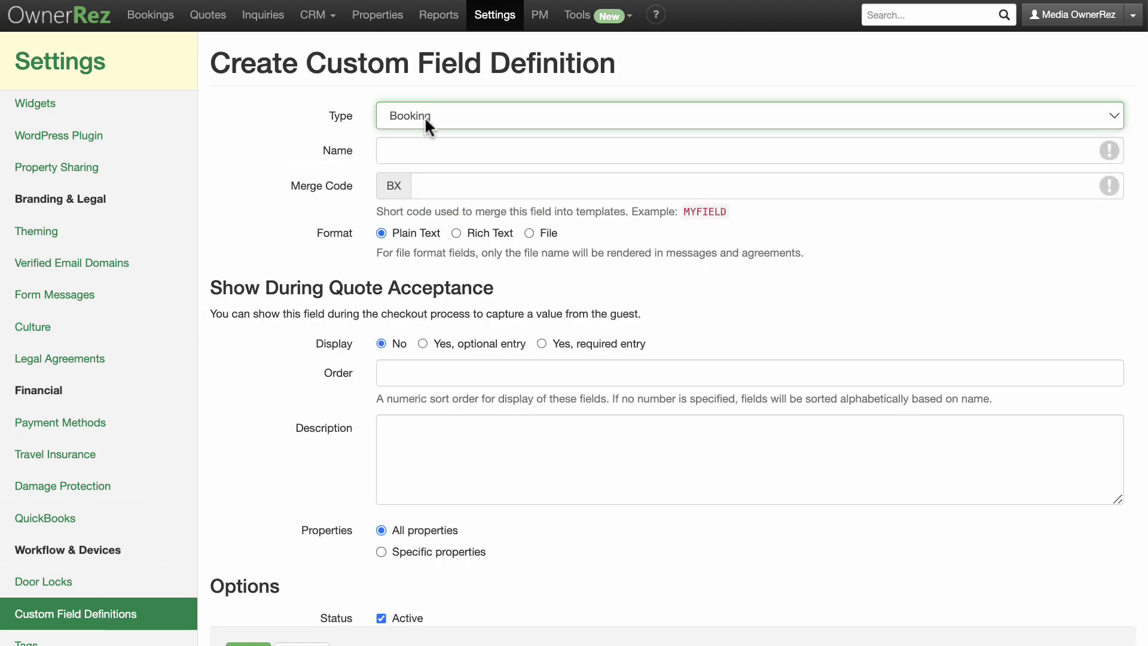
click(746, 115)
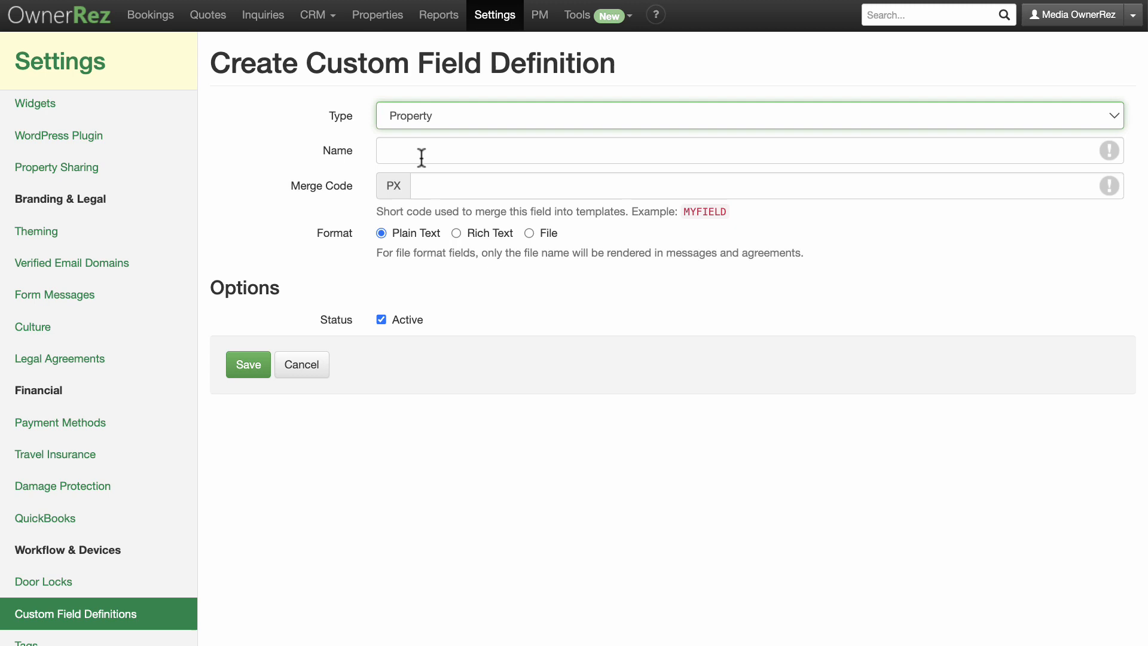
text(Garage Code)
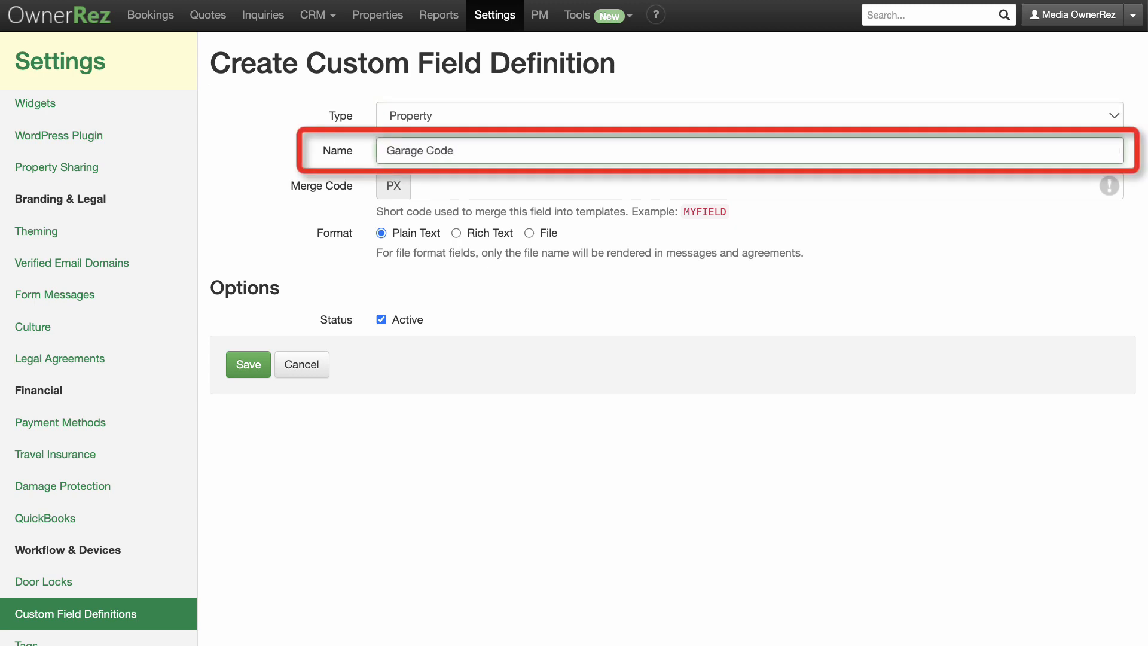
Step: Give it merge code GARAGECODE (PXGARAGECODE), keep Plain Text, and save the field
click(754, 185)
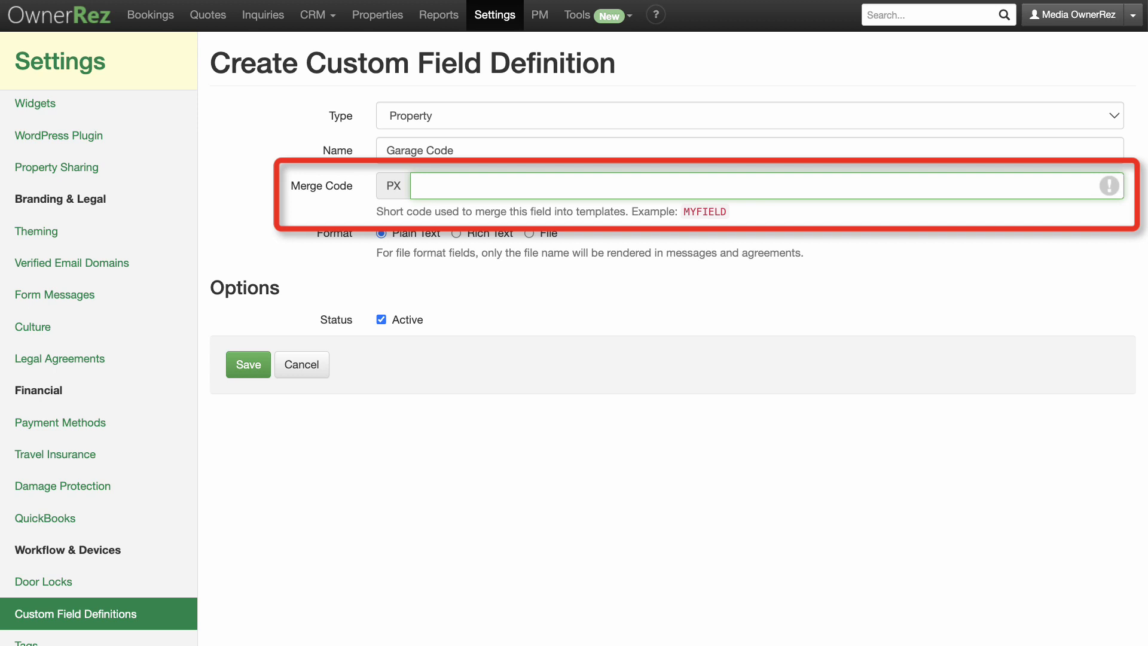
text(G)
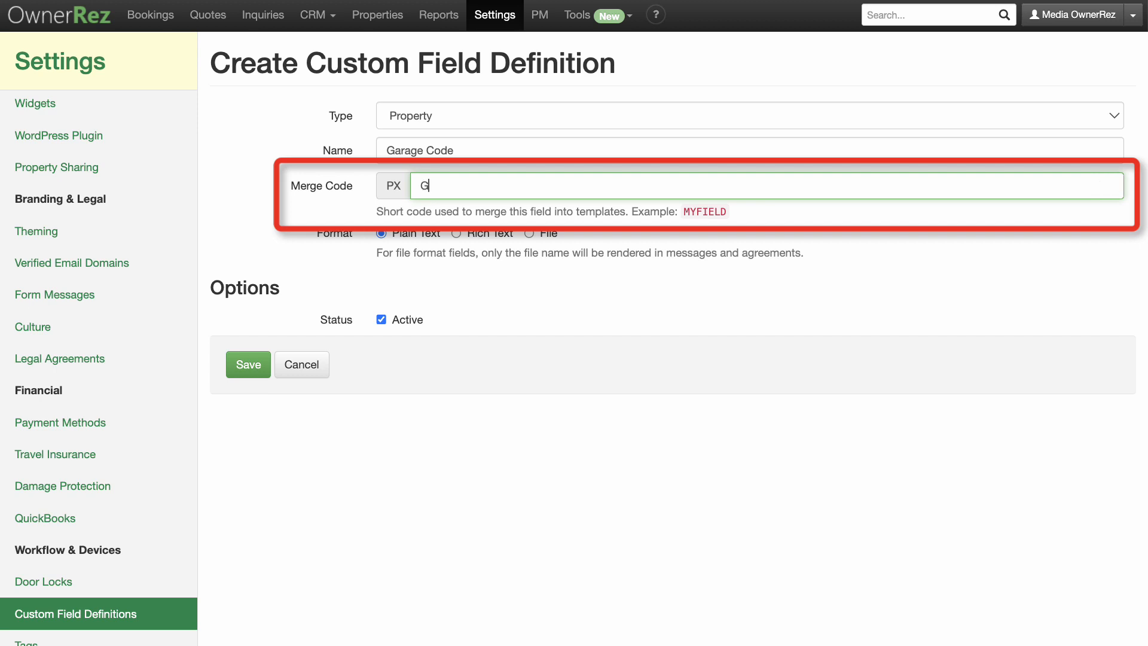
text(ARAGE)
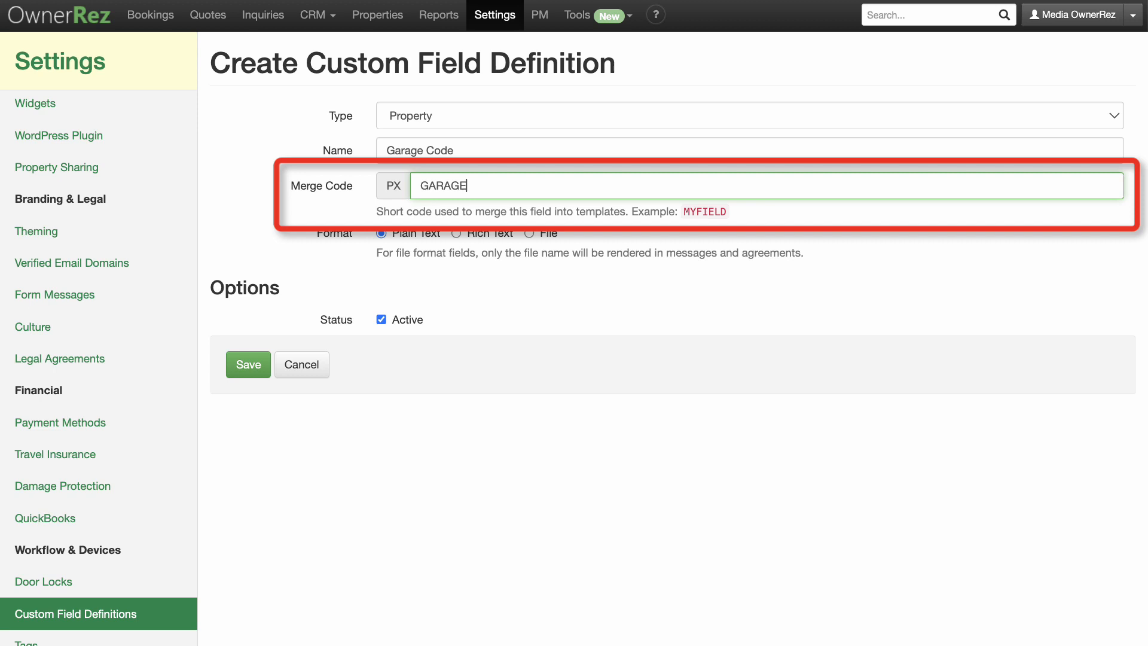
text(CODE)
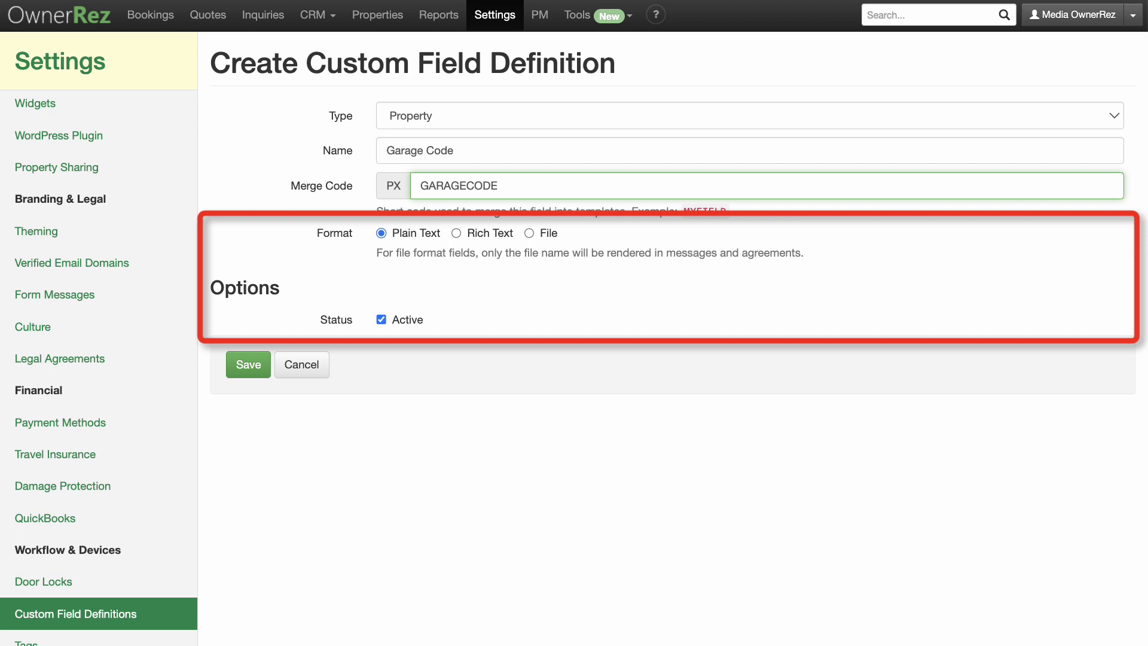
click(247, 364)
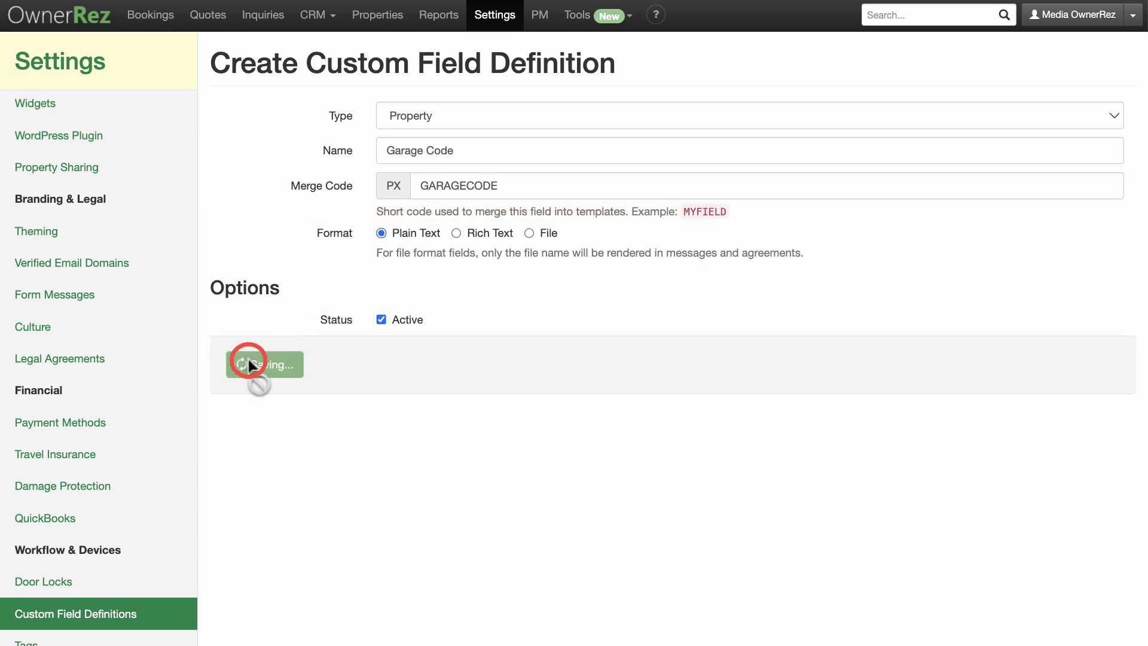
click(265, 365)
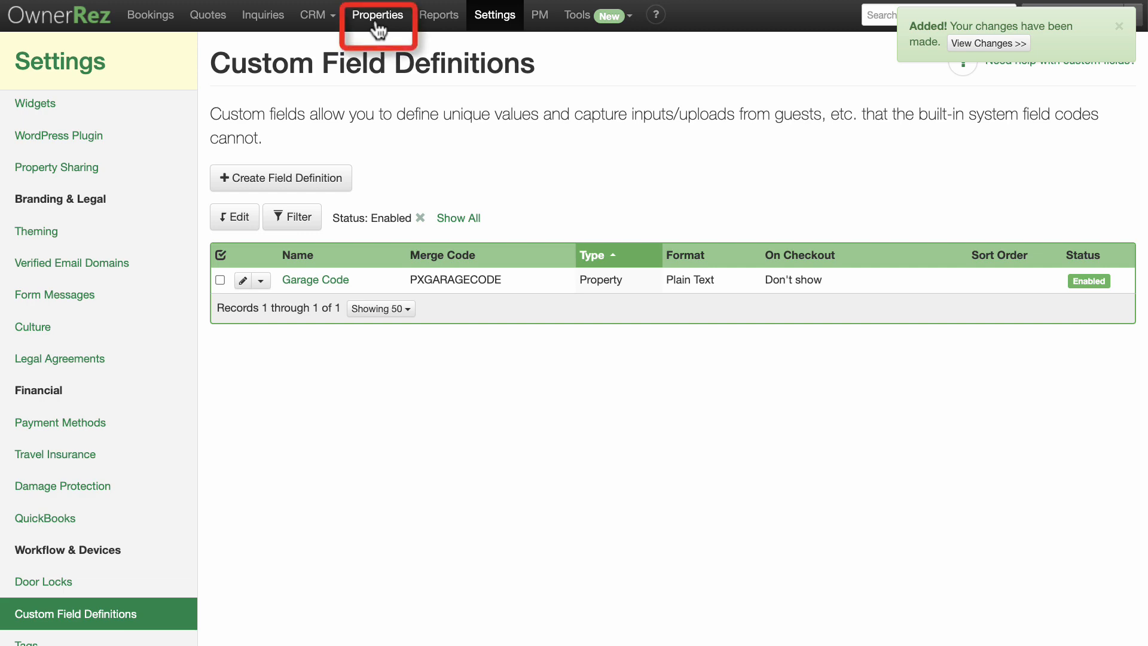
click(377, 14)
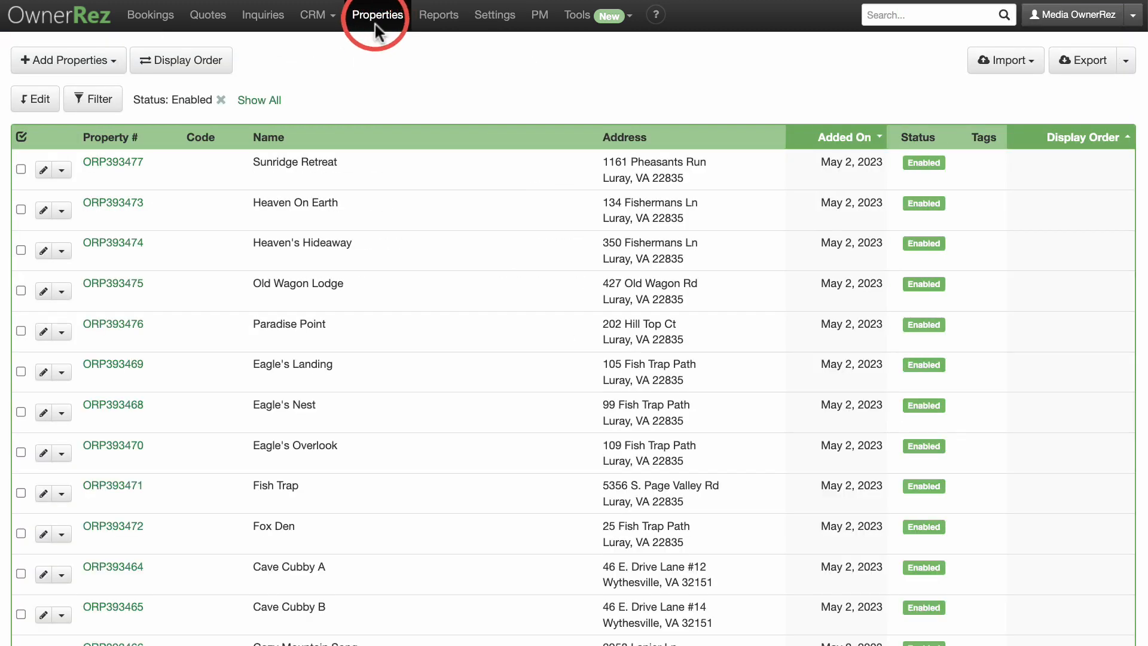
click(113, 162)
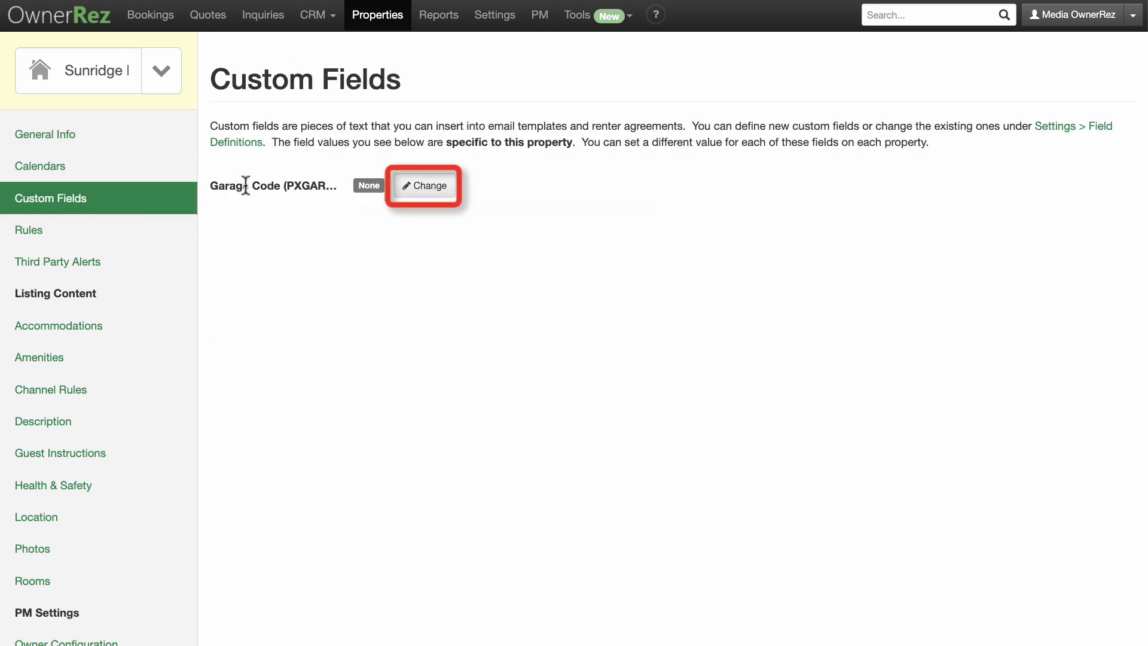
click(424, 185)
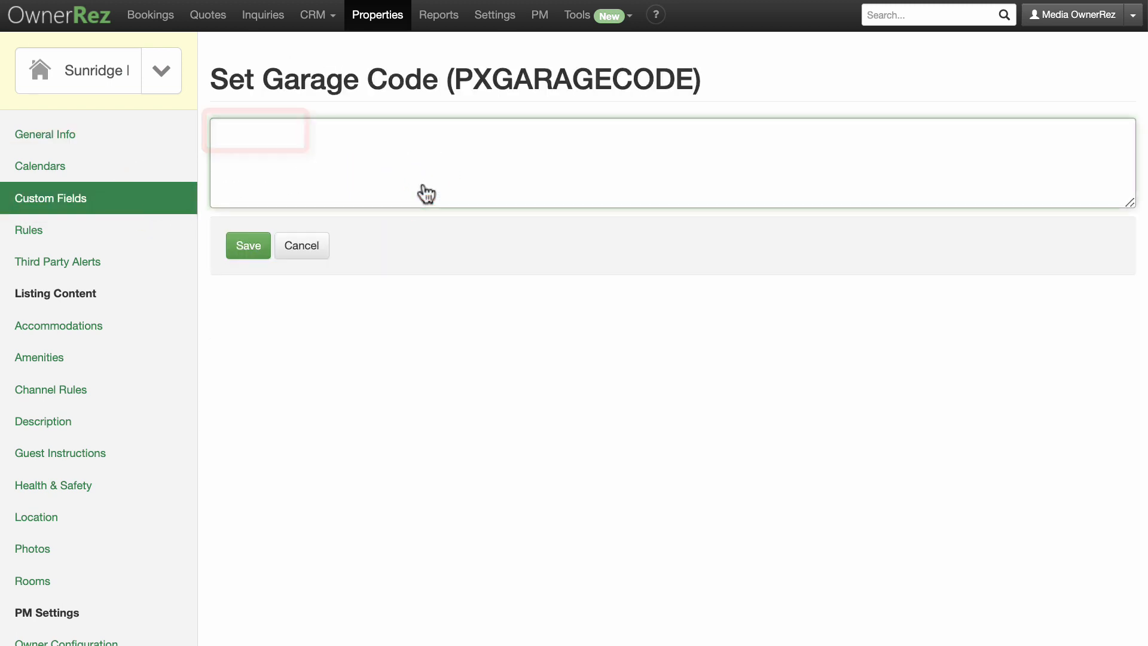
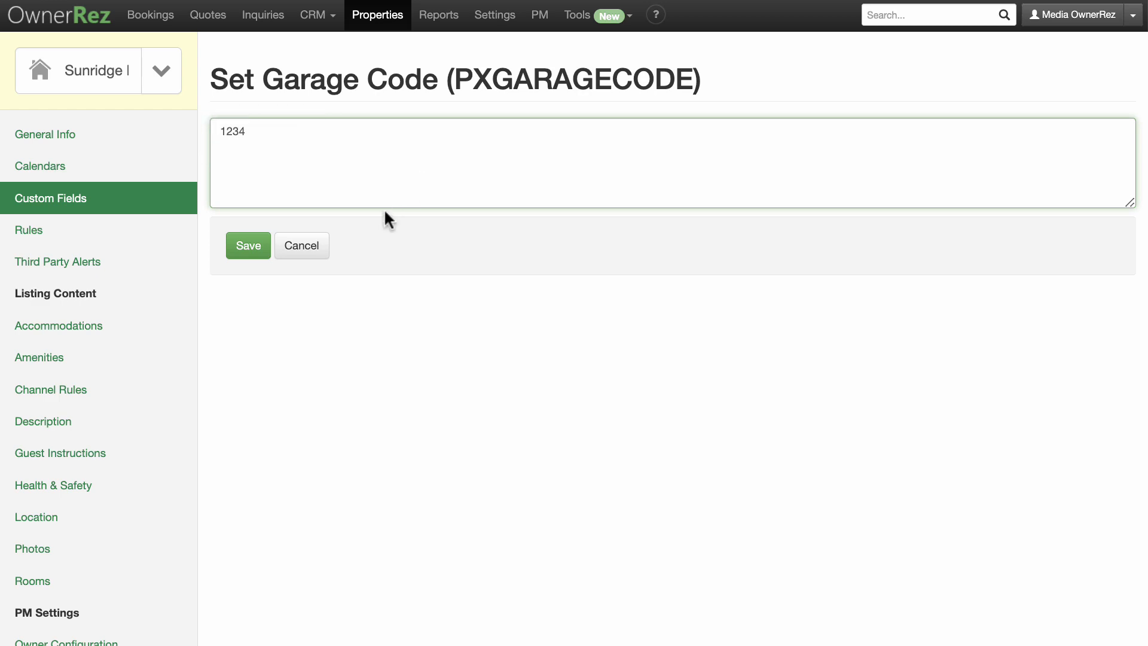
click(248, 245)
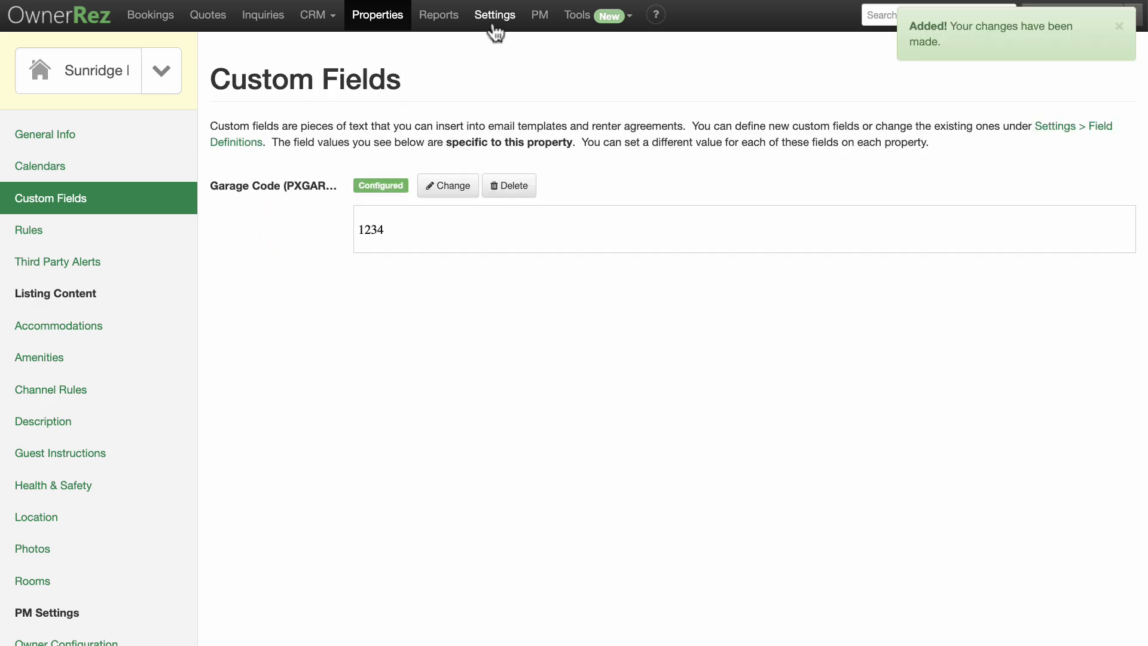
Step: Reopen the Welcome template and add the line 'The Garage Code is:' to the body
click(494, 14)
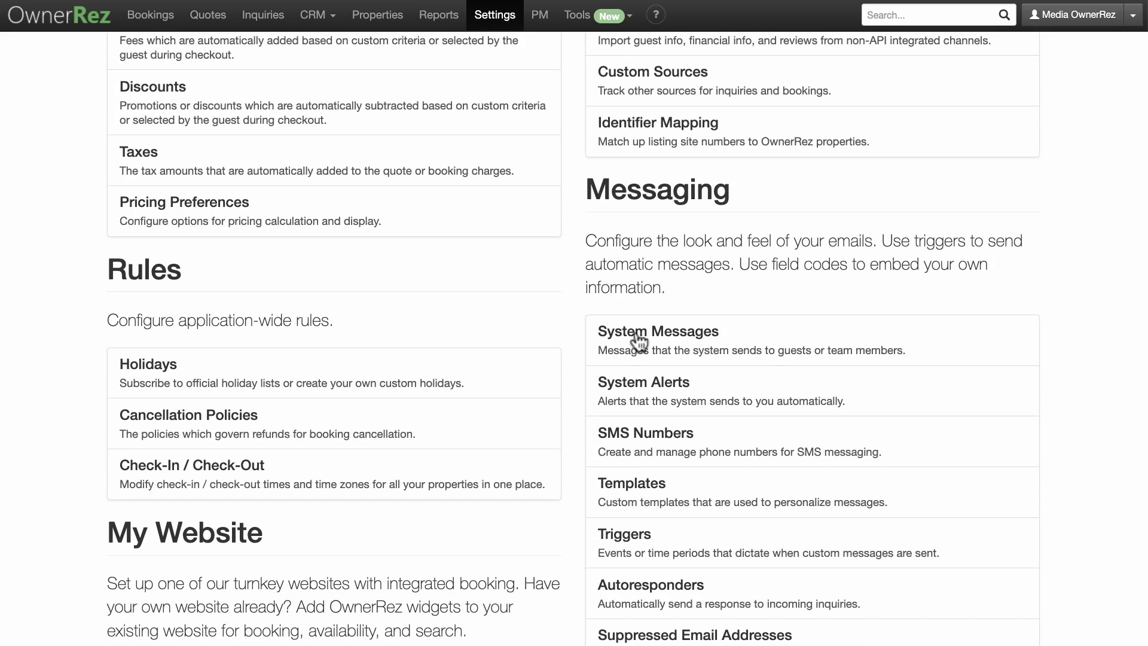
click(632, 482)
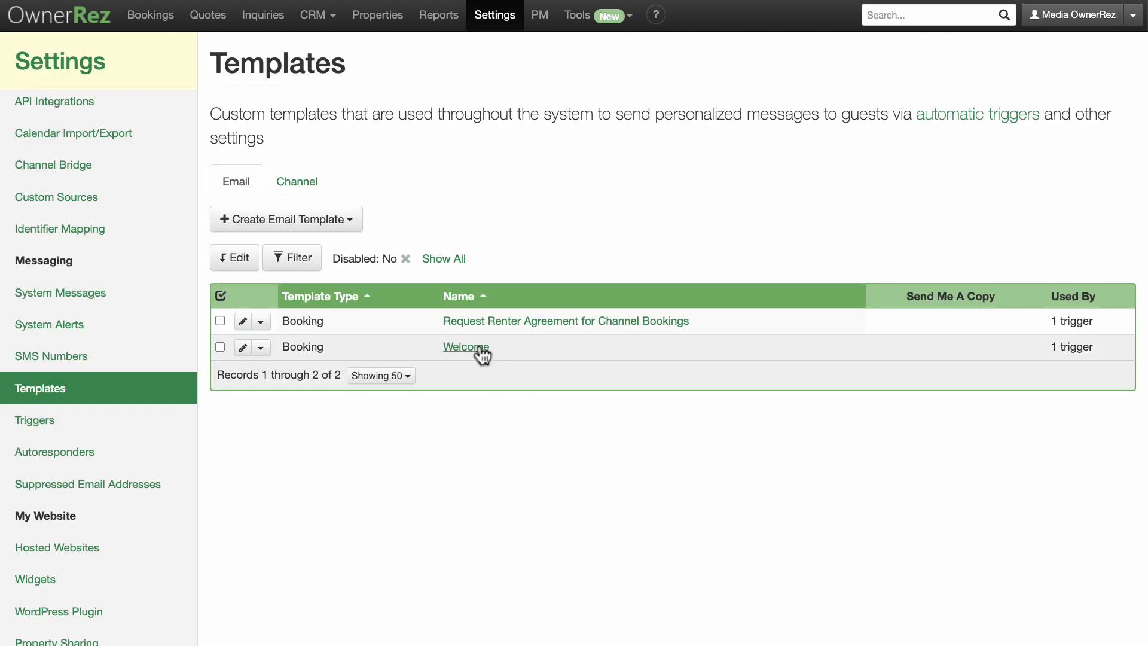
click(465, 346)
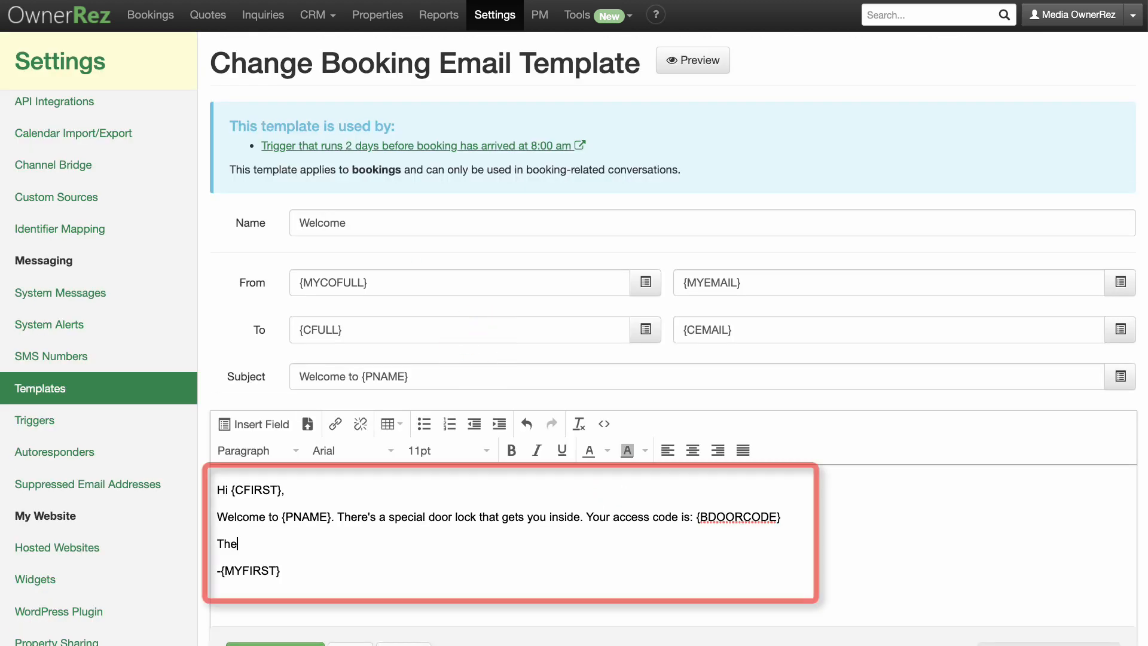
text(Garage Code is:)
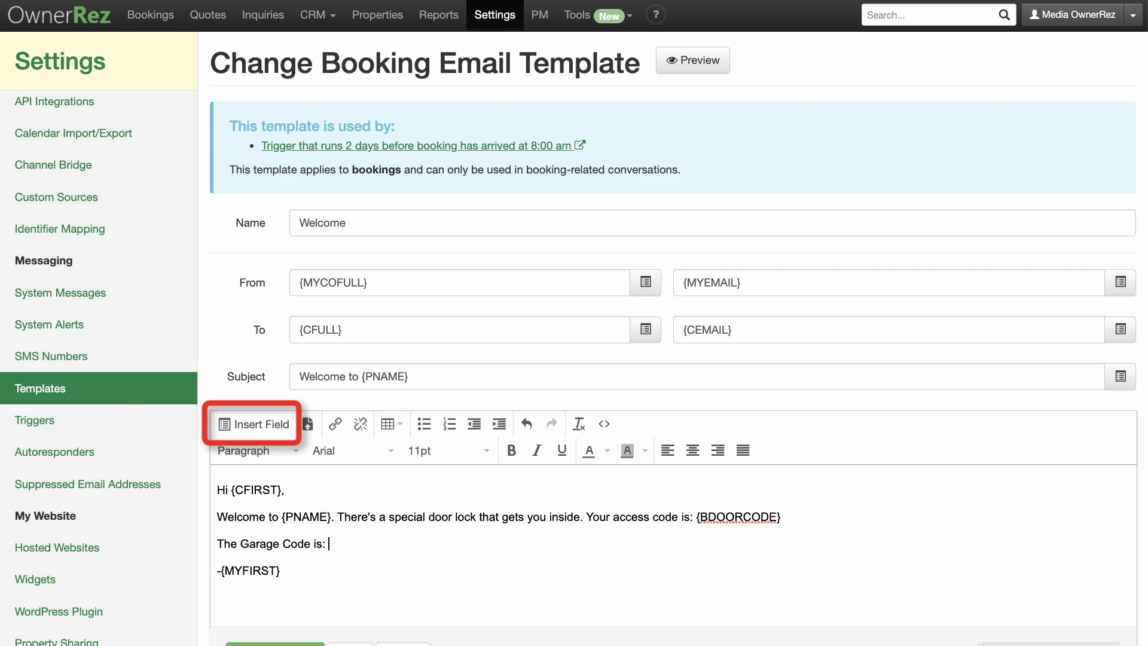
Step: Insert the {PXGARAGECODE} property field after the garage code line
click(254, 424)
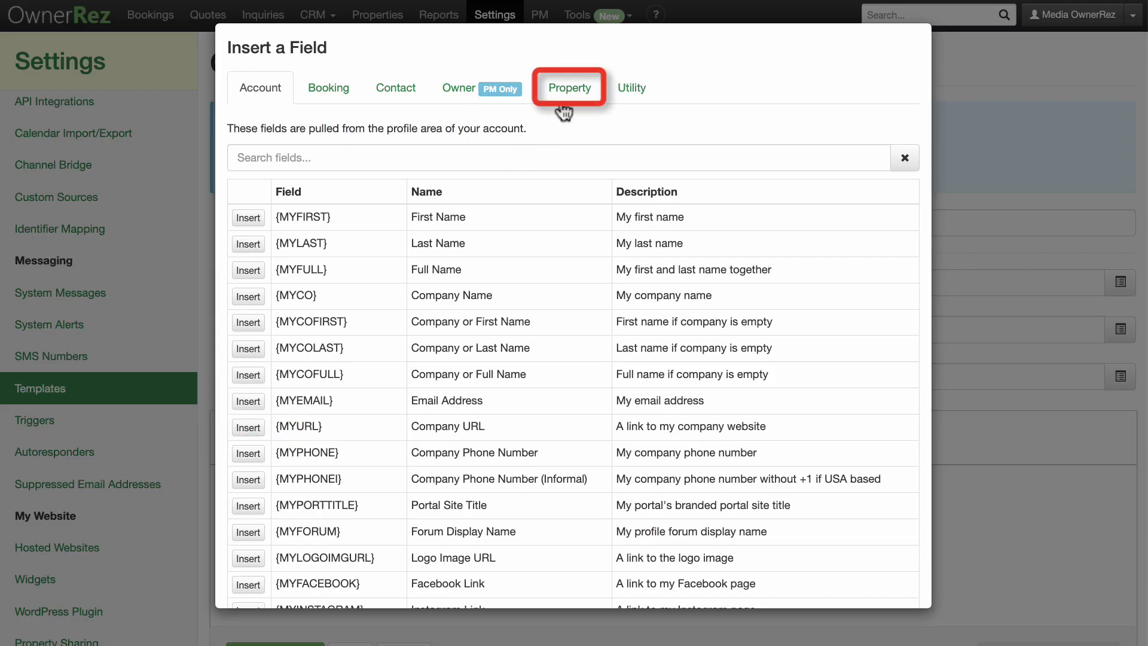
click(569, 87)
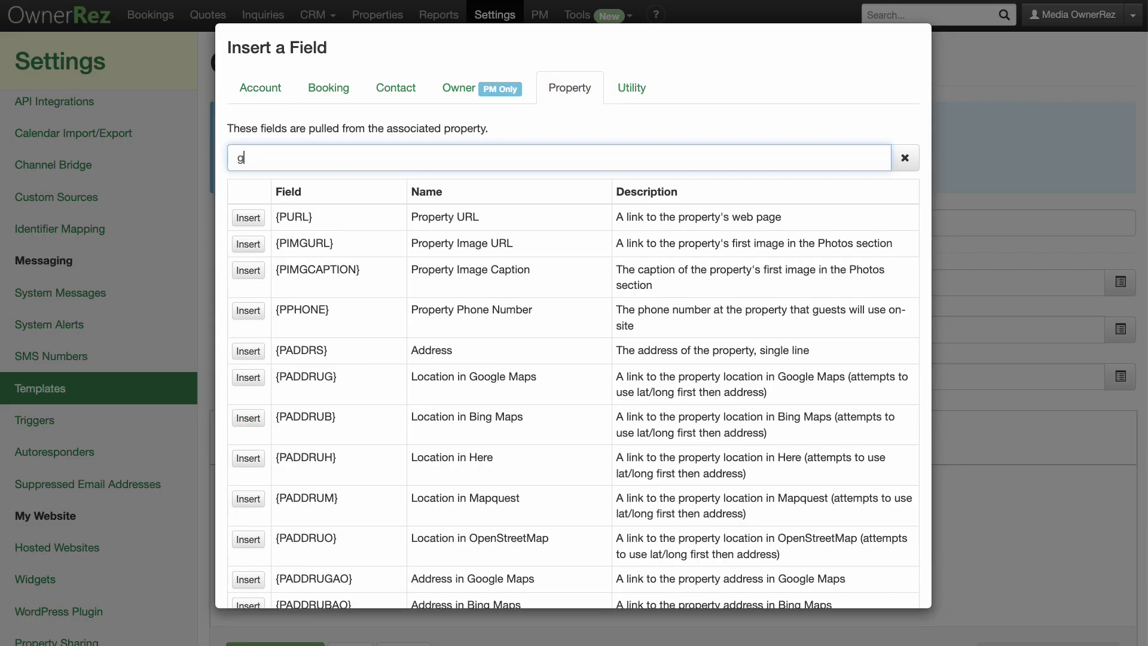
text(ara)
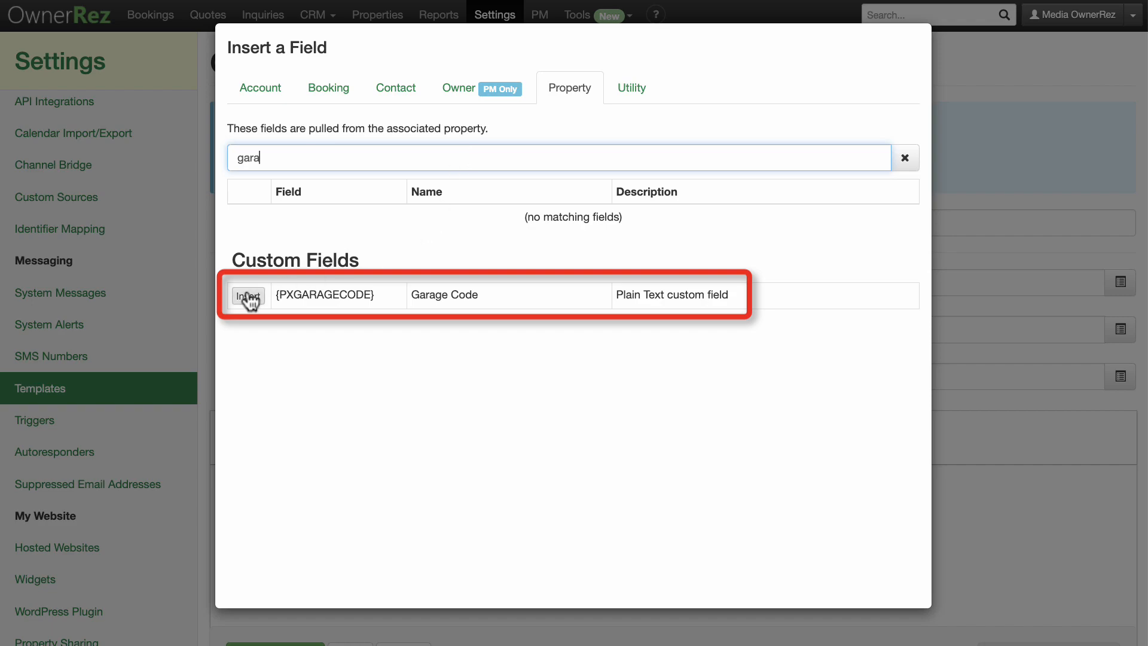
click(248, 294)
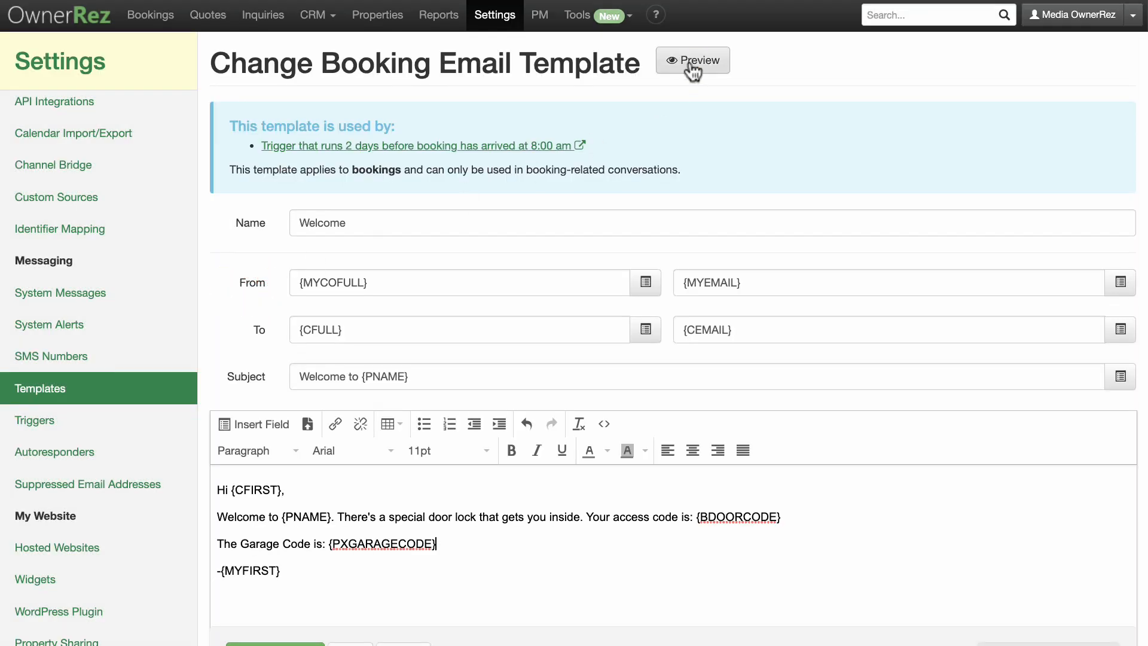
Step: Preview the guest checkout form down to the Other Information section with the required ID Upload field
click(691, 60)
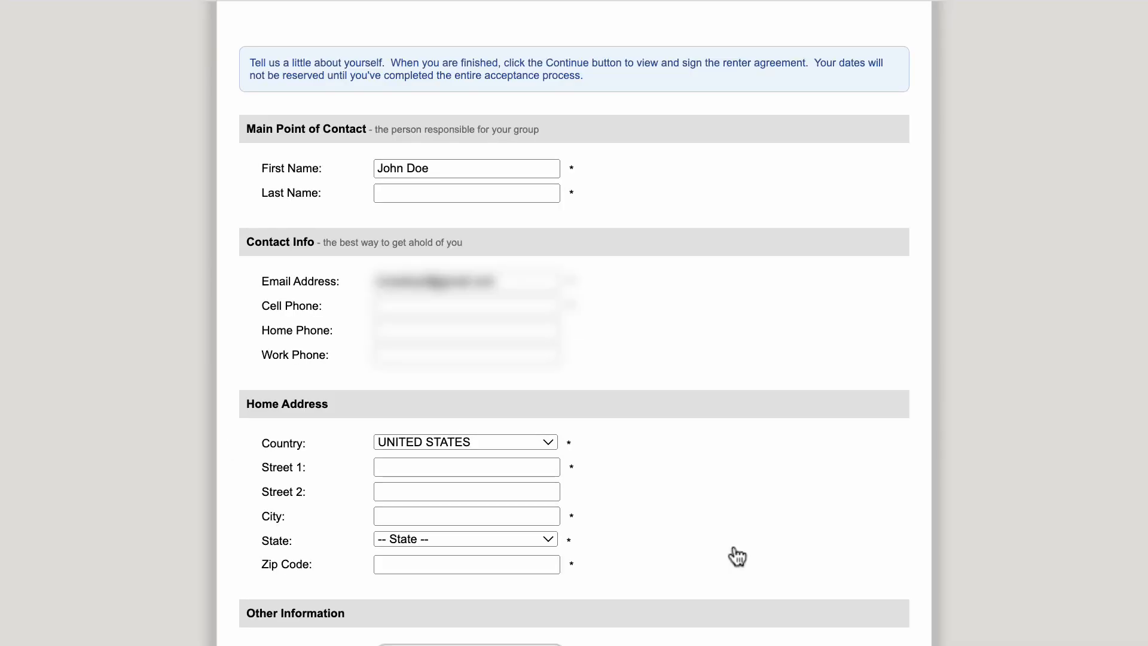
scroll(down, 3)
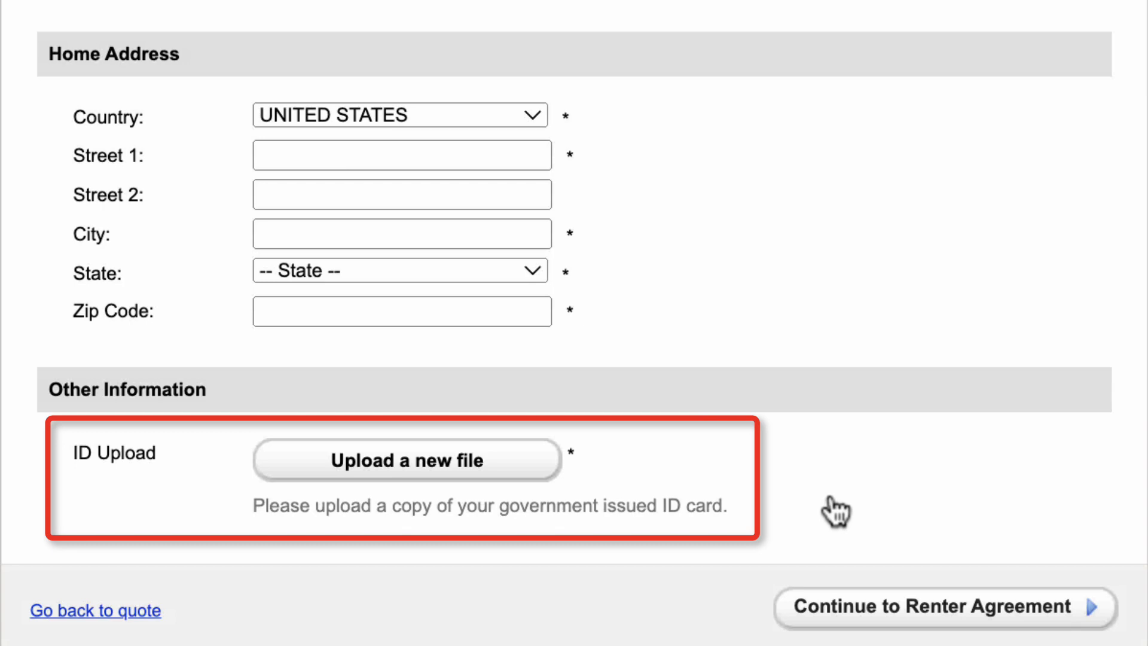
click(77, 614)
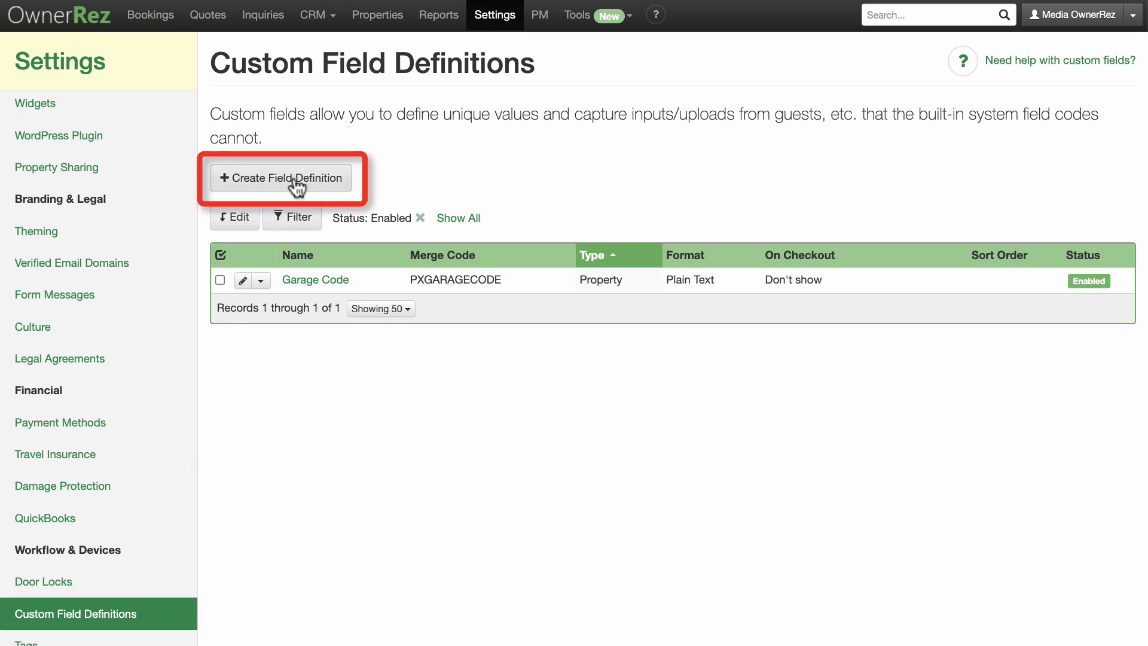
Step: Add a Booking field 'ID Upload' with merge code ID, File format, required entry and government ID description
click(279, 178)
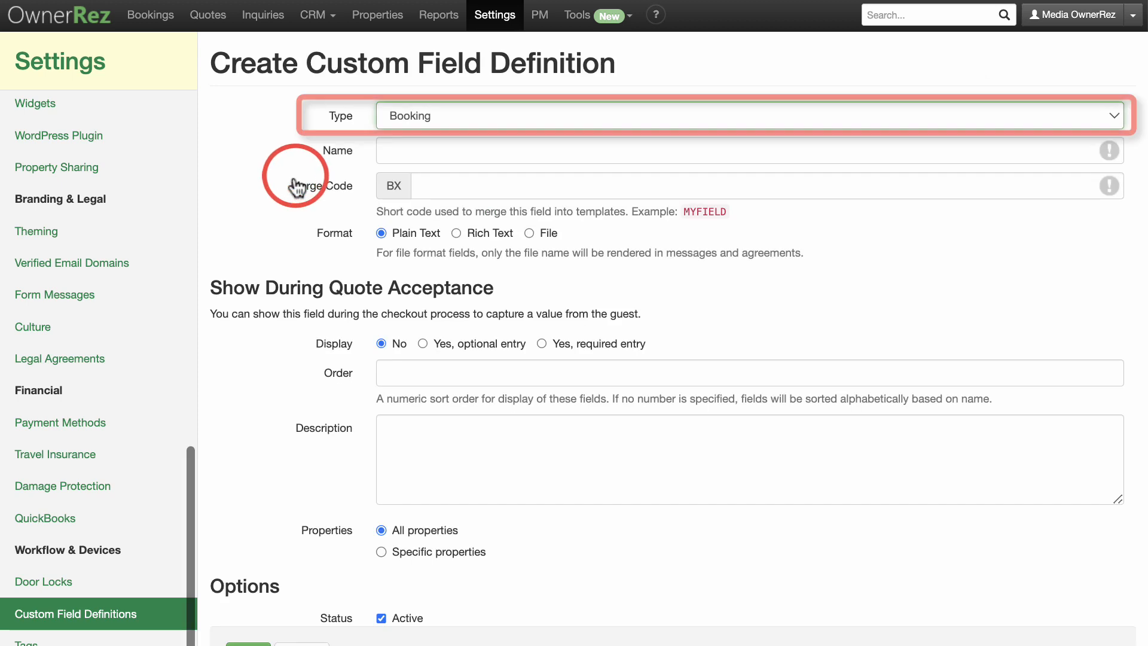
text(ID)
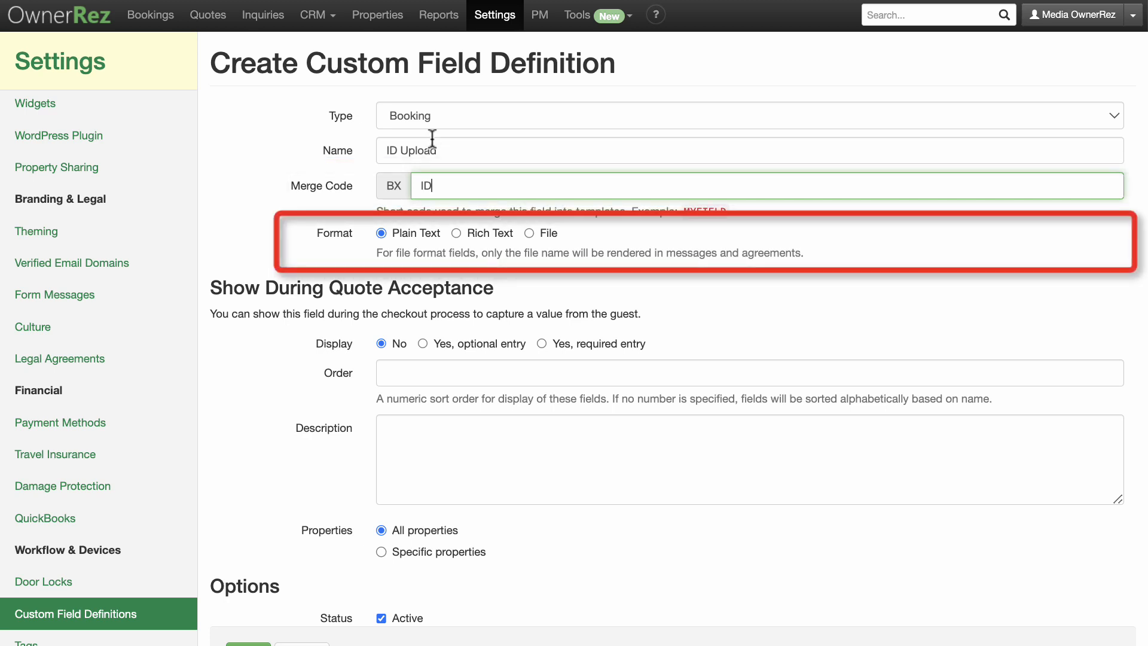
click(528, 233)
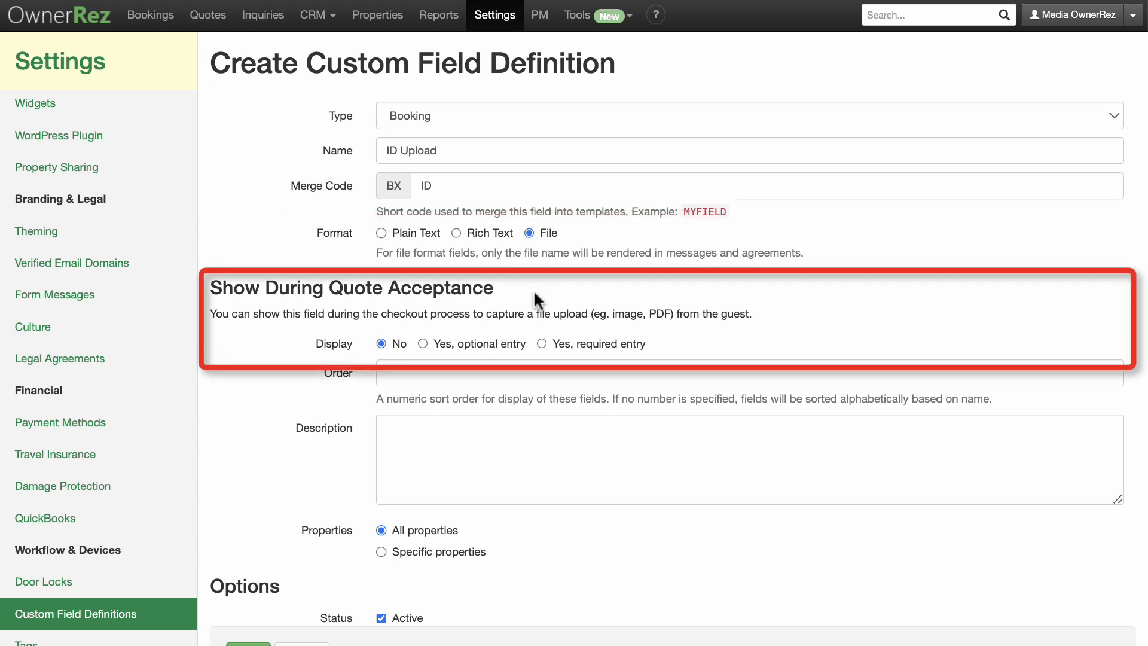
click(540, 343)
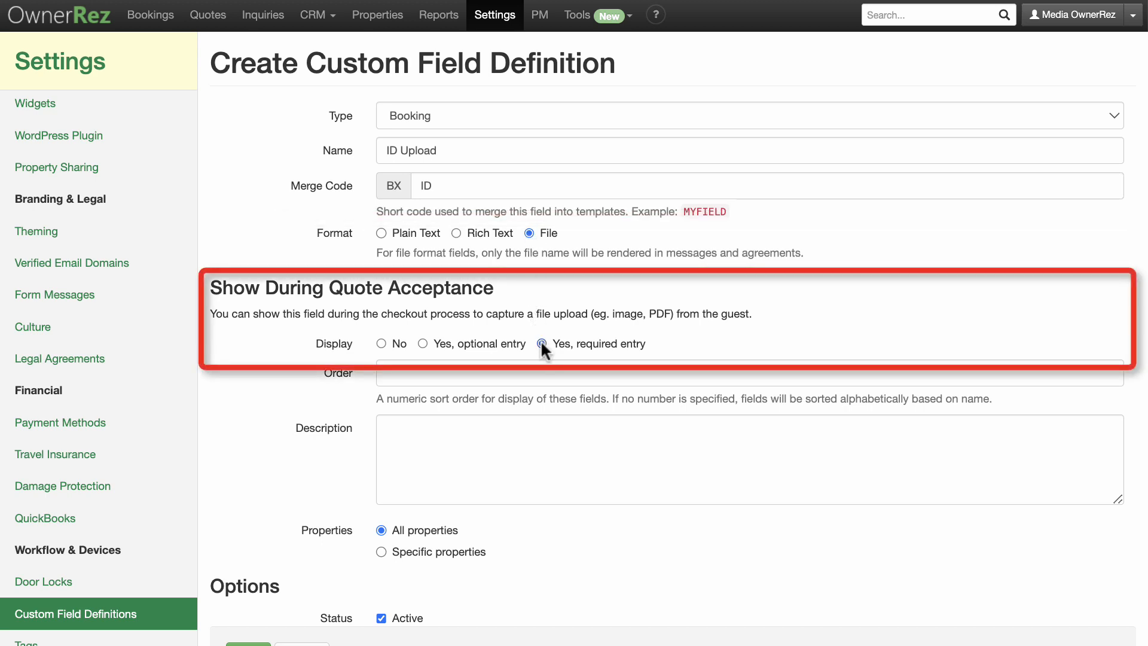
click(540, 343)
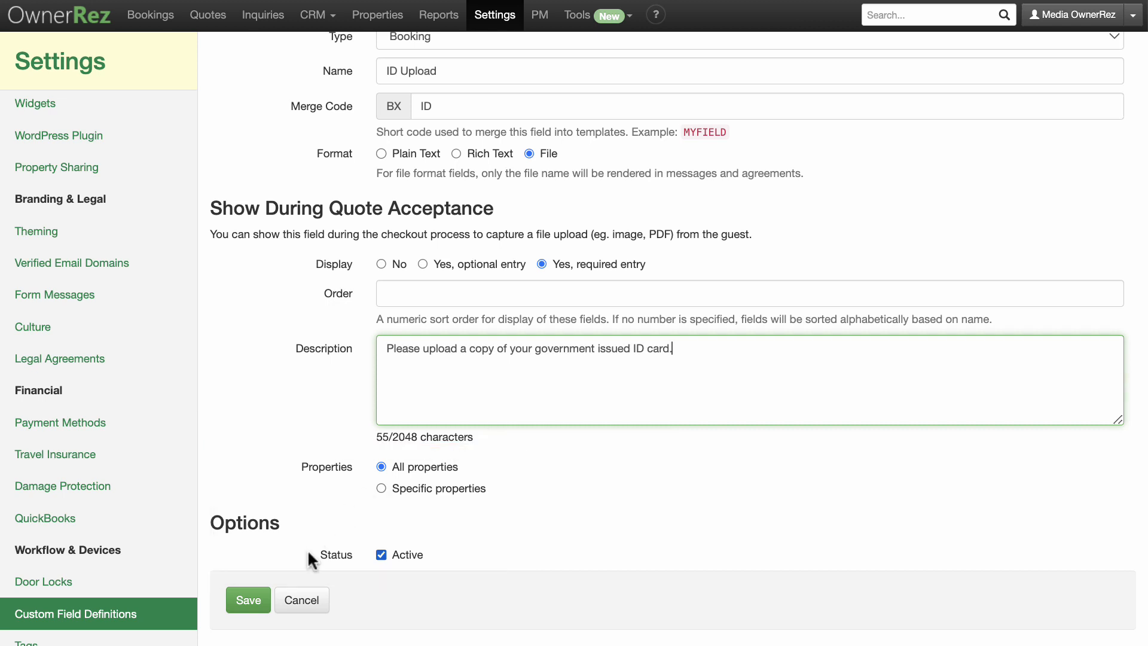
click(248, 600)
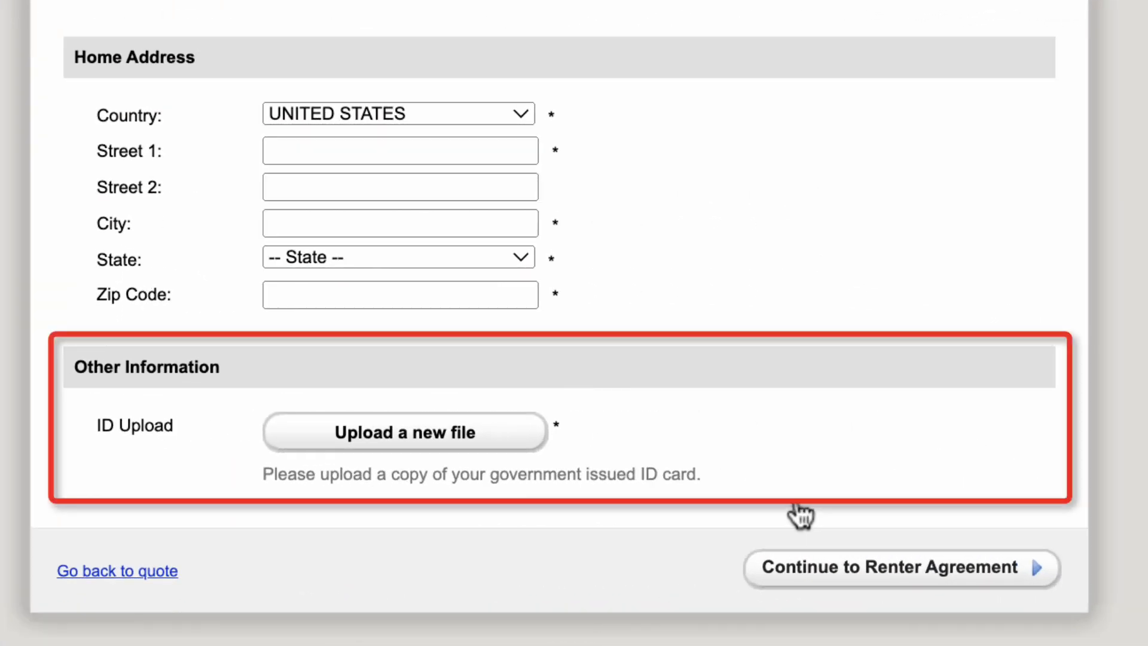
Step: Upload ny-real-id.png to the ID Upload field on the checkout page
click(402, 432)
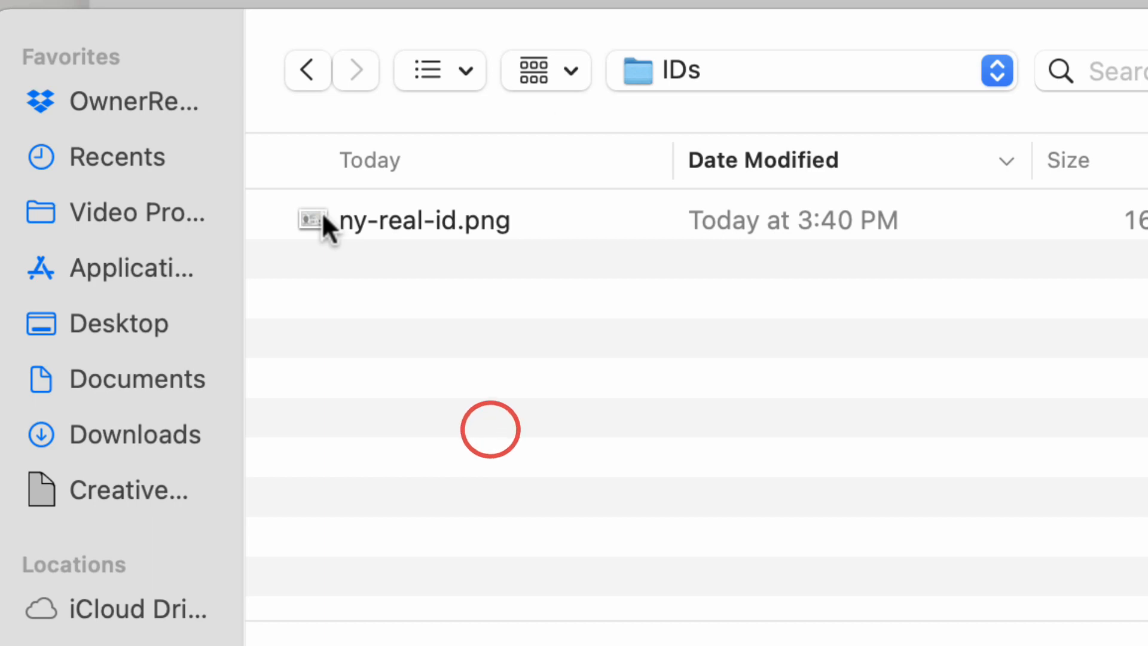
double_click(422, 220)
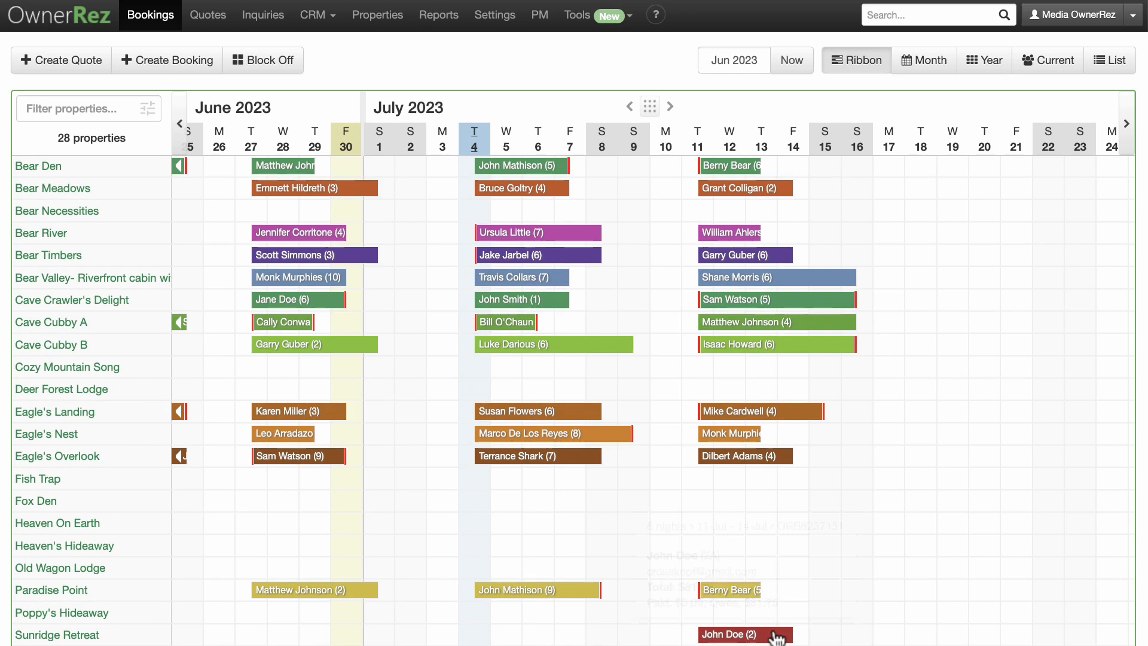
mouse_move(742, 634)
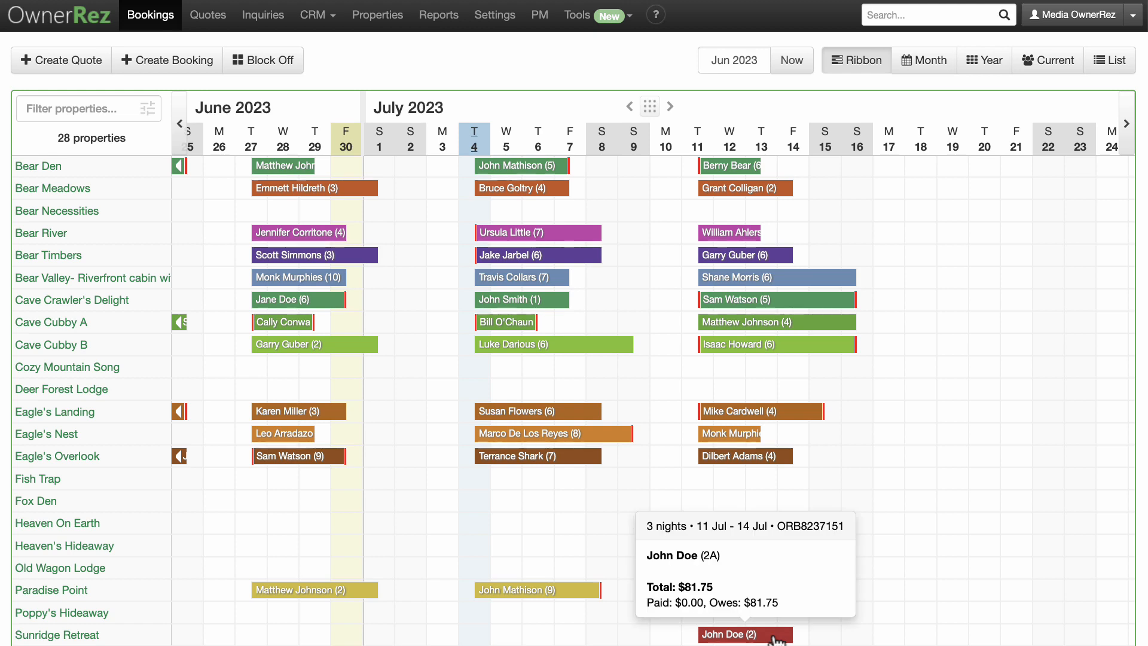
Step: Check John Doe's Sunridge Retreat booking (11–14 July) shows ny-real-id.png in Custom Fields and Files
click(742, 633)
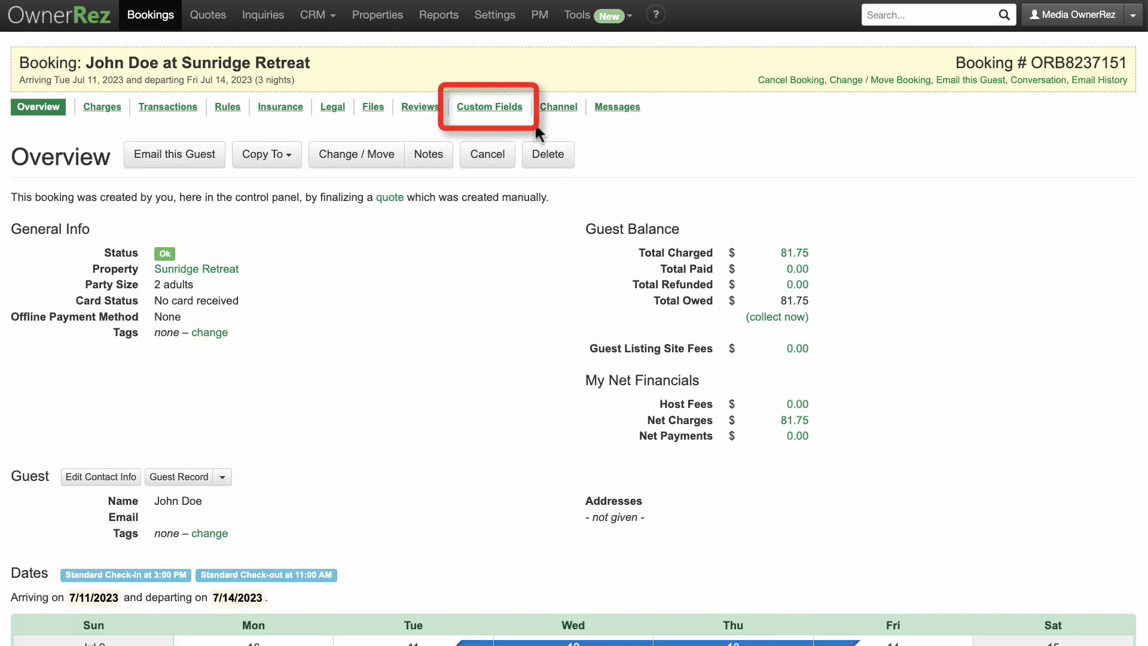
click(489, 106)
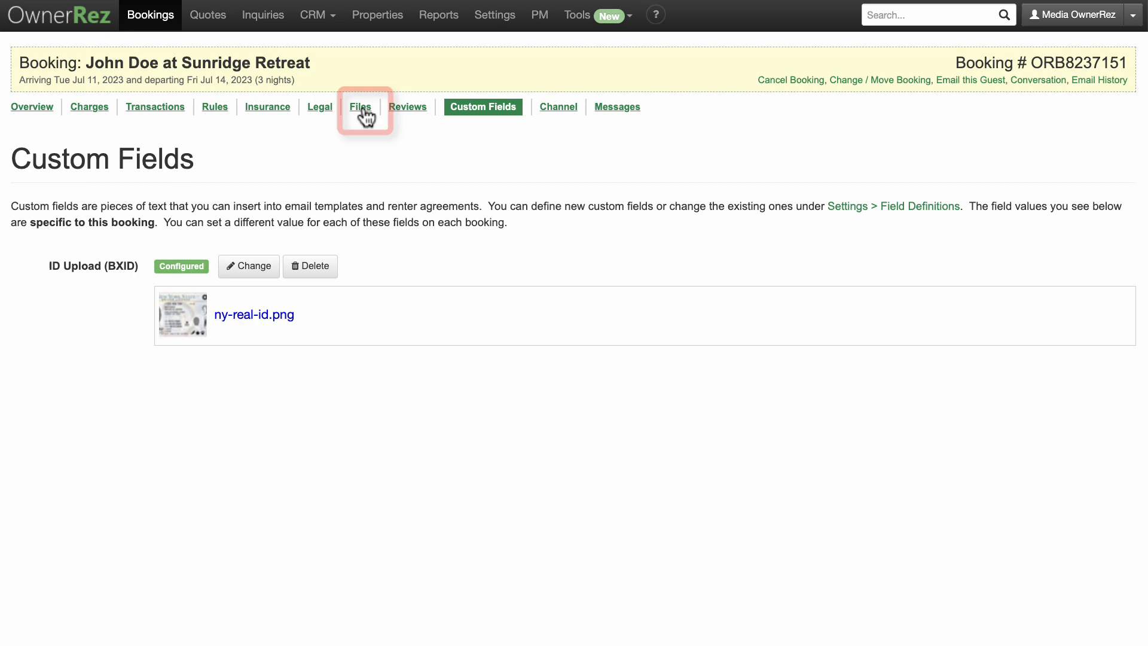
click(360, 107)
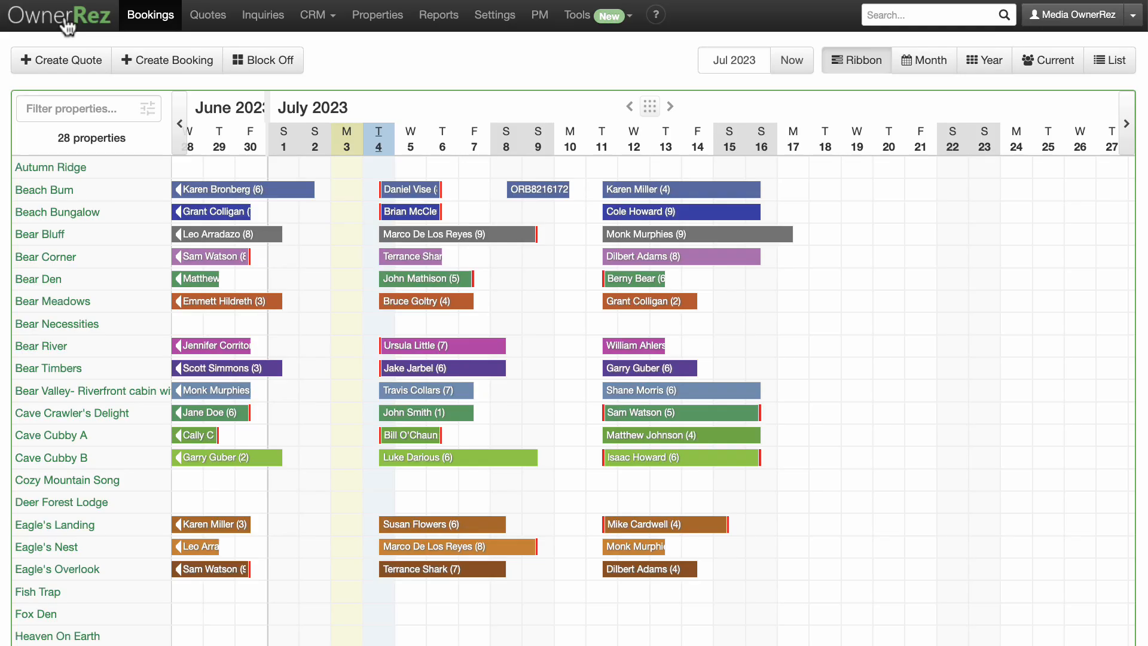
Step: Go to Theming under Branding & Legal in Settings
click(495, 14)
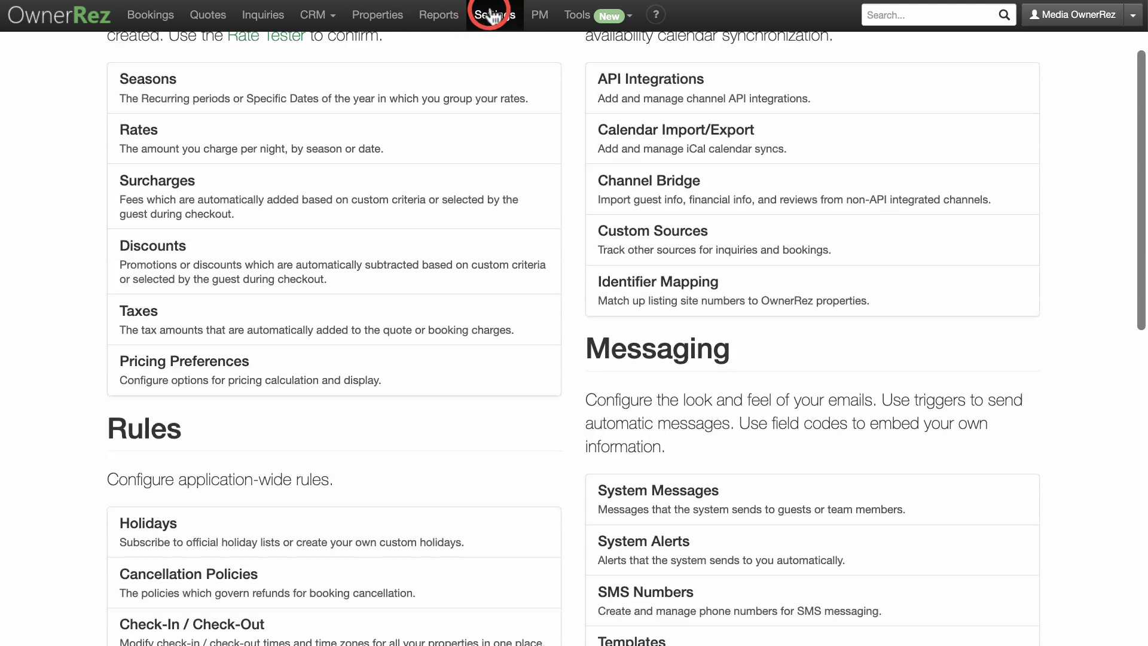
scroll(down, 3)
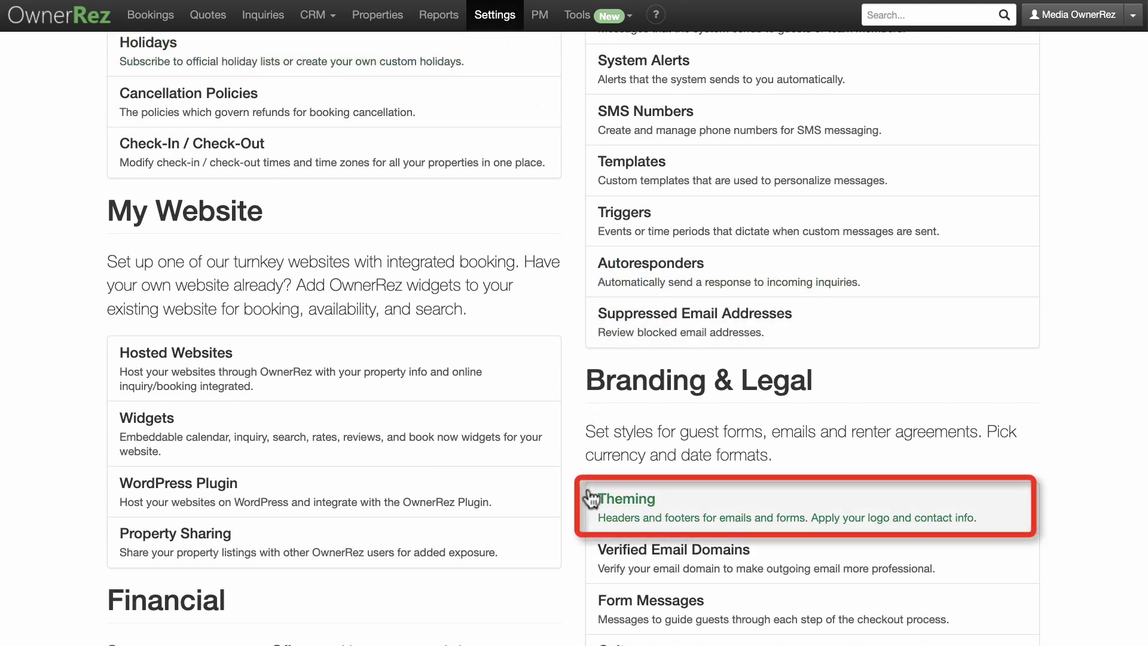
click(630, 498)
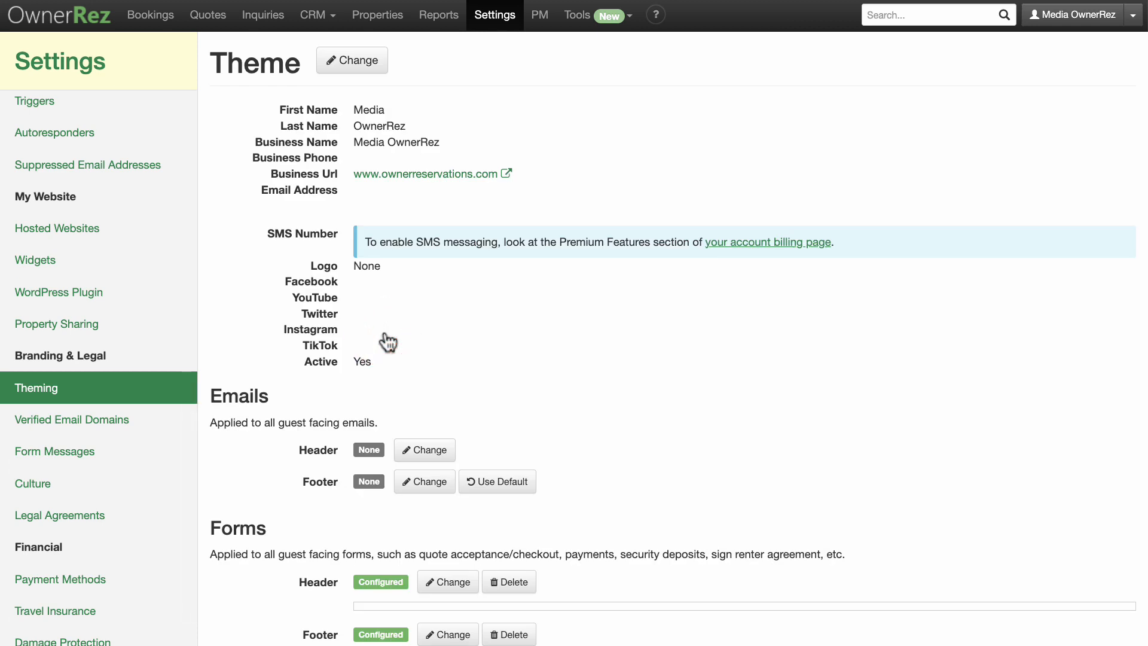
mouse_move(424, 480)
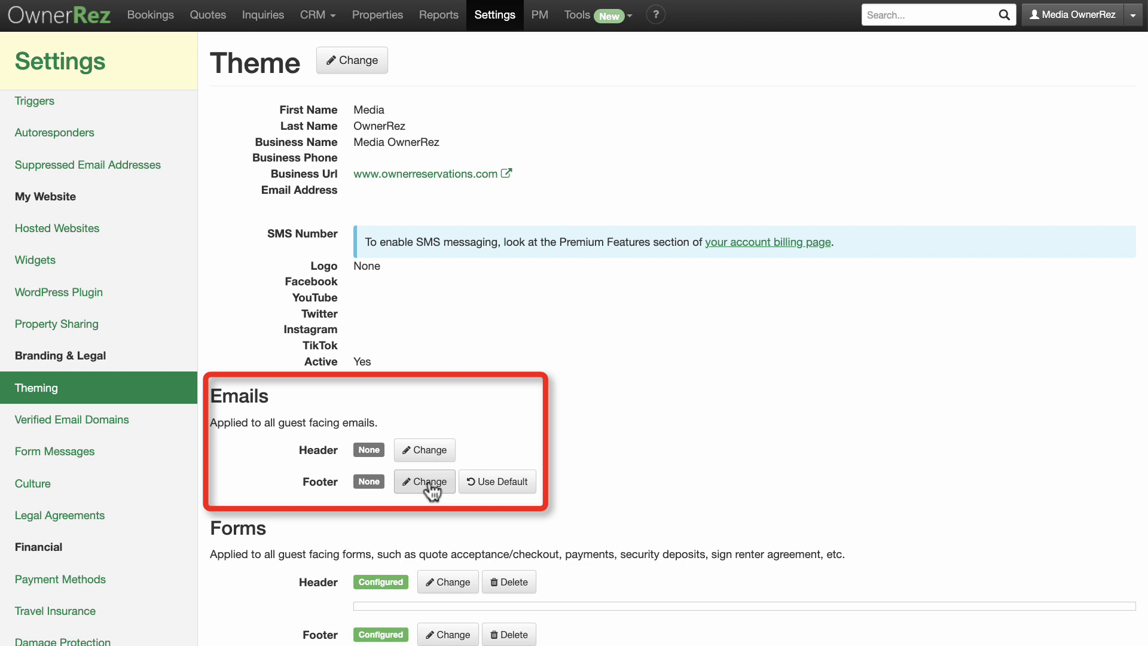
Step: Insert {MYFULL}, {MYEMAIL} and {MYURL} on separate lines in the Emails Footer and save it
click(423, 481)
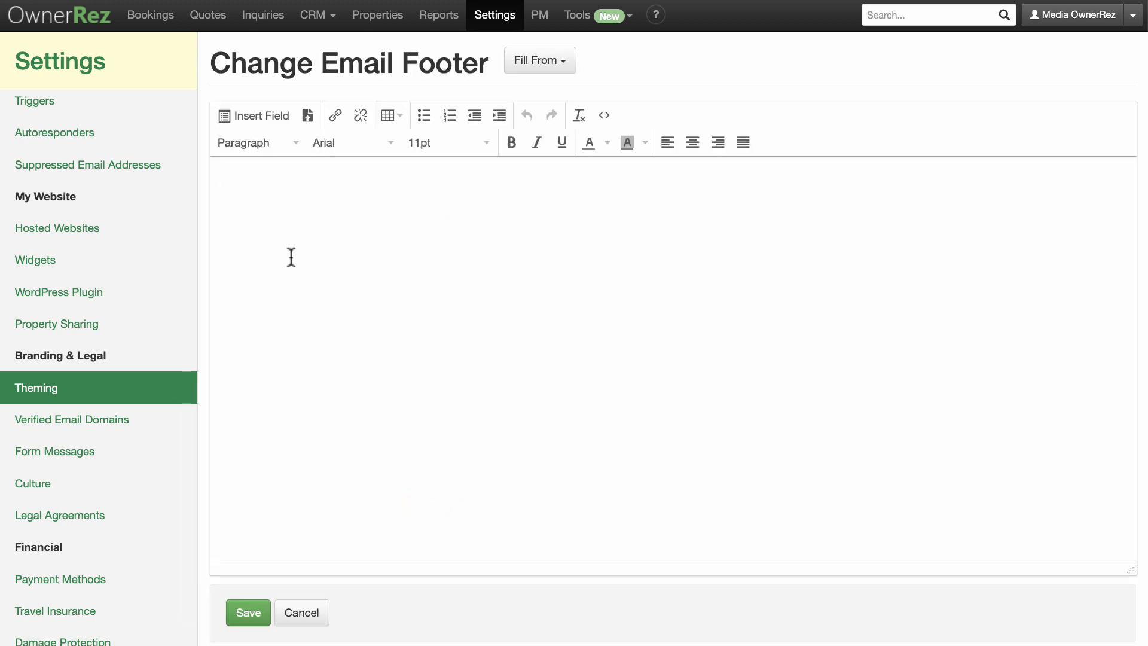
click(255, 116)
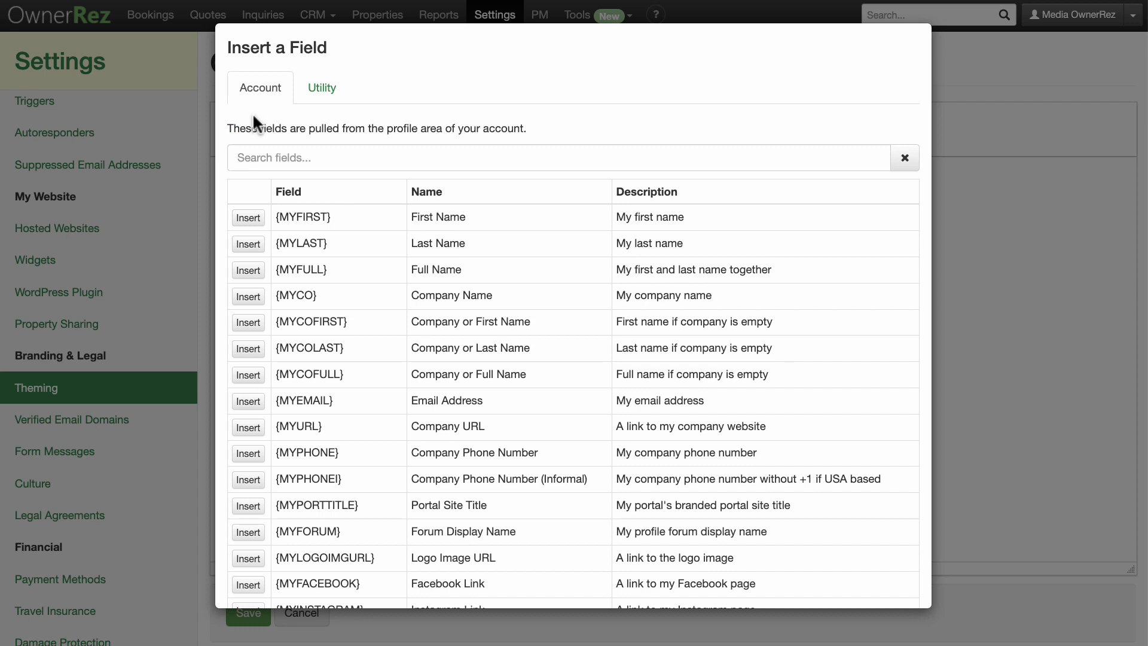
click(247, 269)
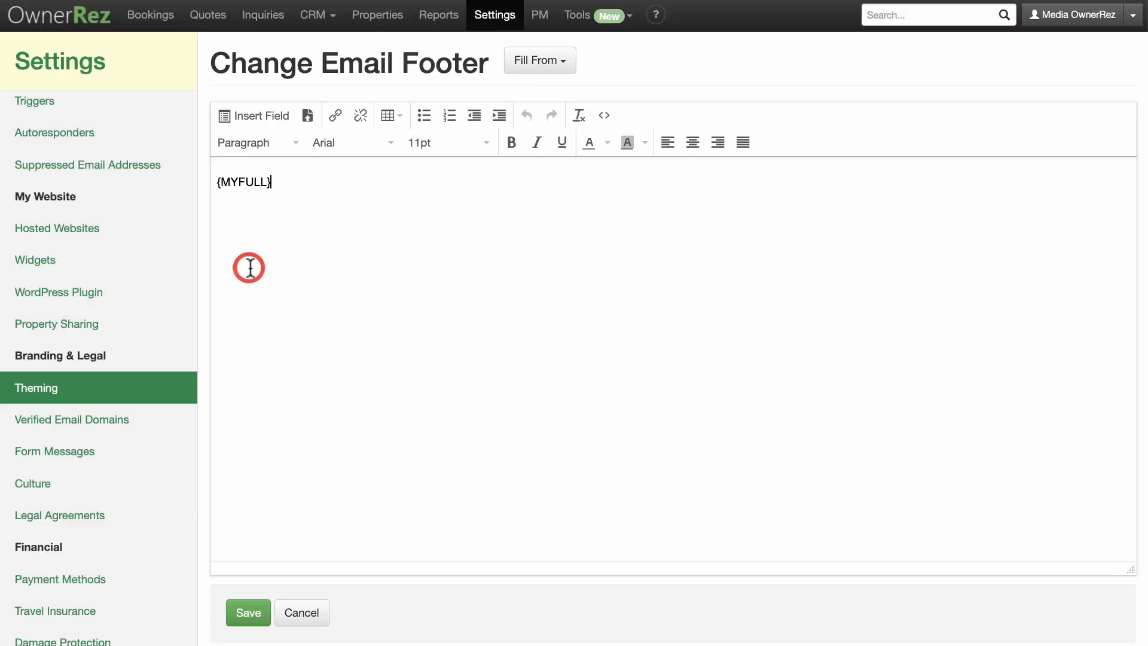
click(254, 116)
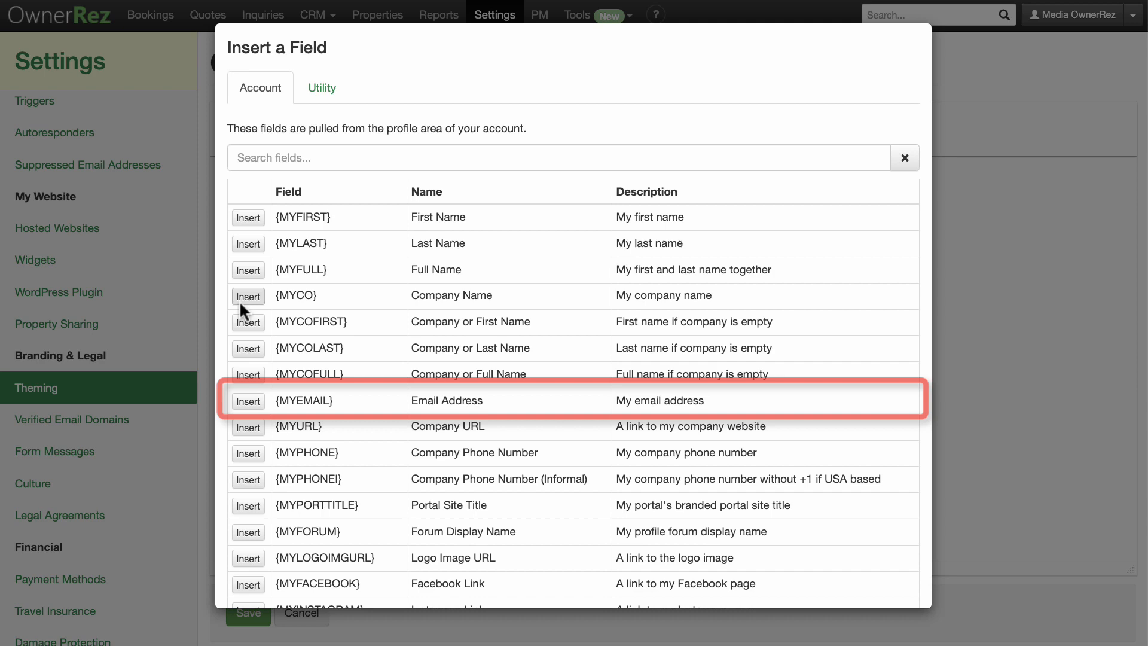
click(247, 401)
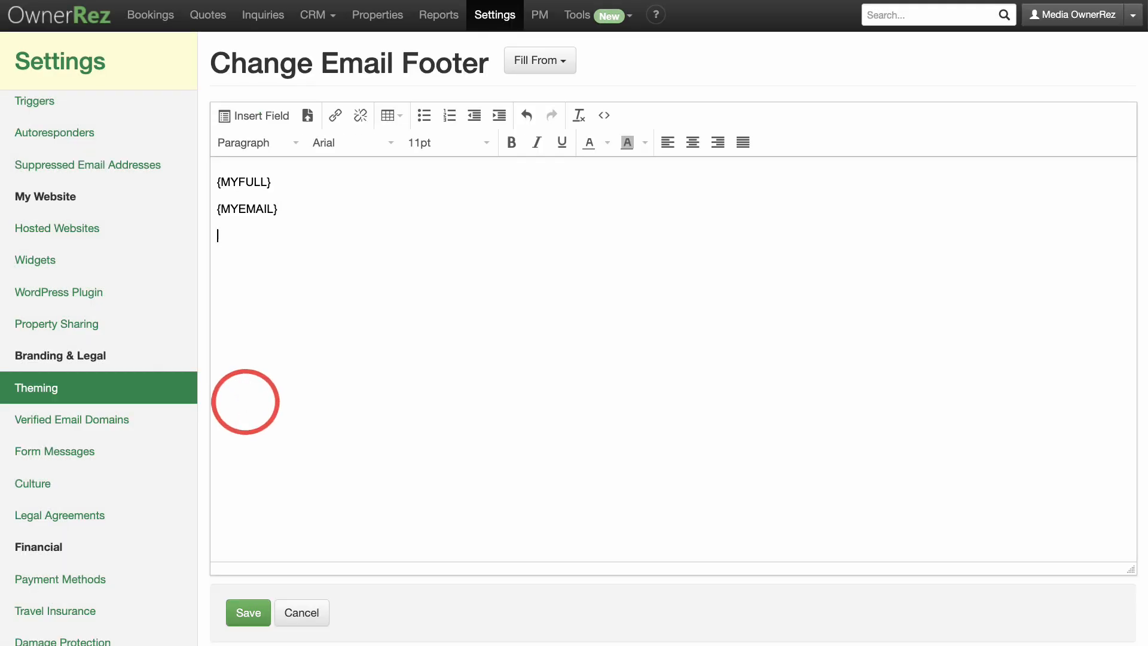
click(254, 116)
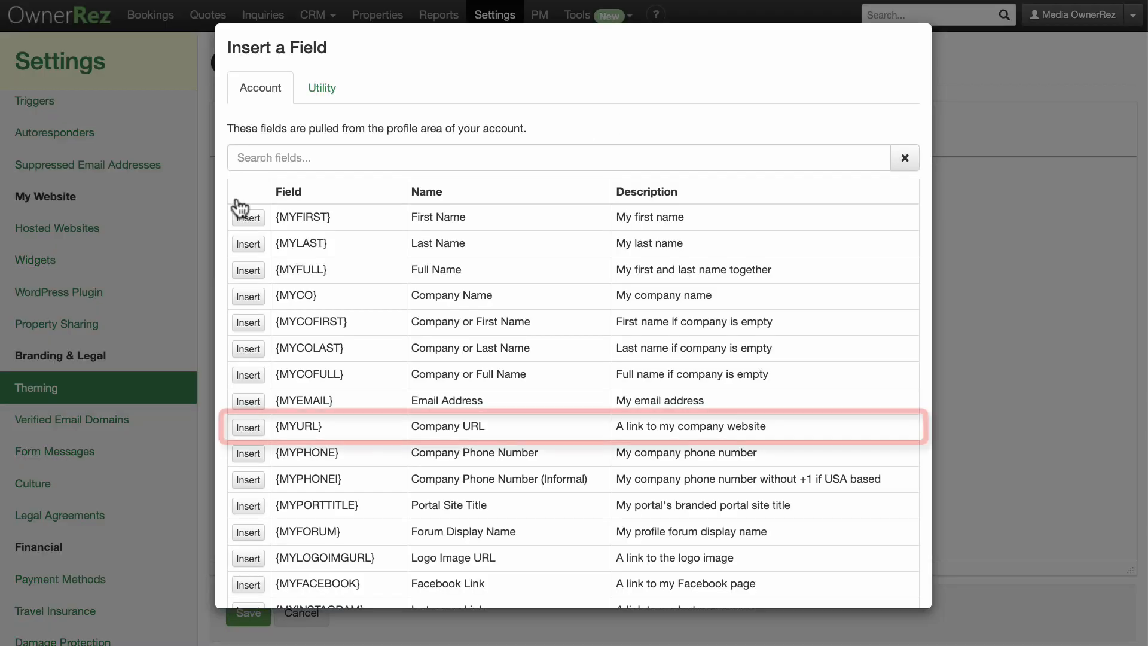
click(248, 427)
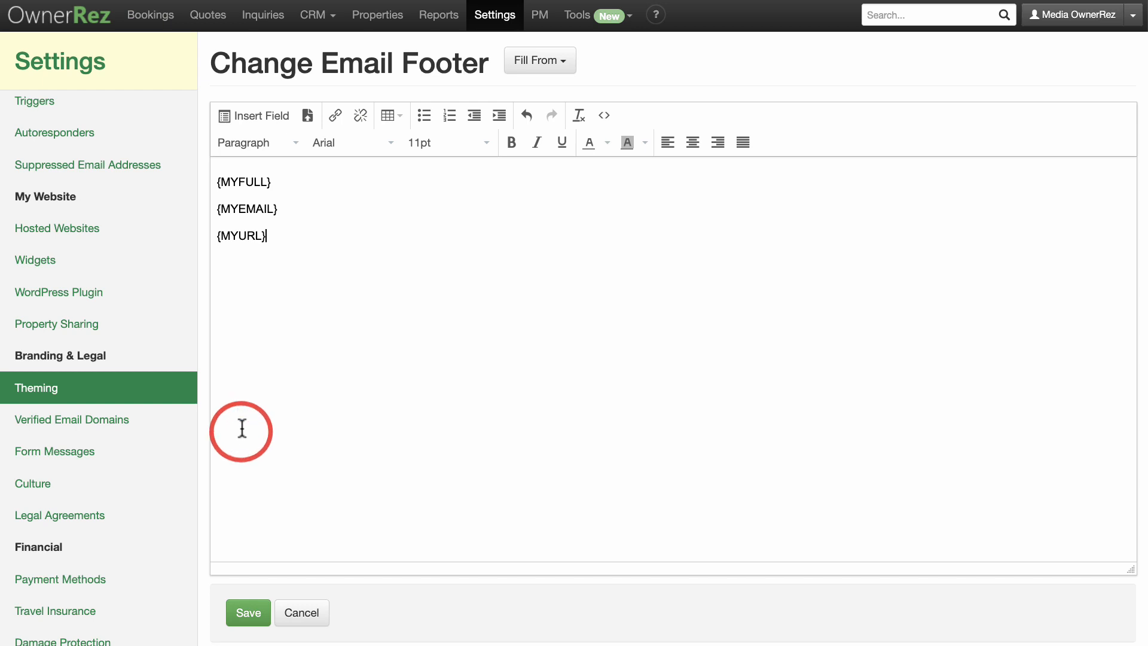
click(249, 613)
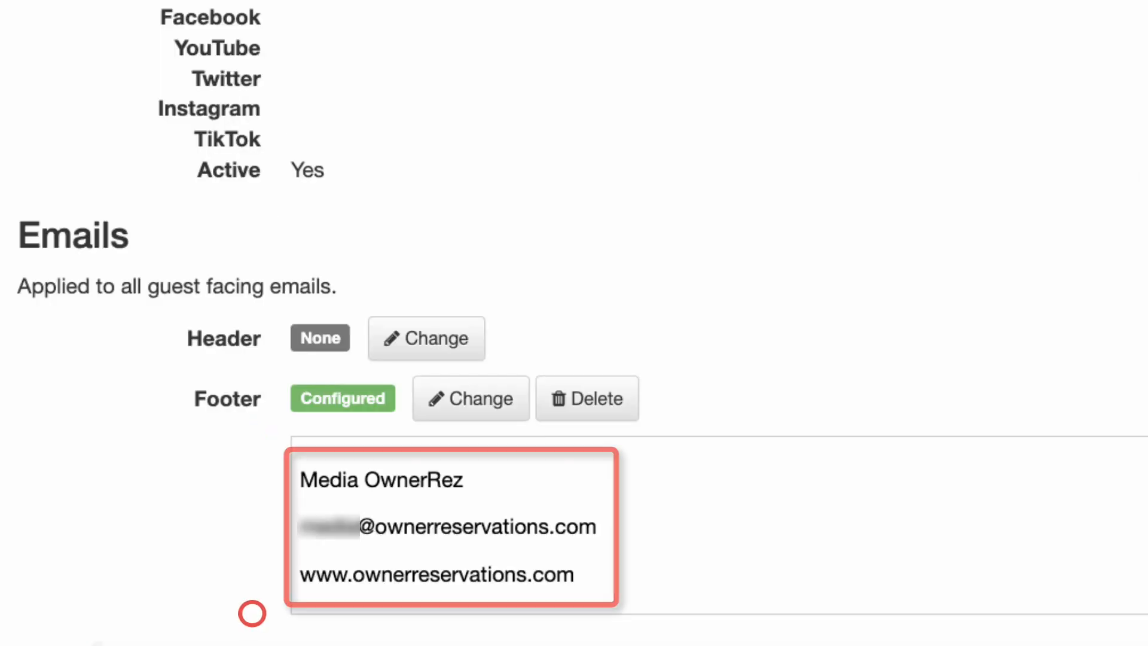